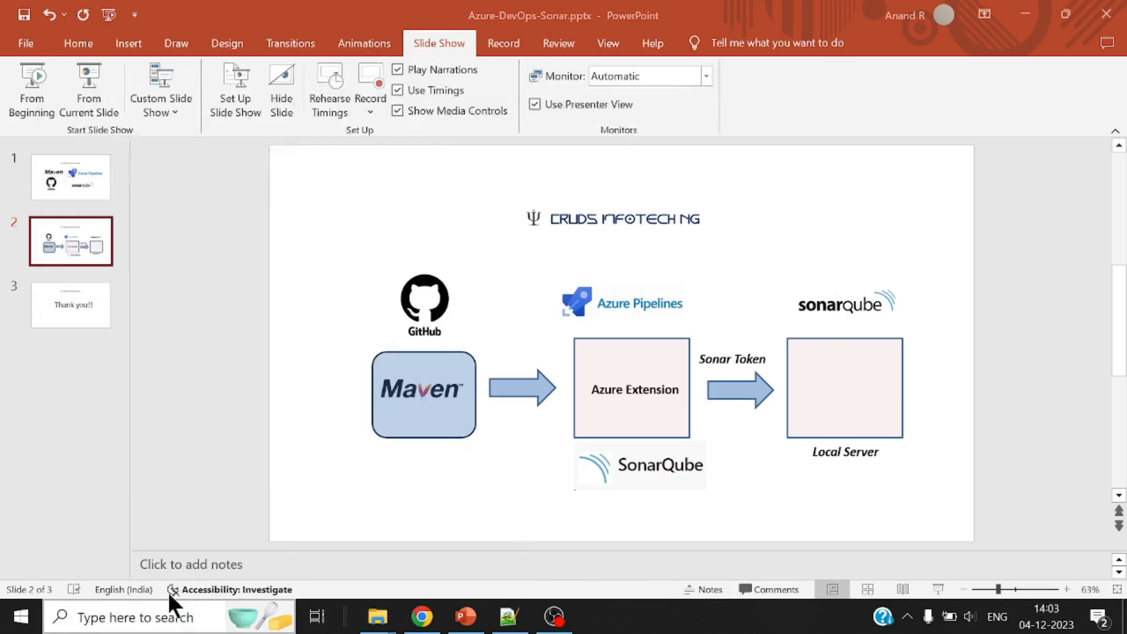
Step: Run StartSonar.bat from C:\SonarQube-9.8.0\sonarqube-9.8.0.63668\bin\windows-x86-64 to launch SonarQube
{"action": "left_click", "coordinate": [596, 615]}
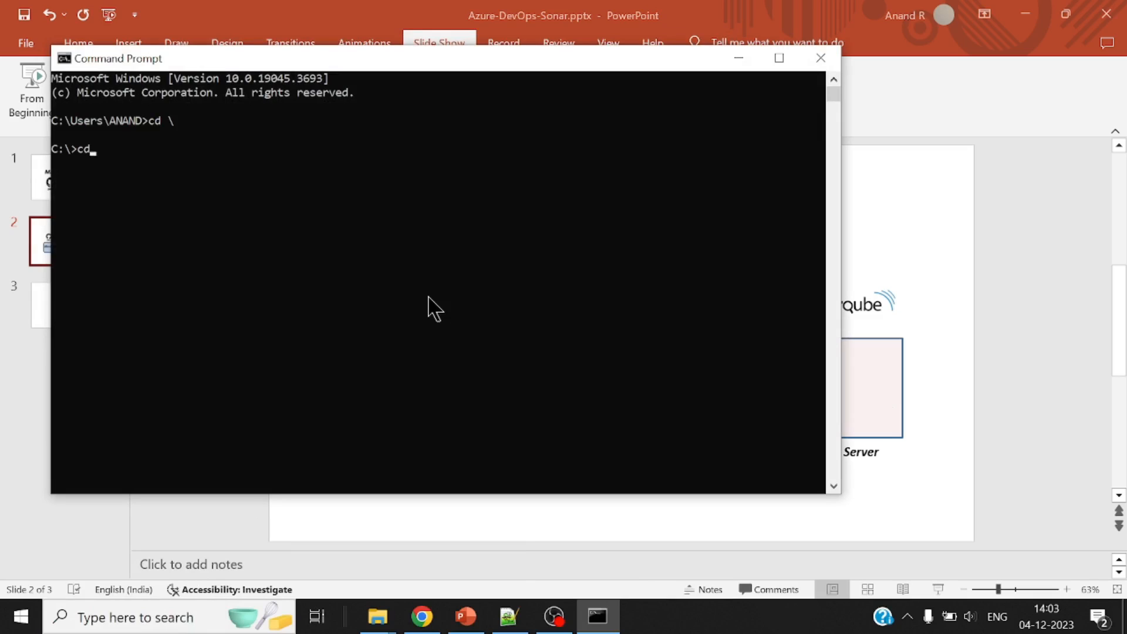
{"action": "type", "text": "SonarQube-9.8.0"}
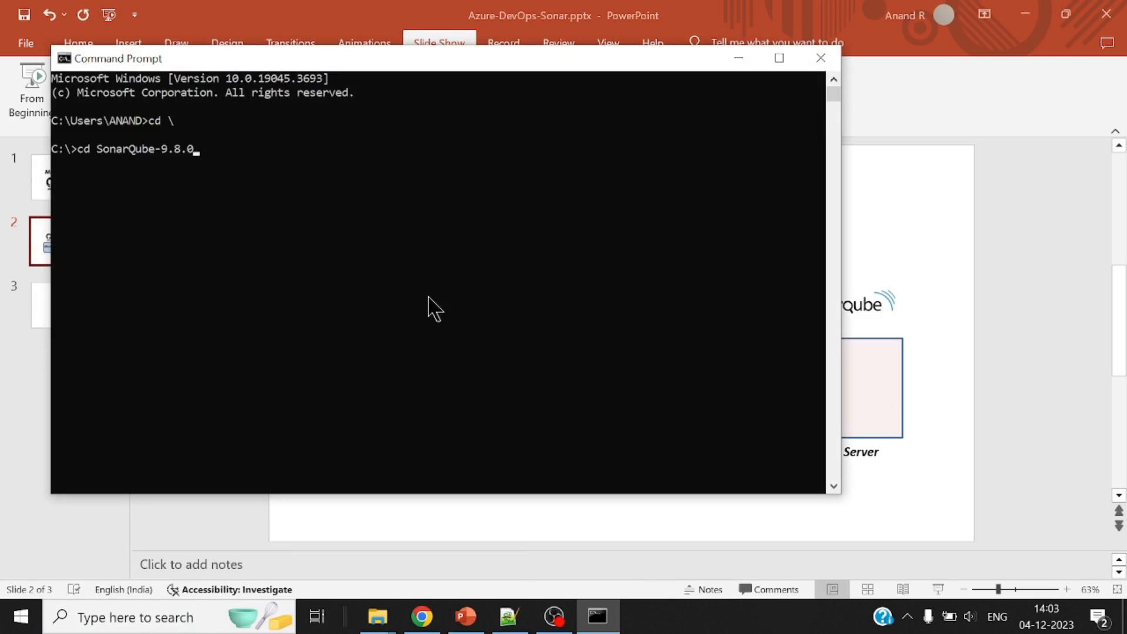
{"action": "type", "text": "\\sonarqube-9.8.0.63668"}
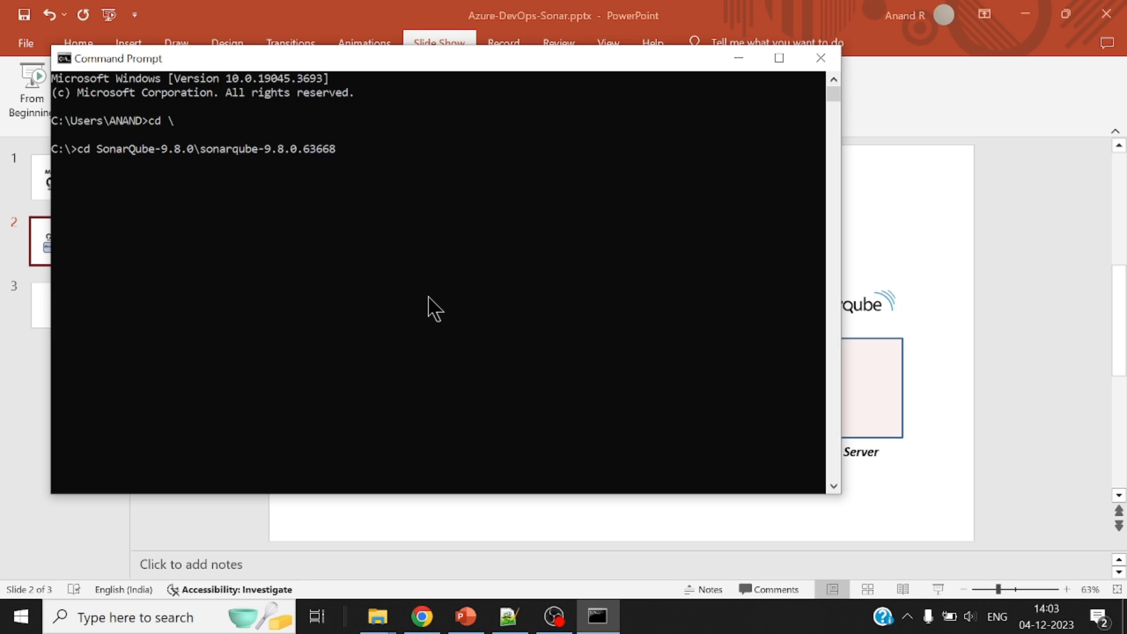
{"action": "type", "text": "\\bin\\windows-x86-64"}
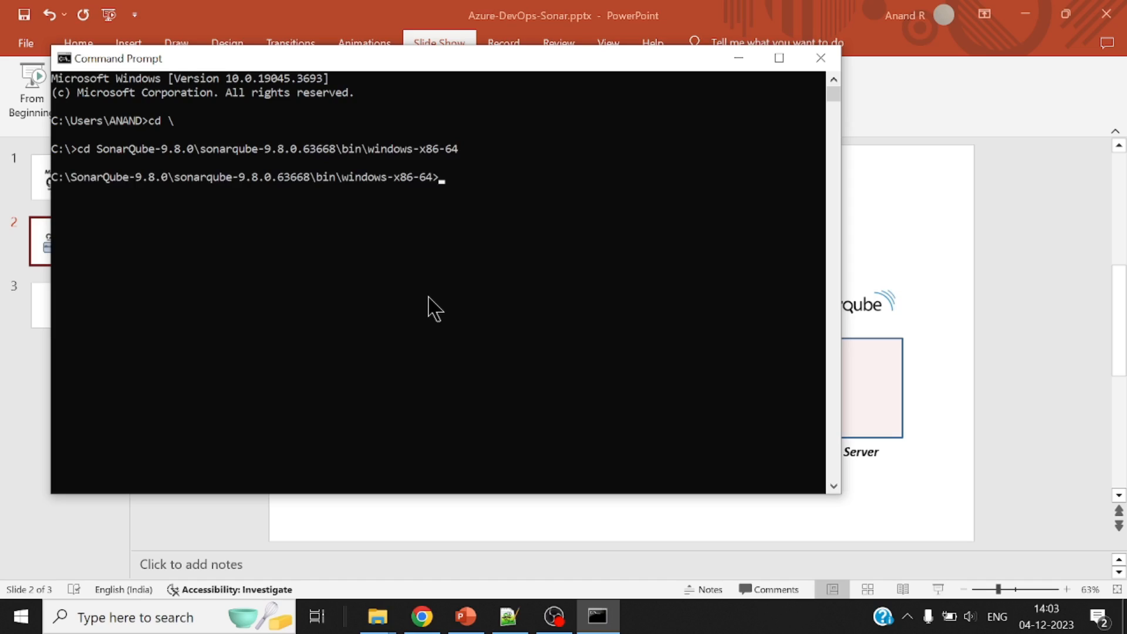
{"action": "type", "text": "StartSonar.bat"}
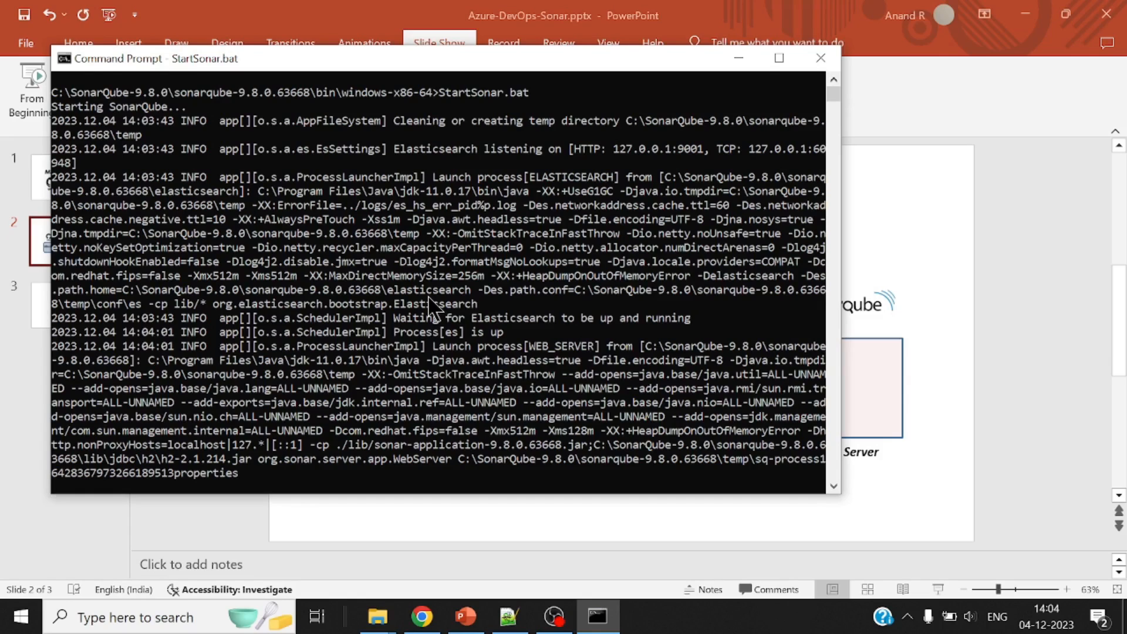
{"action": "mouse_move", "coordinate": [443, 268]}
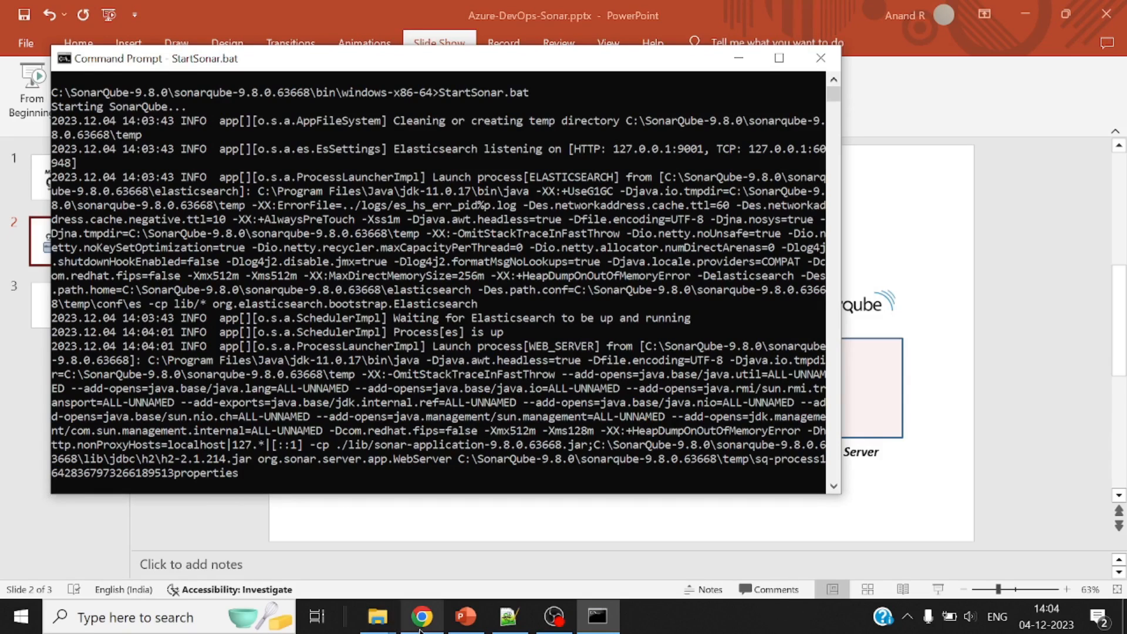
Step: Open the ngrok.com homepage from search results, then check SonarQube reports operational
{"action": "left_click", "coordinate": [422, 629]}
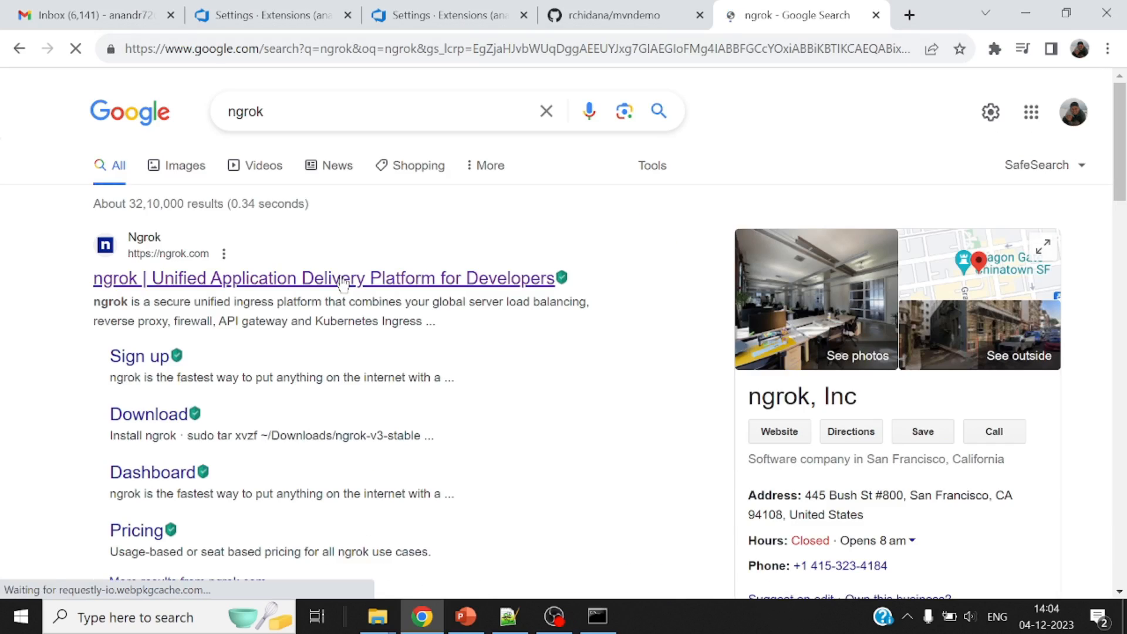
{"action": "left_click", "coordinate": [341, 278]}
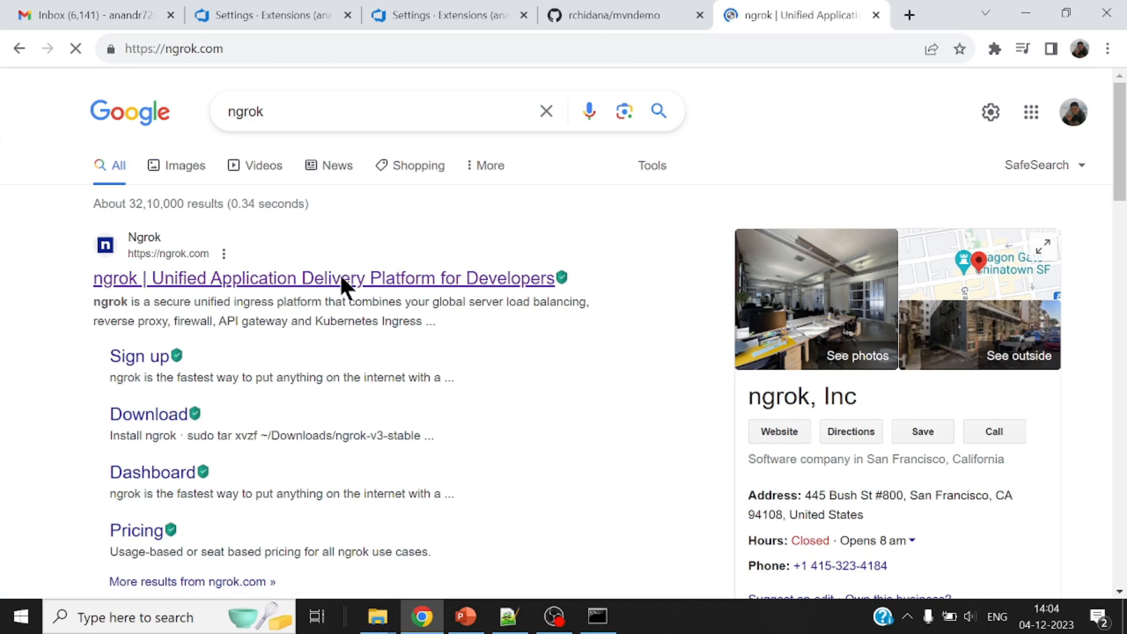
{"action": "left_click", "coordinate": [317, 278]}
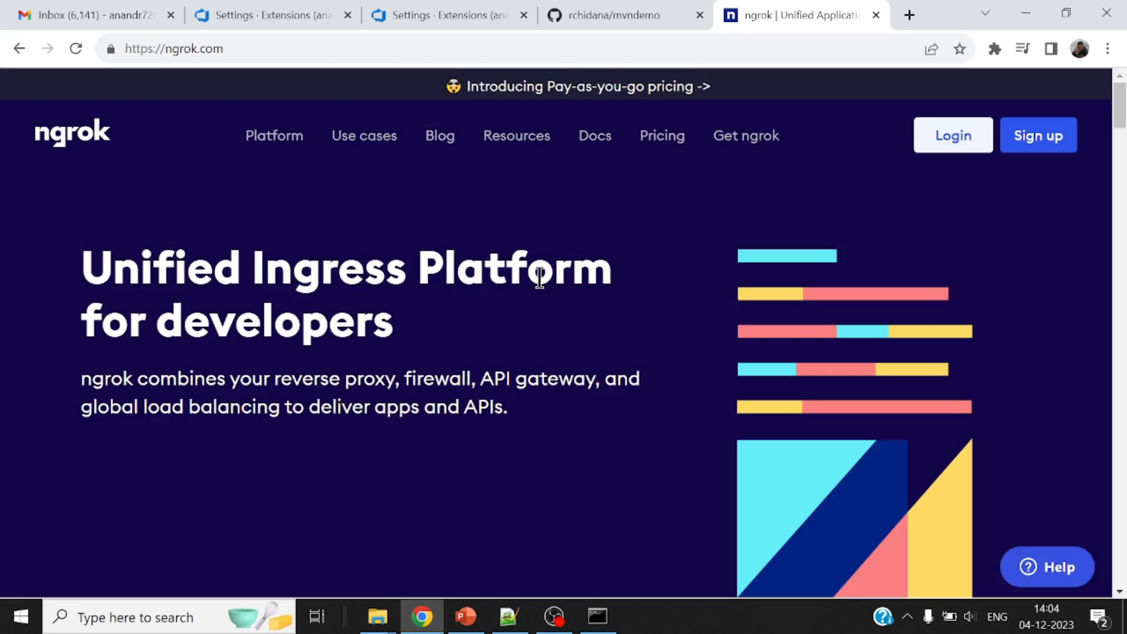
{"action": "scroll", "scroll_direction": "down", "scroll_amount": 3}
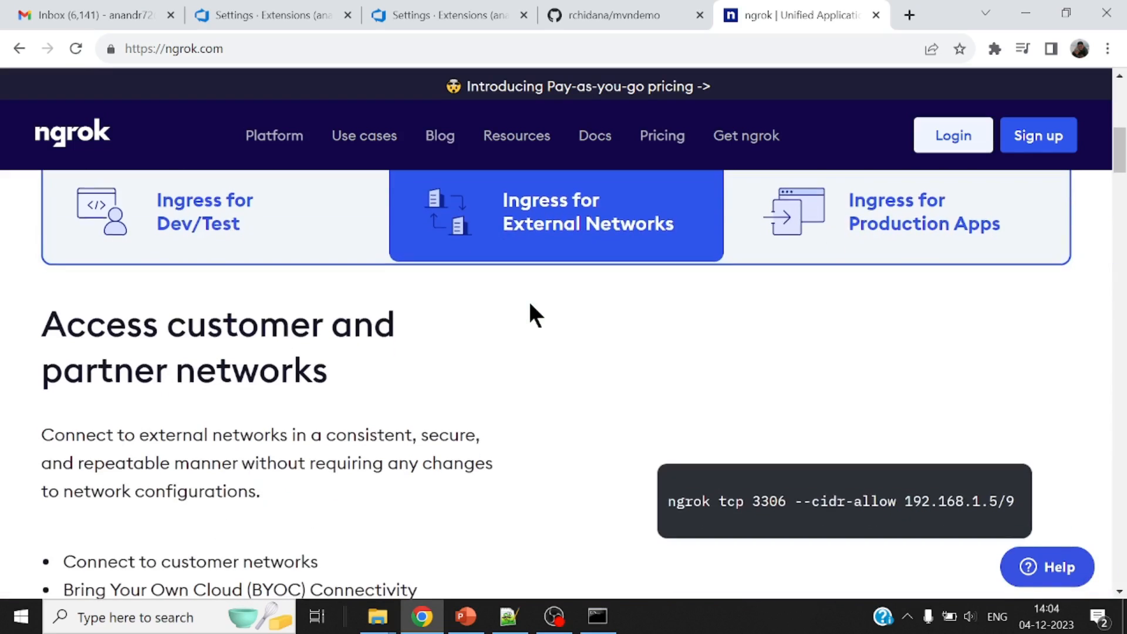
{"action": "scroll", "scroll_direction": "down", "scroll_amount": 3}
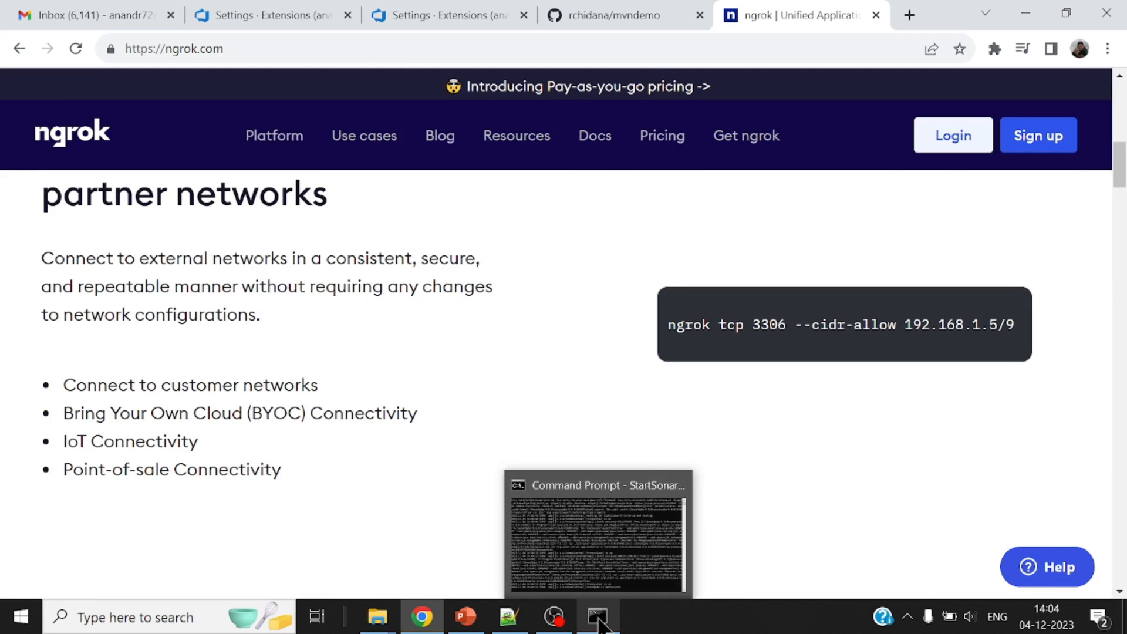
{"action": "left_click", "coordinate": [597, 616]}
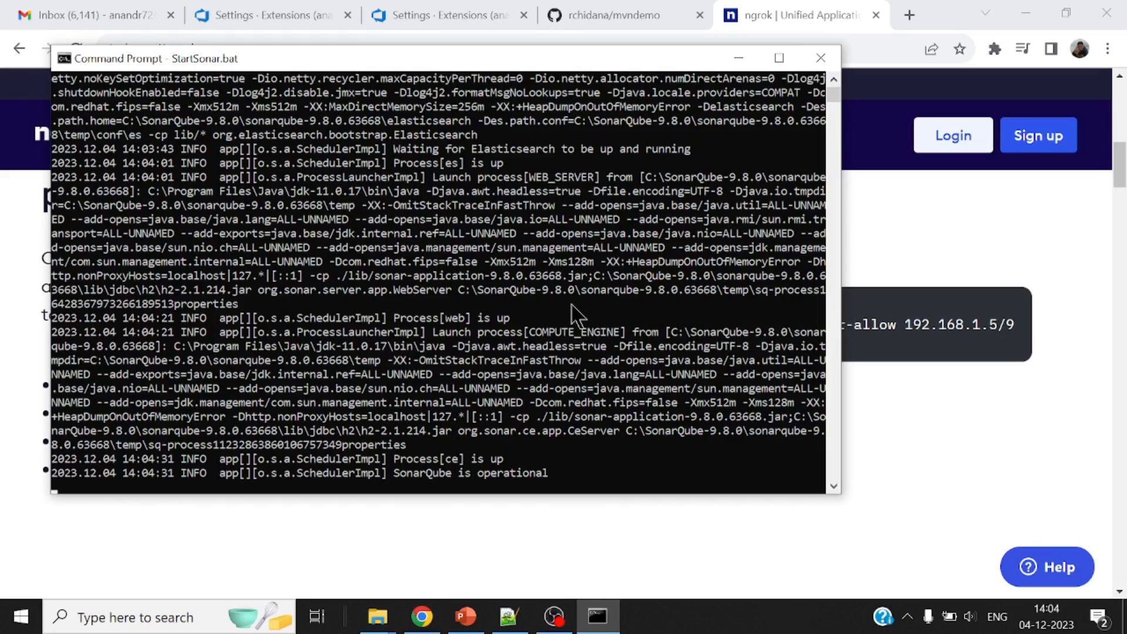
{"action": "mouse_move", "coordinate": [461, 486]}
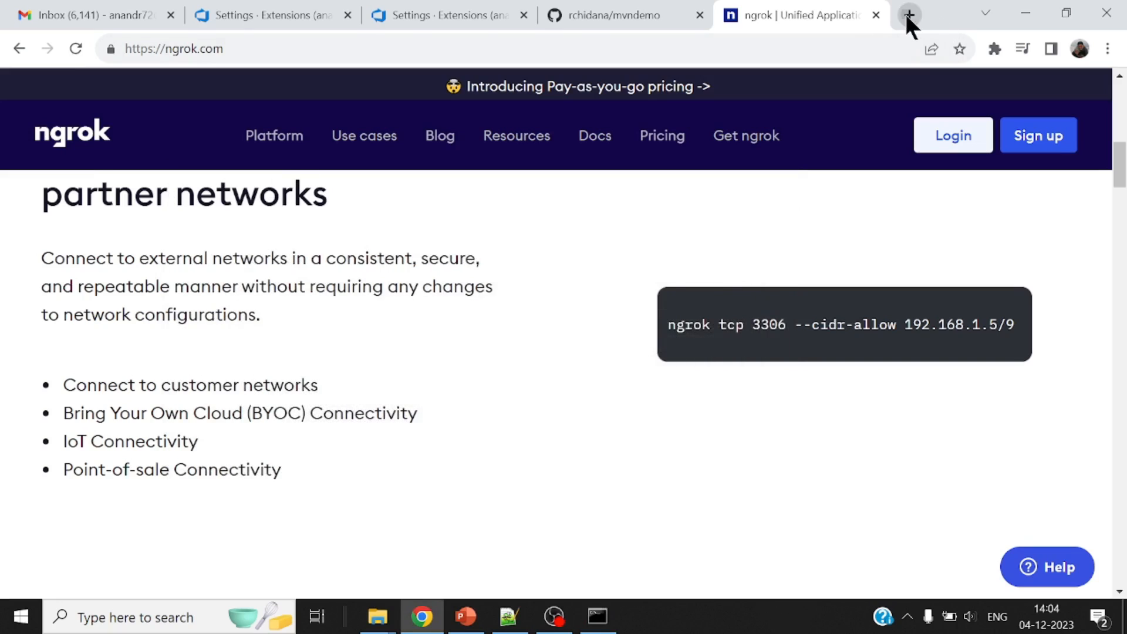
Step: Log in to SonarQube at localhost:9000 in a new tab and dismiss the password warning
{"action": "left_click", "coordinate": [910, 14]}
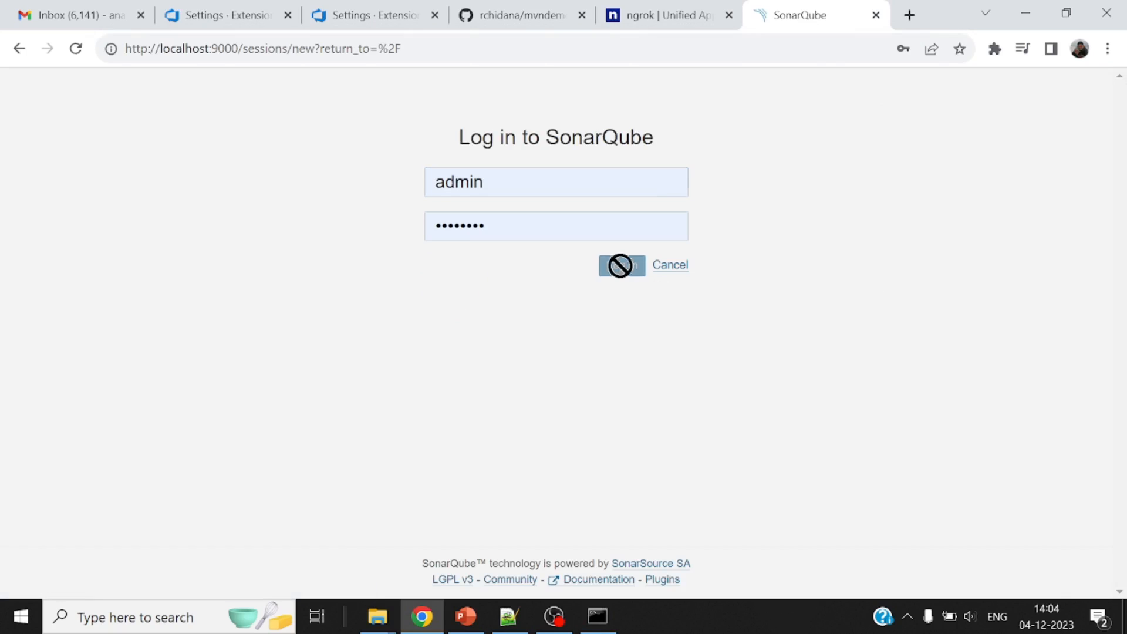
{"action": "left_click", "coordinate": [622, 265]}
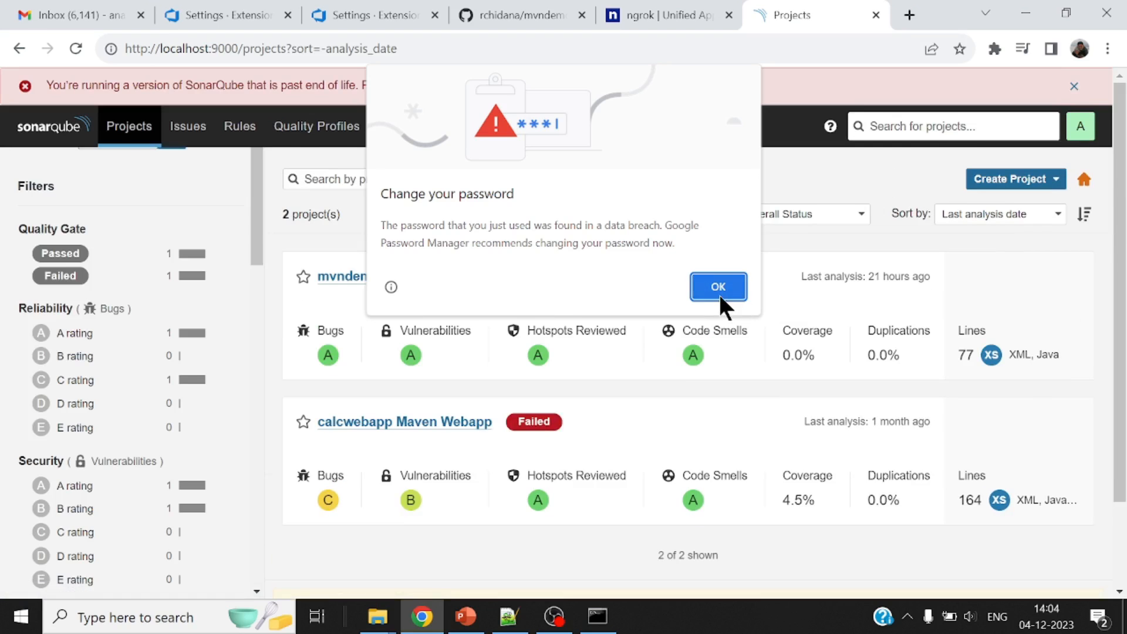
{"action": "left_click", "coordinate": [718, 286]}
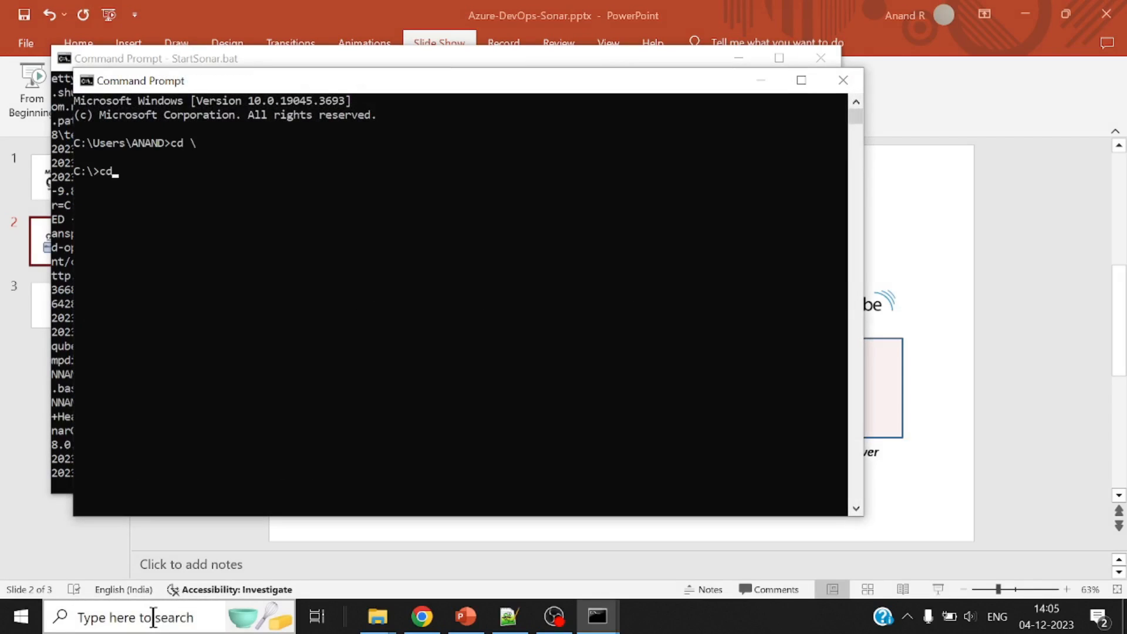
Step: Run ngrok.exe http 9000 from C:\ngrok to tunnel SonarQube publicly
{"action": "type", "text": "ngrok"}
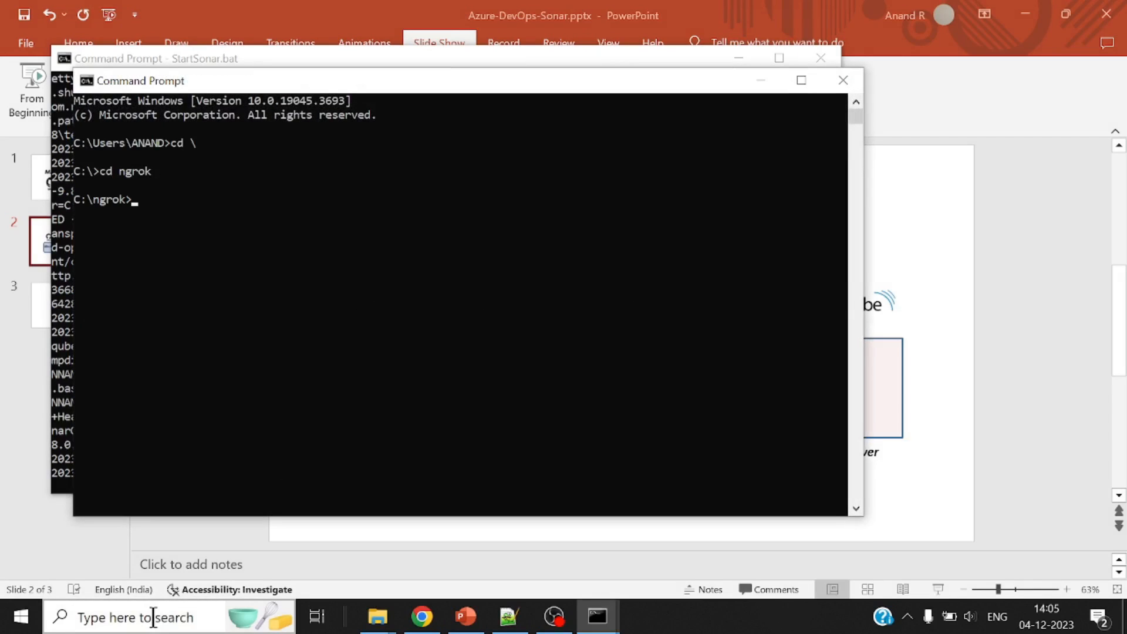
{"action": "type", "text": "ngrok.exe htt"}
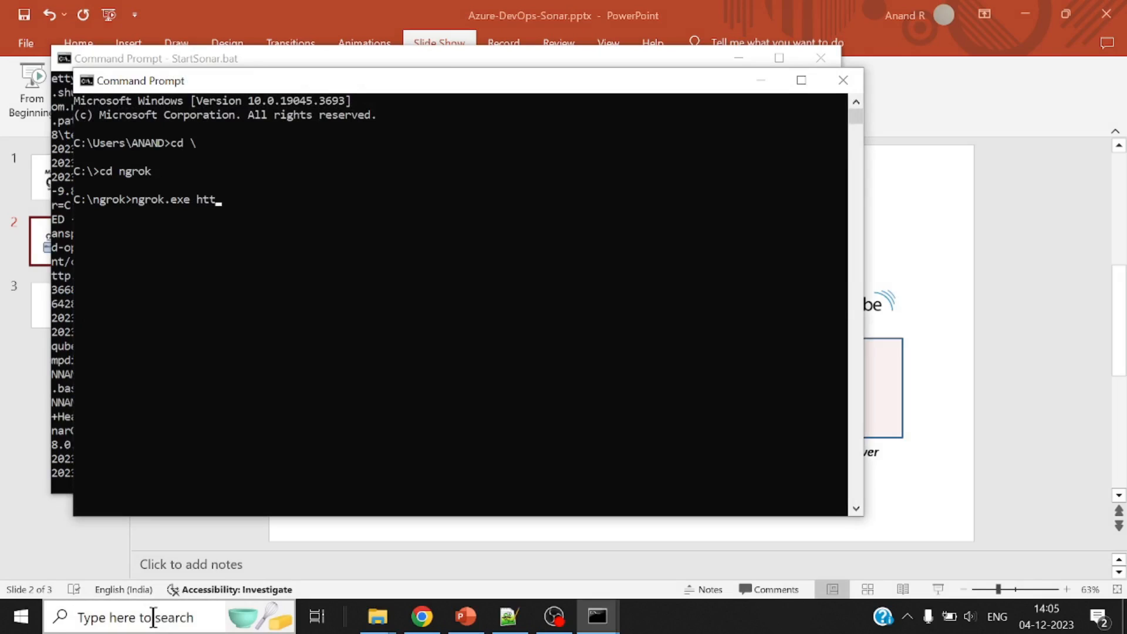
{"action": "type", "text": "p 9000"}
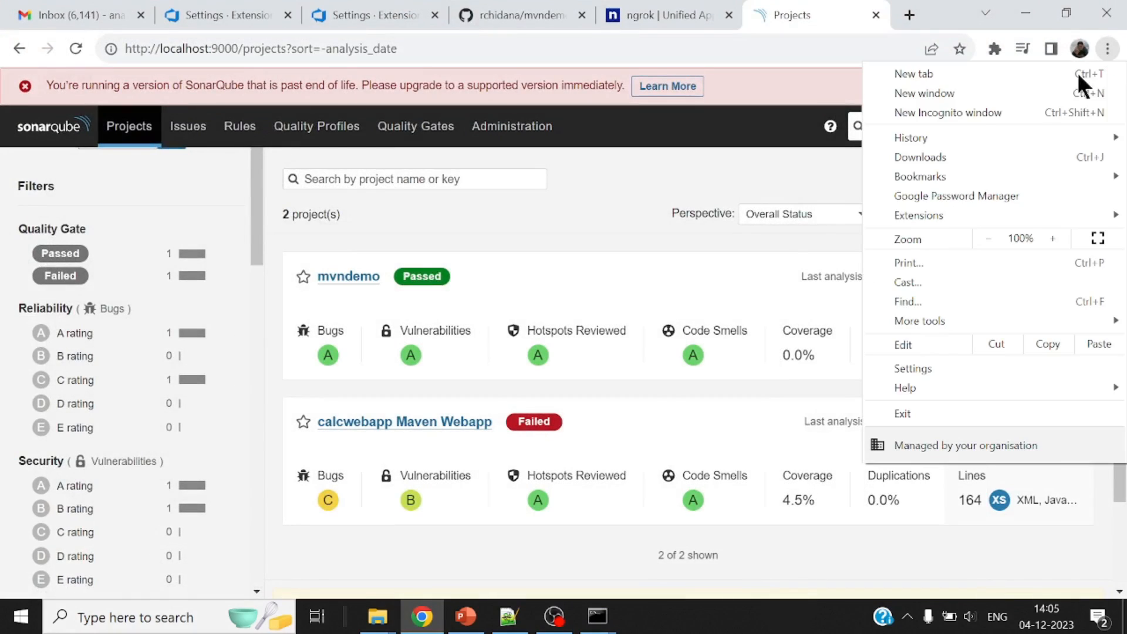
Step: Load SonarQube's login page via the ngrok forwarding URL in an incognito window
{"action": "left_click", "coordinate": [947, 113]}
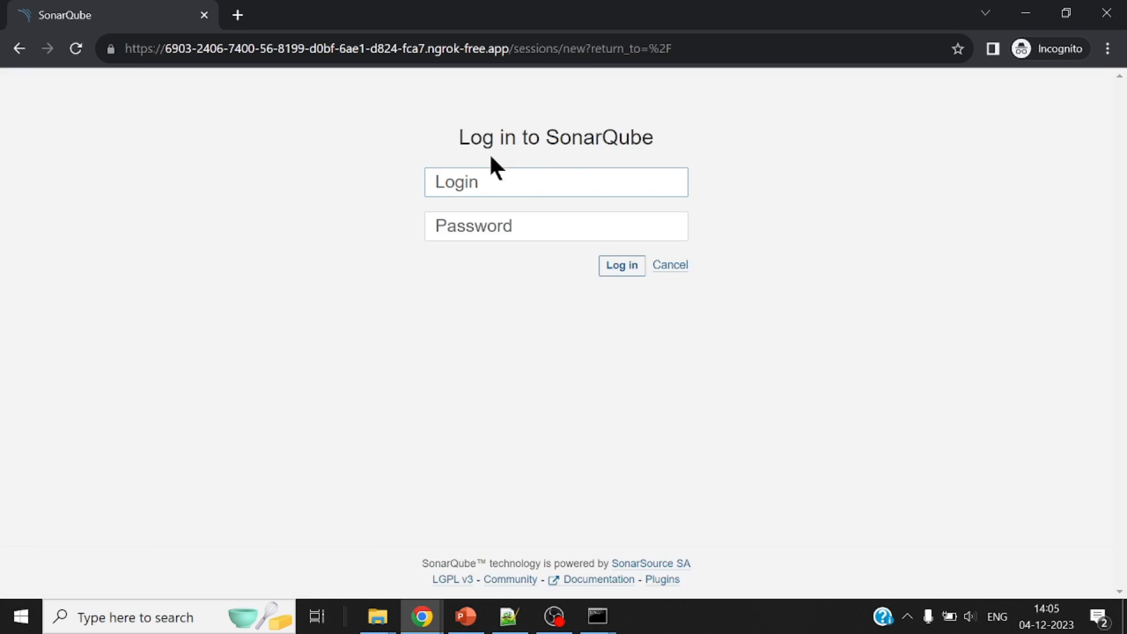
{"action": "mouse_move", "coordinate": [247, 82]}
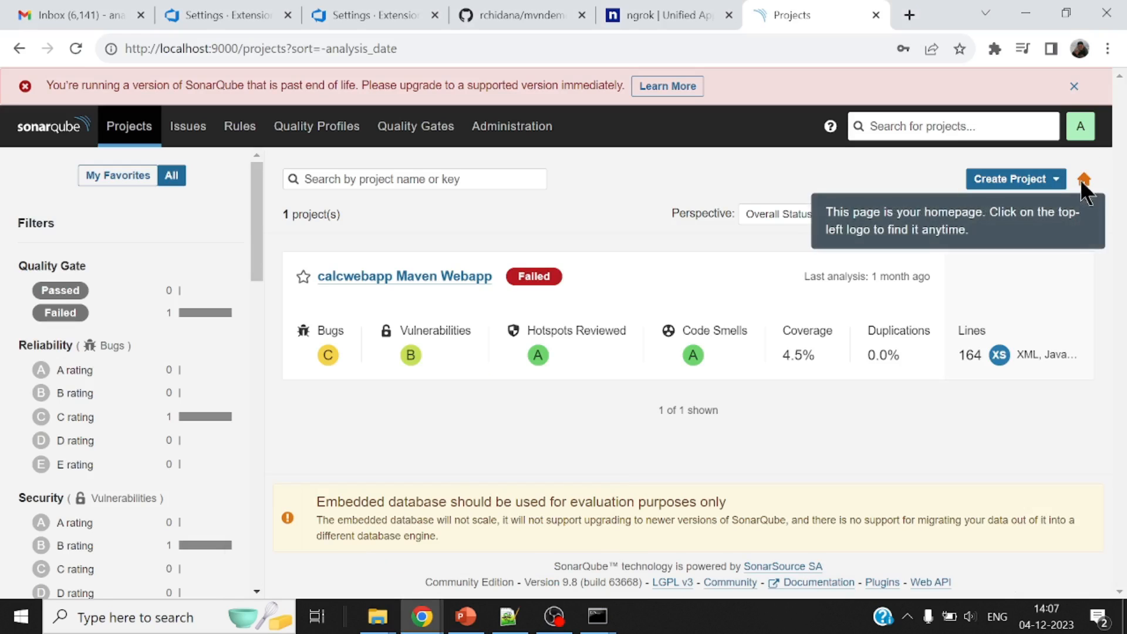
Step: Create a 30-day Global Analysis Token named Azure-DevOps on the account Security page
{"action": "left_click", "coordinate": [1079, 127]}
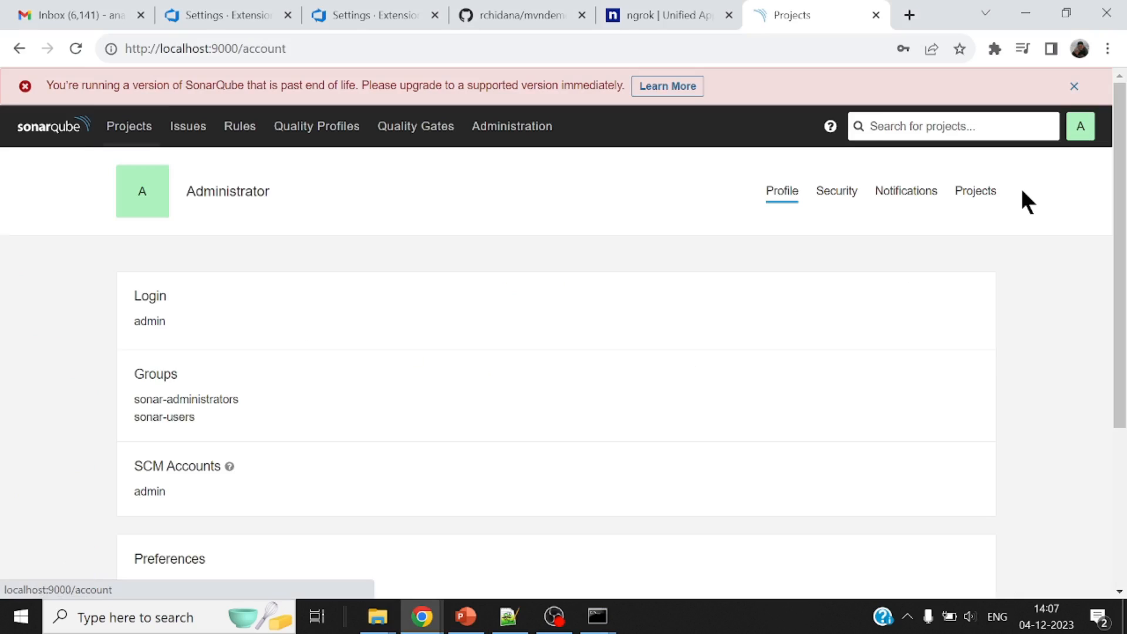
{"action": "left_click", "coordinate": [836, 191]}
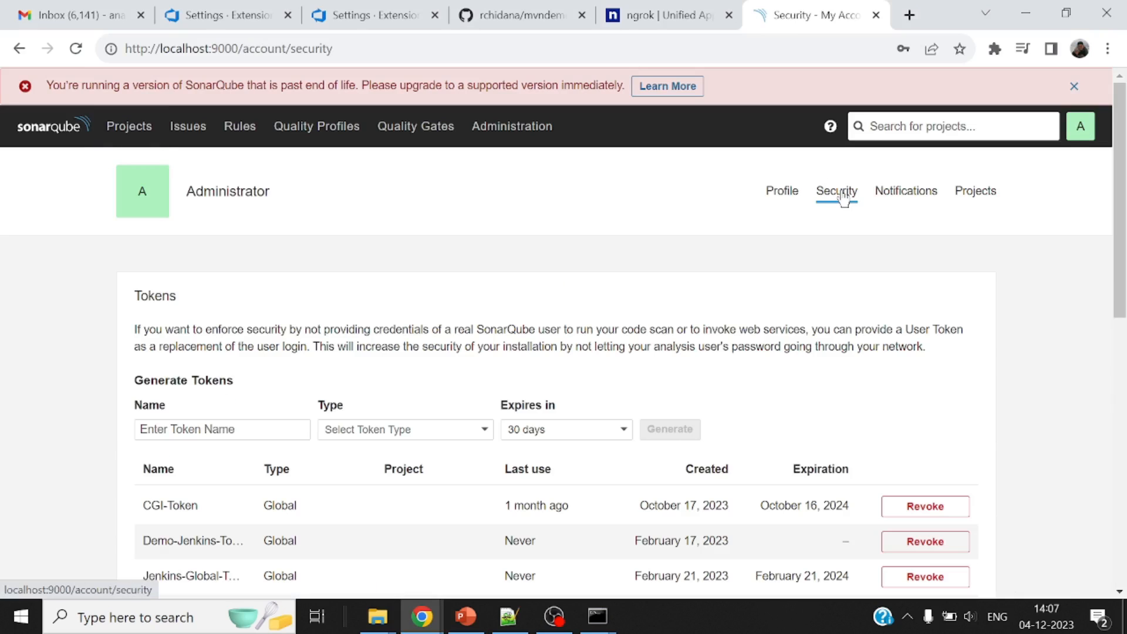
{"action": "scroll", "scroll_direction": "down", "scroll_amount": 3}
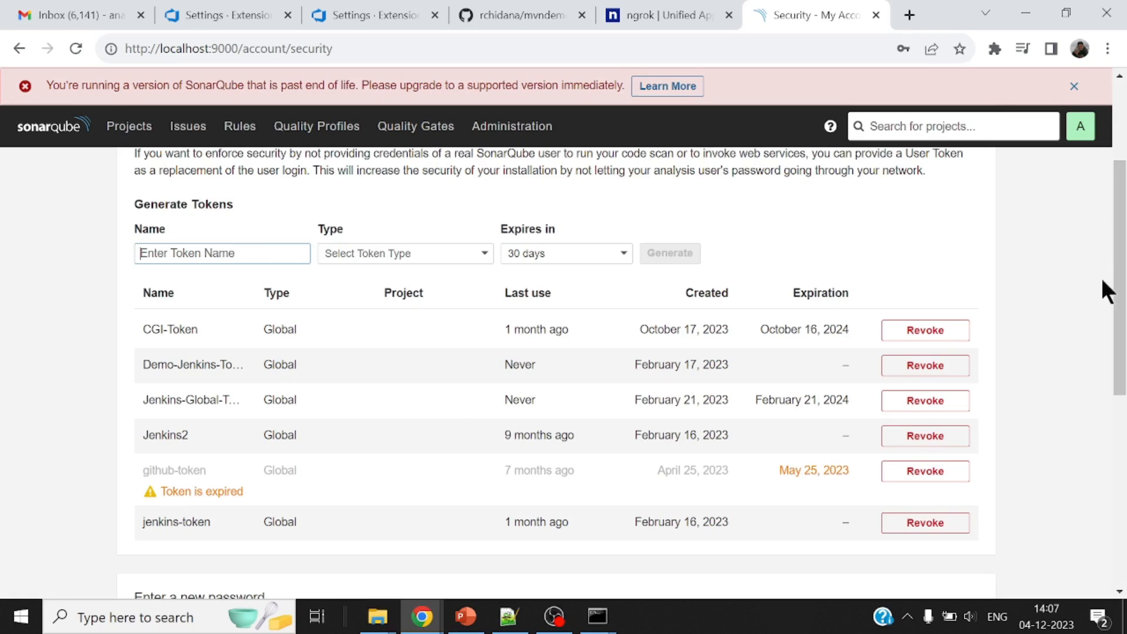
{"action": "type", "text": "Azure-DevOps"}
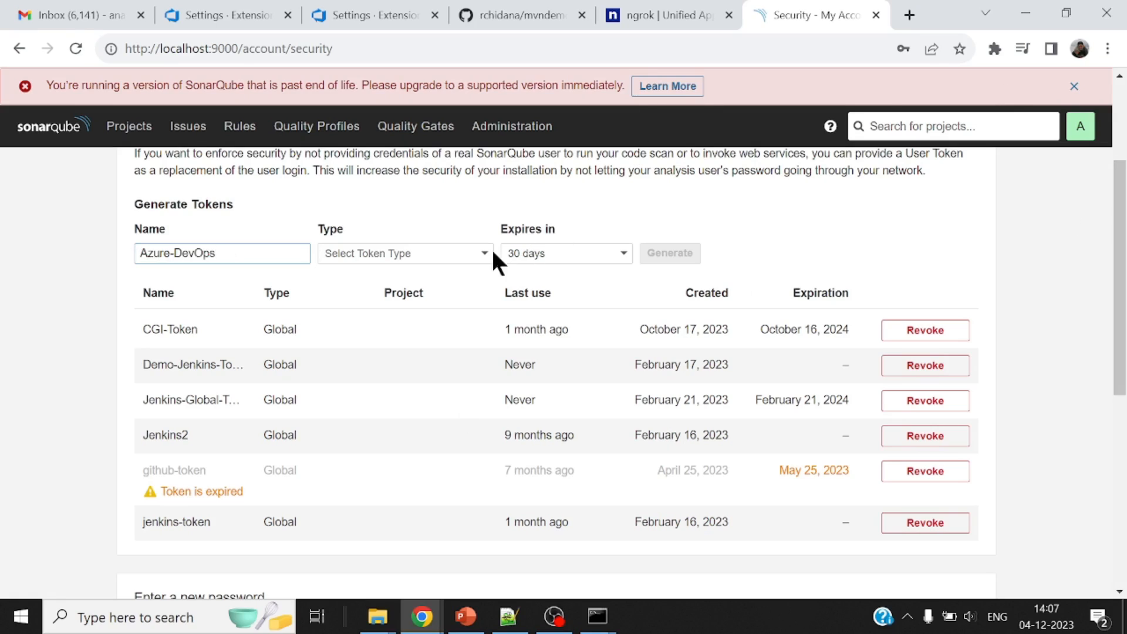
{"action": "left_click", "coordinate": [404, 254]}
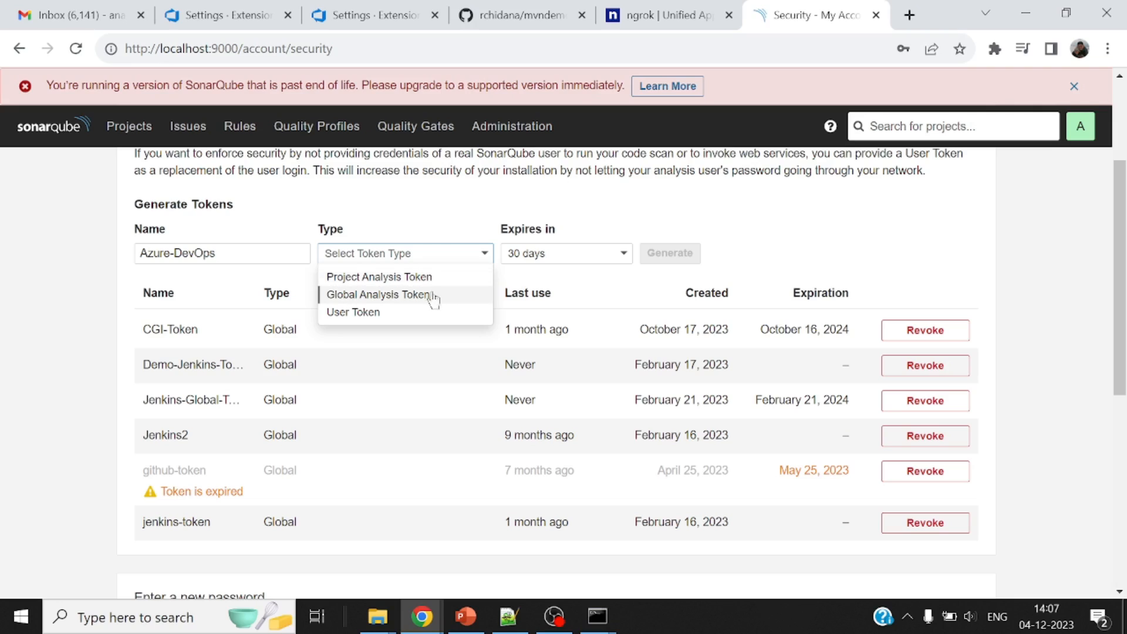
{"action": "mouse_move", "coordinate": [427, 304]}
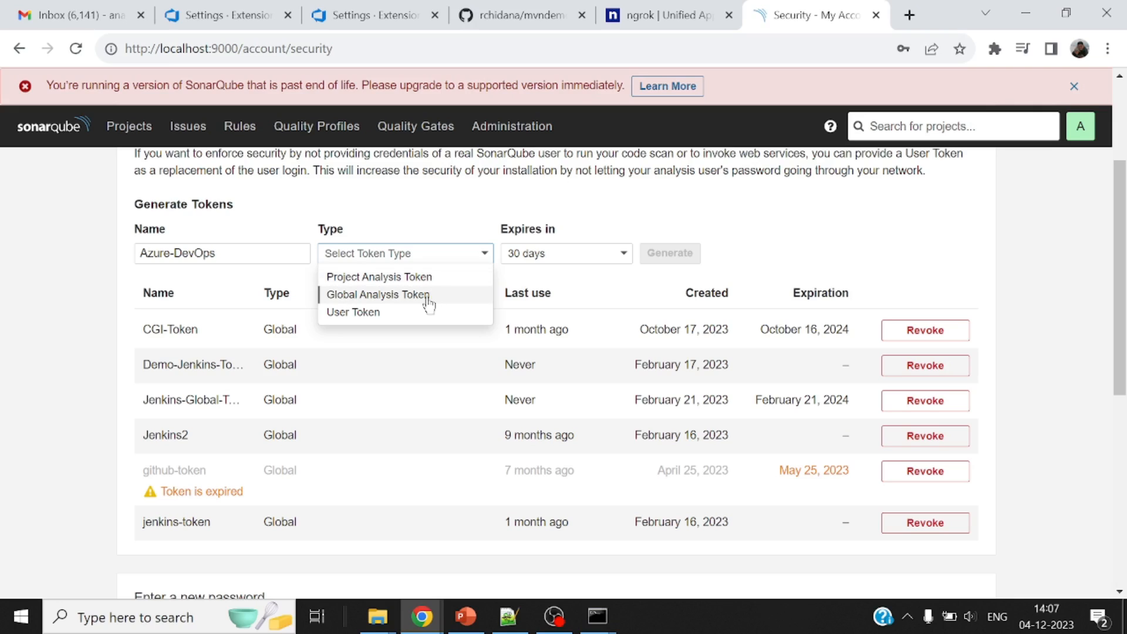
{"action": "mouse_move", "coordinate": [412, 319]}
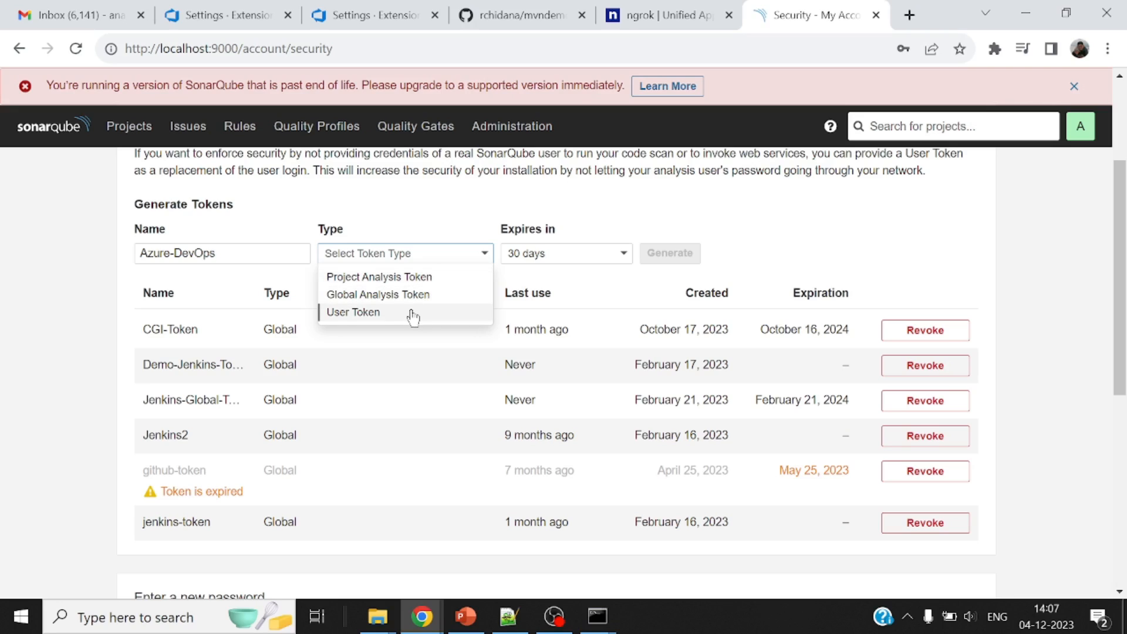
{"action": "mouse_move", "coordinate": [413, 276]}
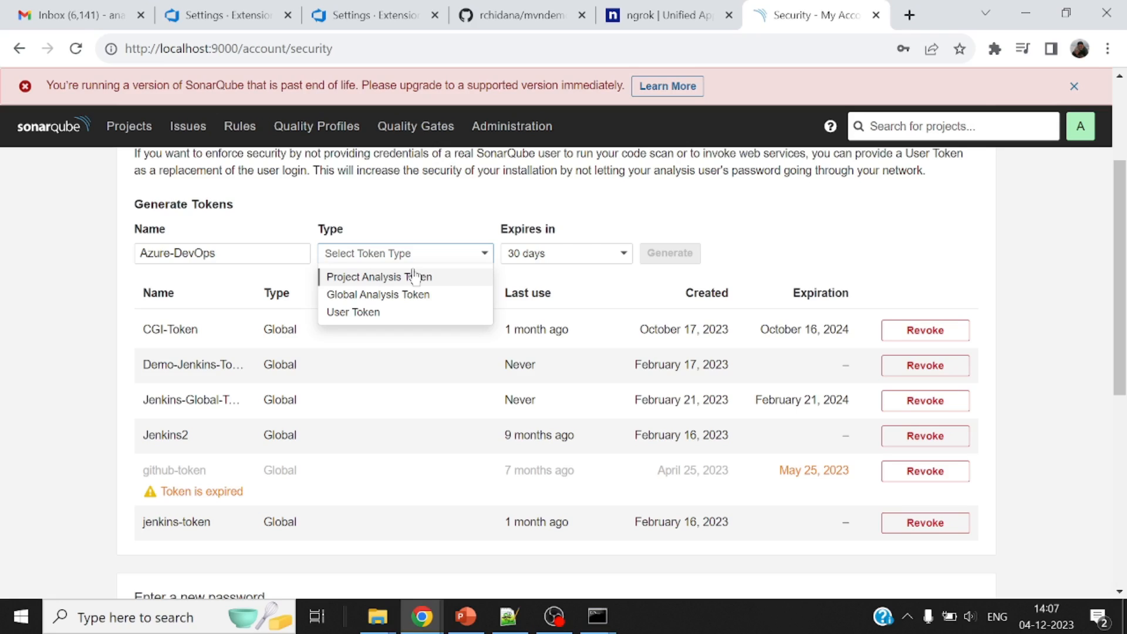
{"action": "mouse_move", "coordinate": [411, 307]}
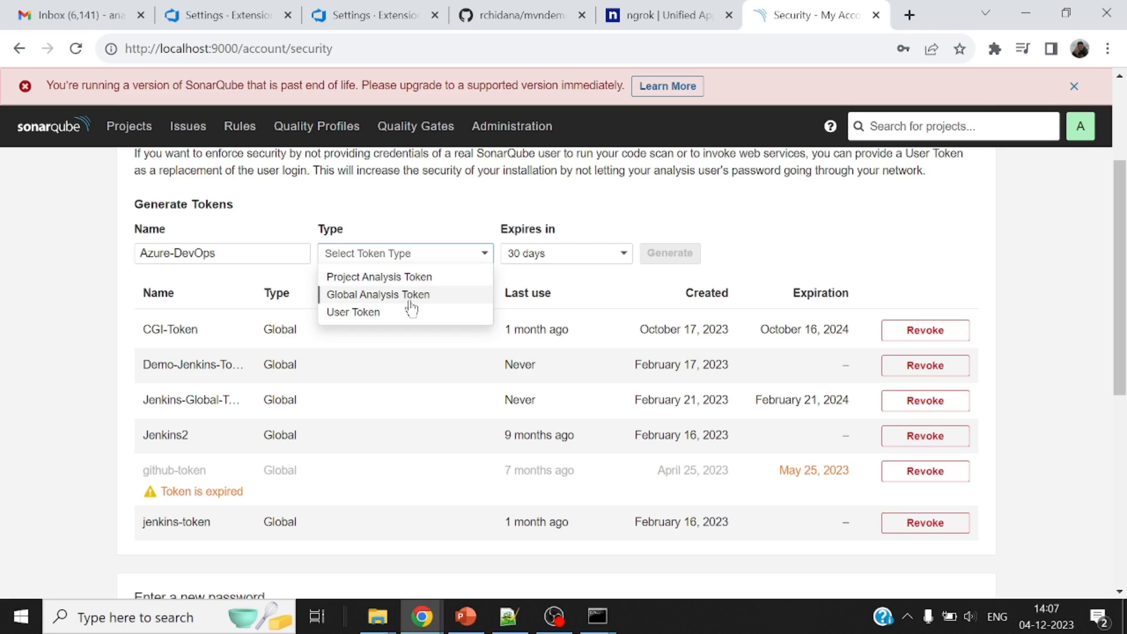
{"action": "left_click", "coordinate": [376, 294]}
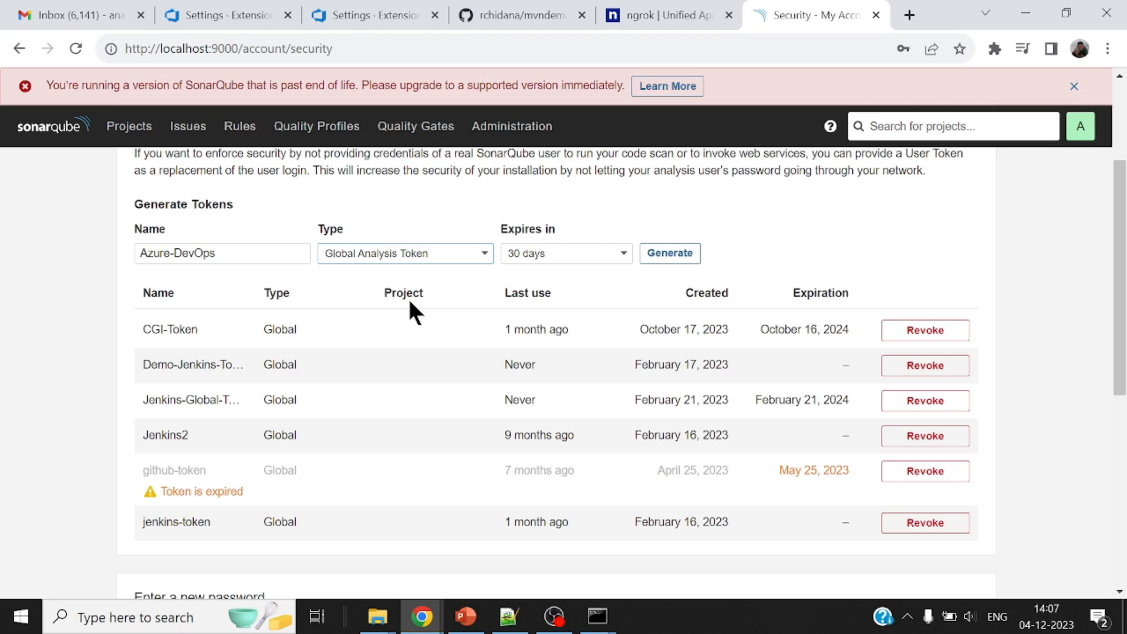
{"action": "mouse_move", "coordinate": [561, 263]}
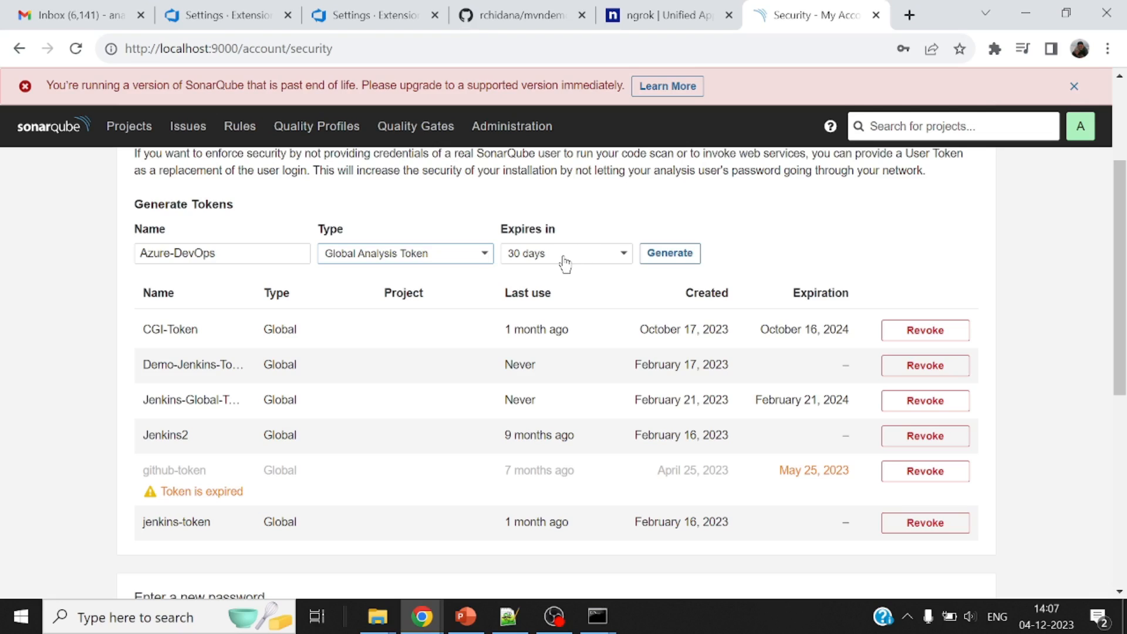
{"action": "left_click", "coordinate": [669, 253]}
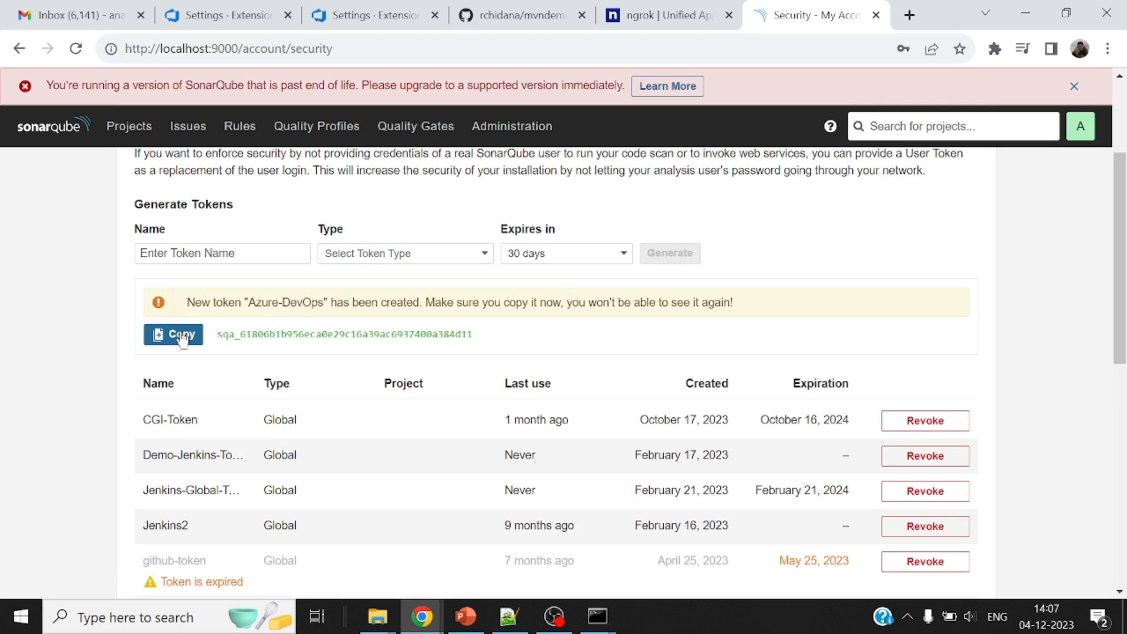
{"action": "mouse_move", "coordinate": [184, 589]}
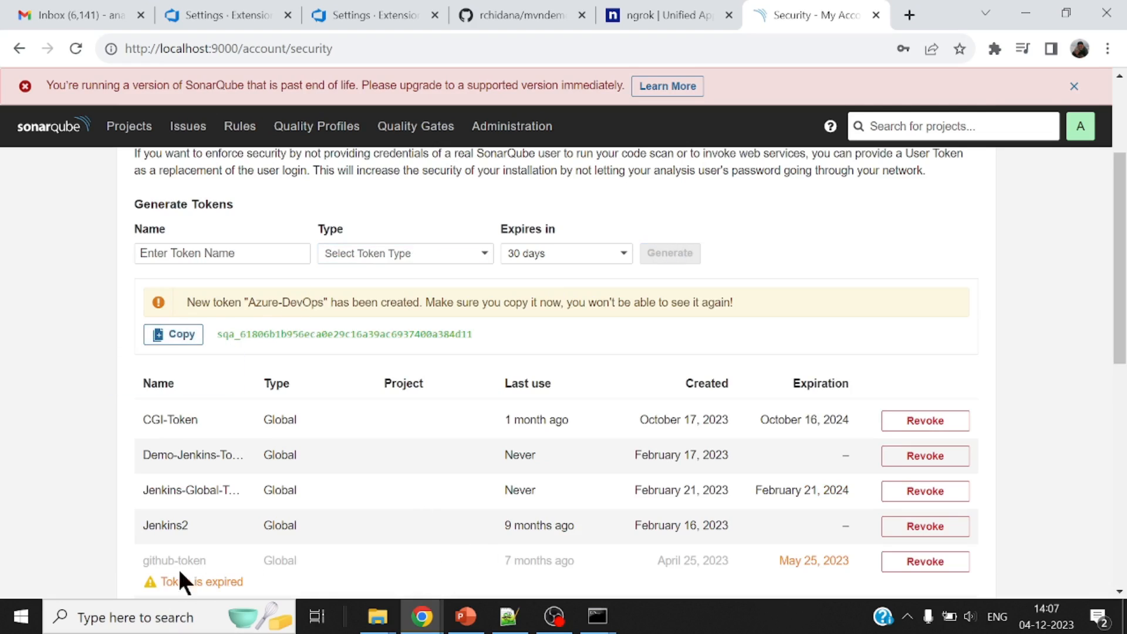
Step: Launch Notepad from taskbar search, then switch to the PowerPoint architecture slide
{"action": "type", "text": "notepad"}
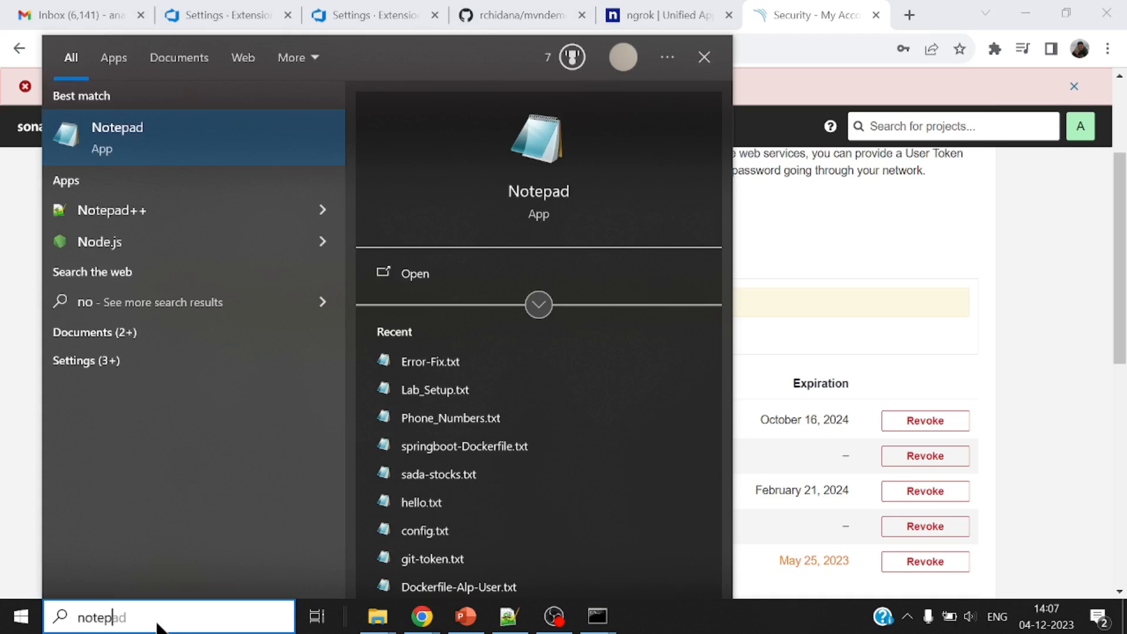
{"action": "left_click", "coordinate": [116, 138]}
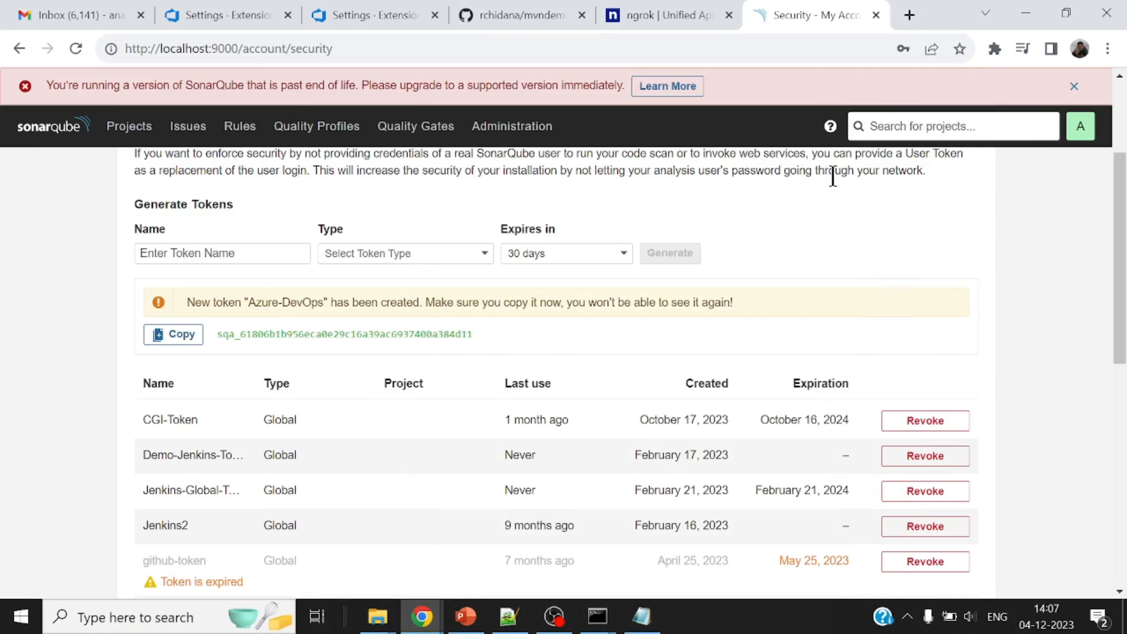
{"action": "mouse_move", "coordinate": [678, 415]}
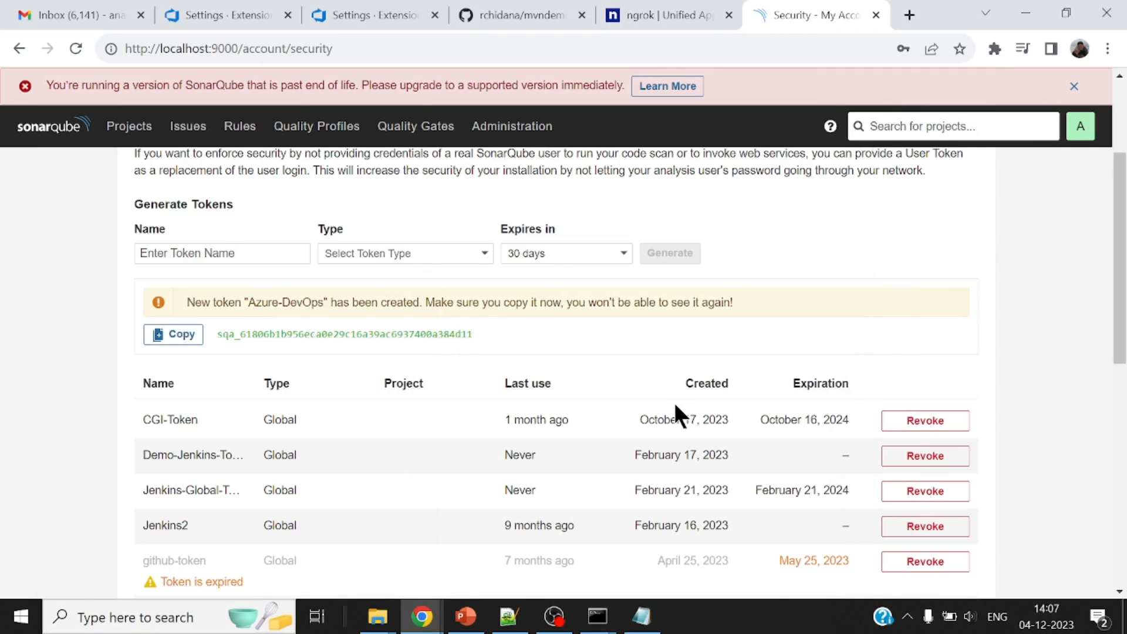
{"action": "left_click", "coordinate": [465, 616]}
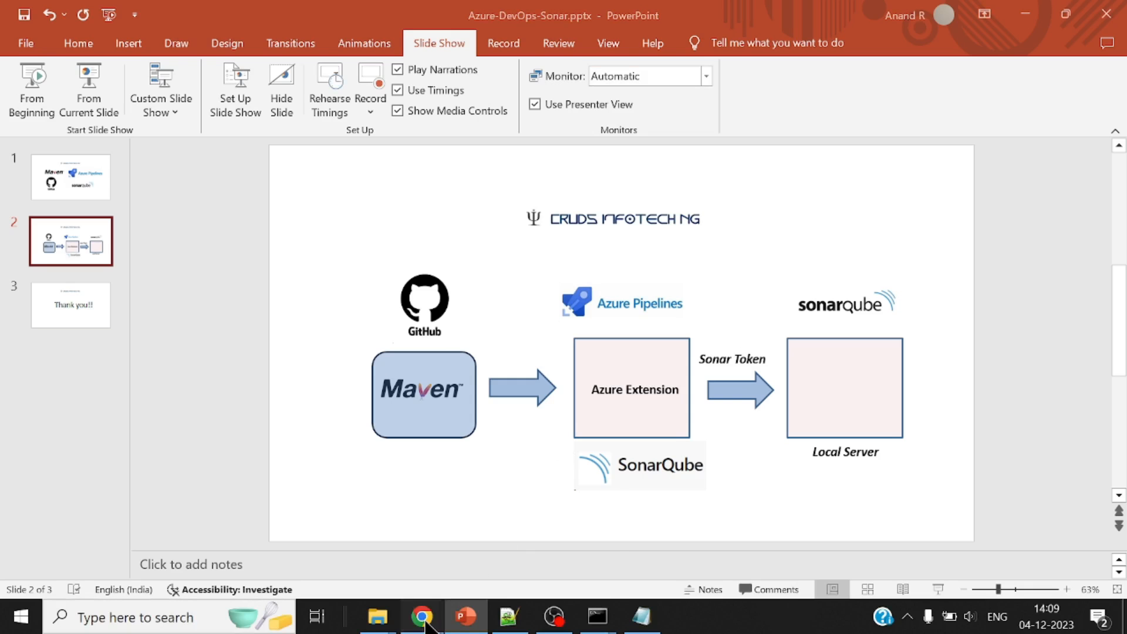
Step: Search the Marketplace for sonar, open the SonarQube extension and choose Get it free
{"action": "left_click", "coordinate": [426, 616]}
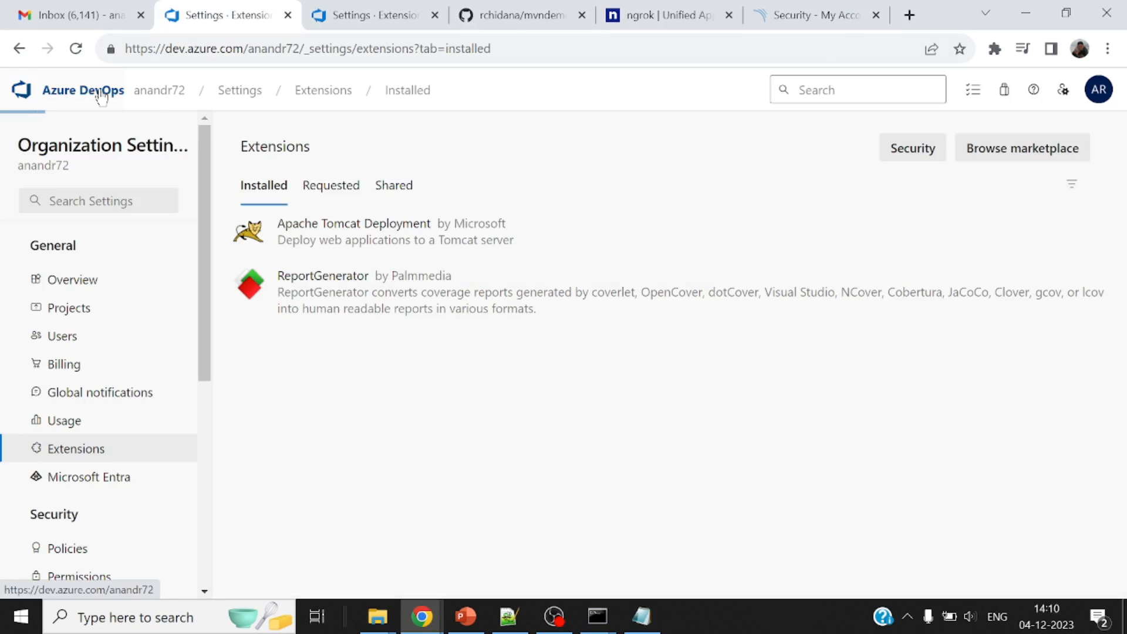
{"action": "left_click", "coordinate": [83, 90]}
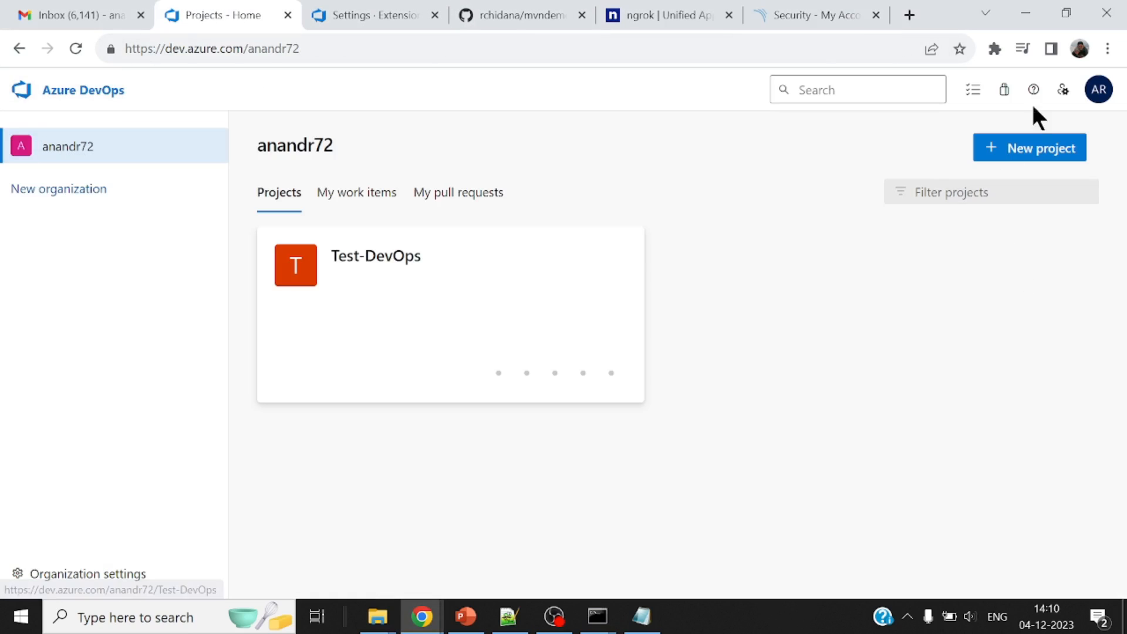
{"action": "mouse_move", "coordinate": [1033, 89]}
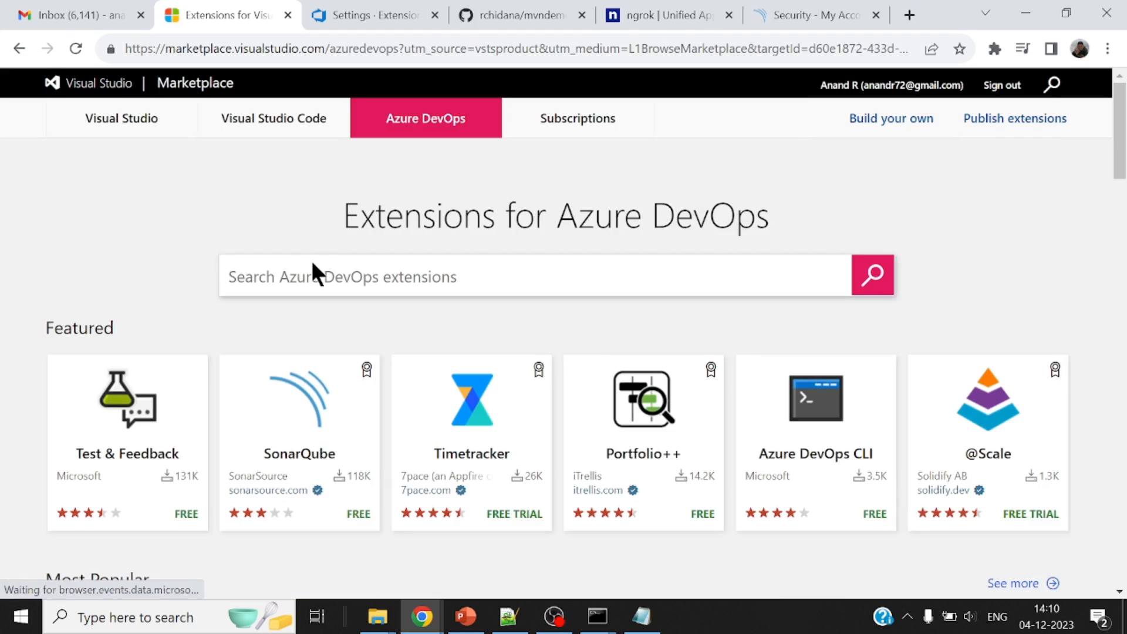
{"action": "type", "text": "sonar"}
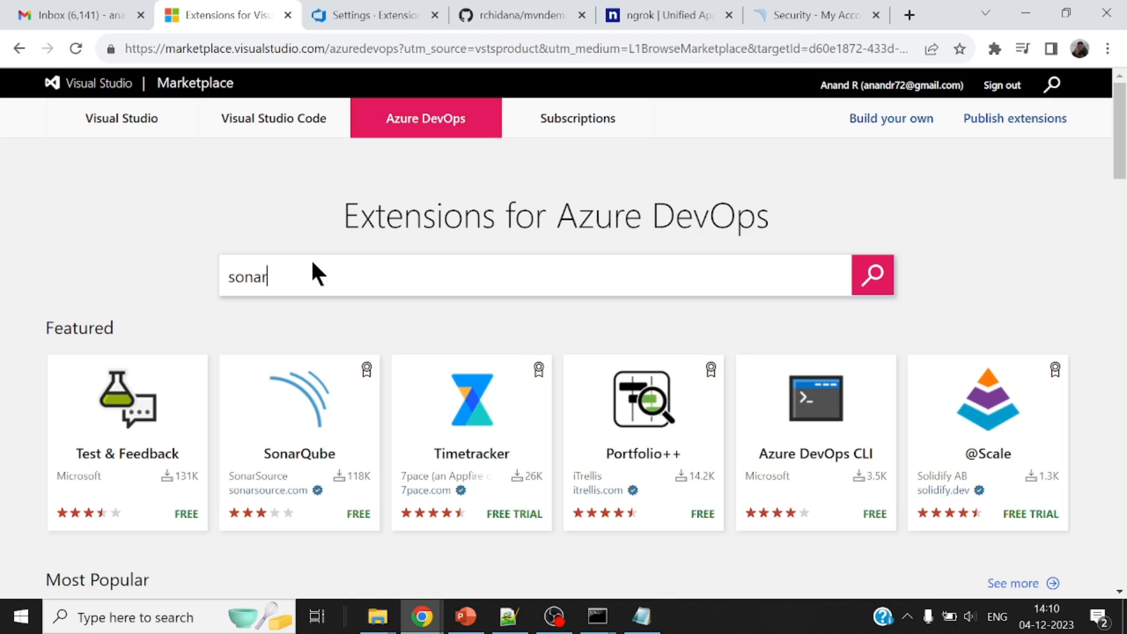
{"action": "left_click", "coordinate": [872, 275]}
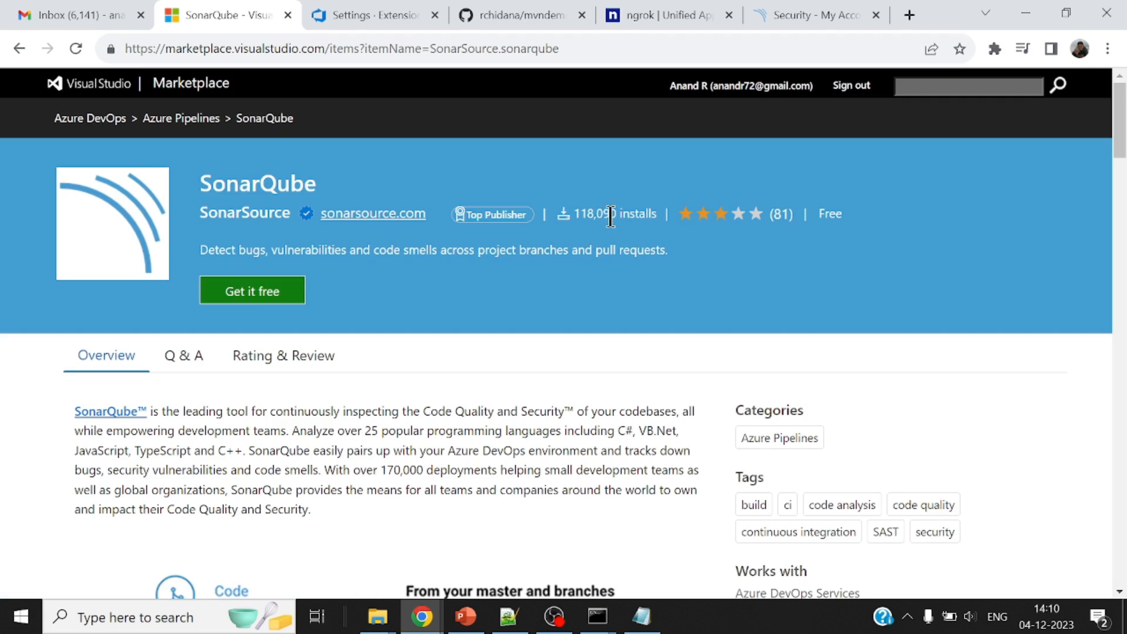
{"action": "mouse_move", "coordinate": [600, 258]}
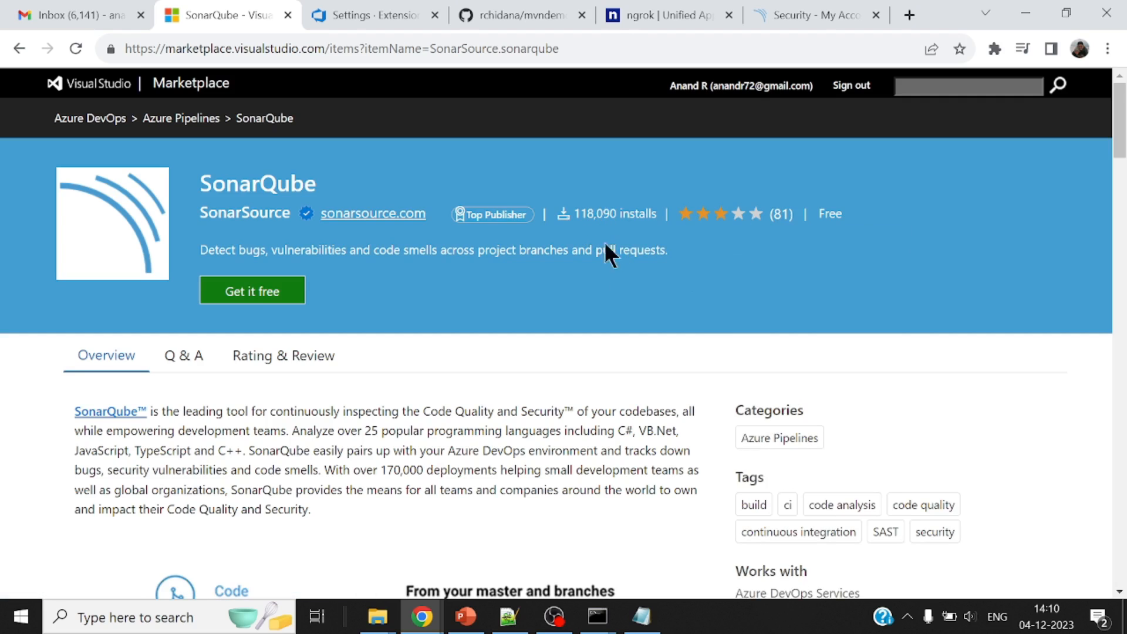
{"action": "left_click", "coordinate": [251, 290]}
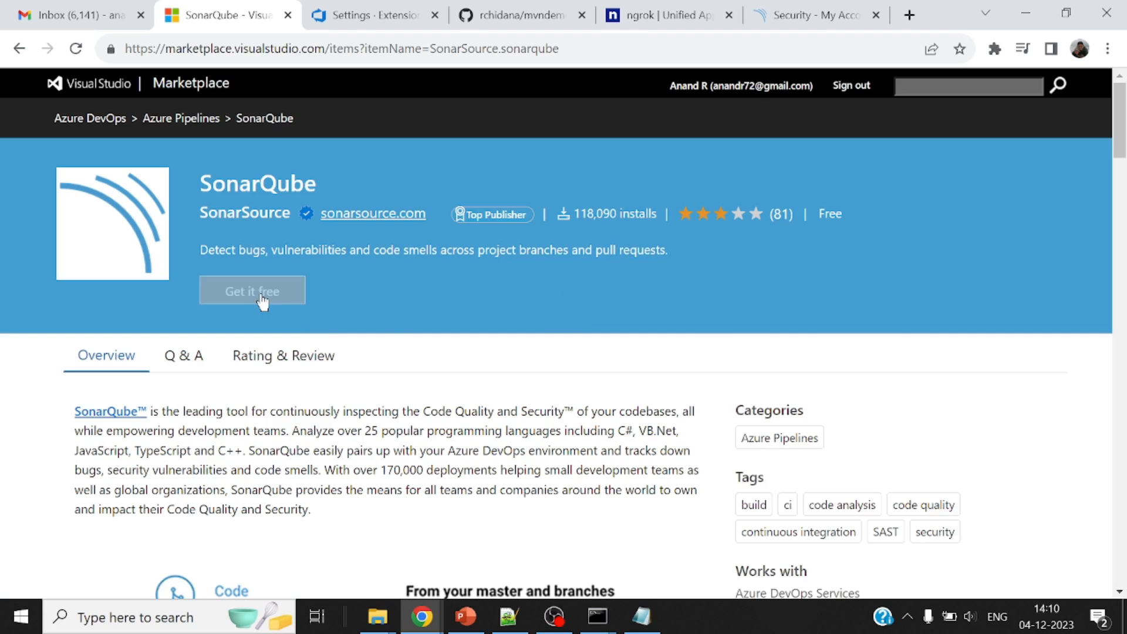
Step: Install SonarQube into the anandr72 organization and proceed to the organization
{"action": "left_click", "coordinate": [253, 291]}
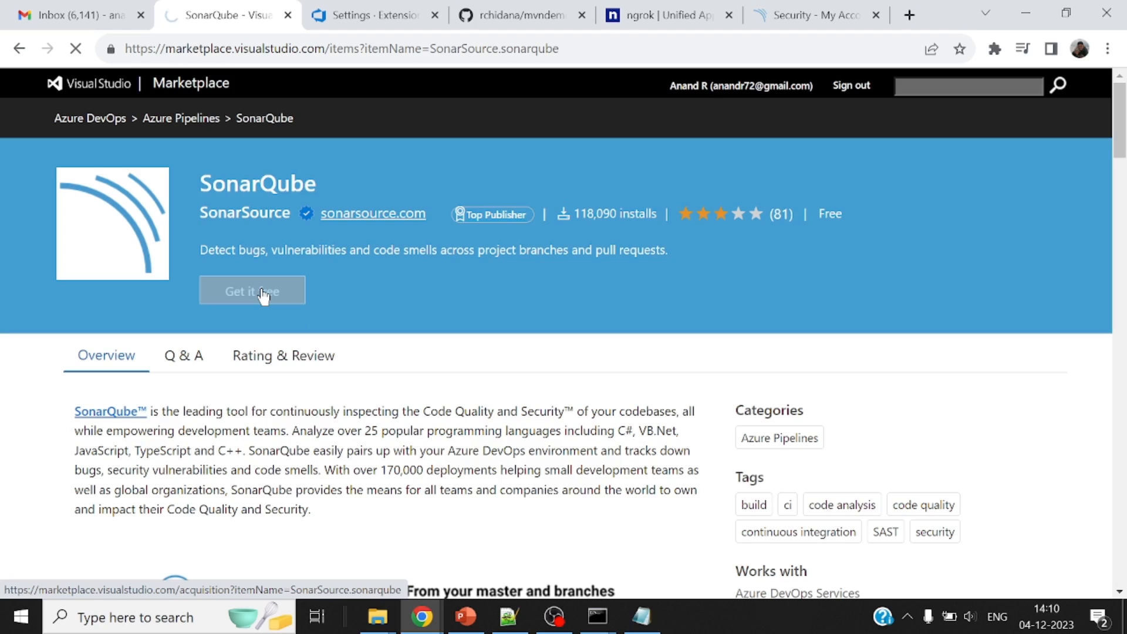
{"action": "left_click", "coordinate": [253, 290]}
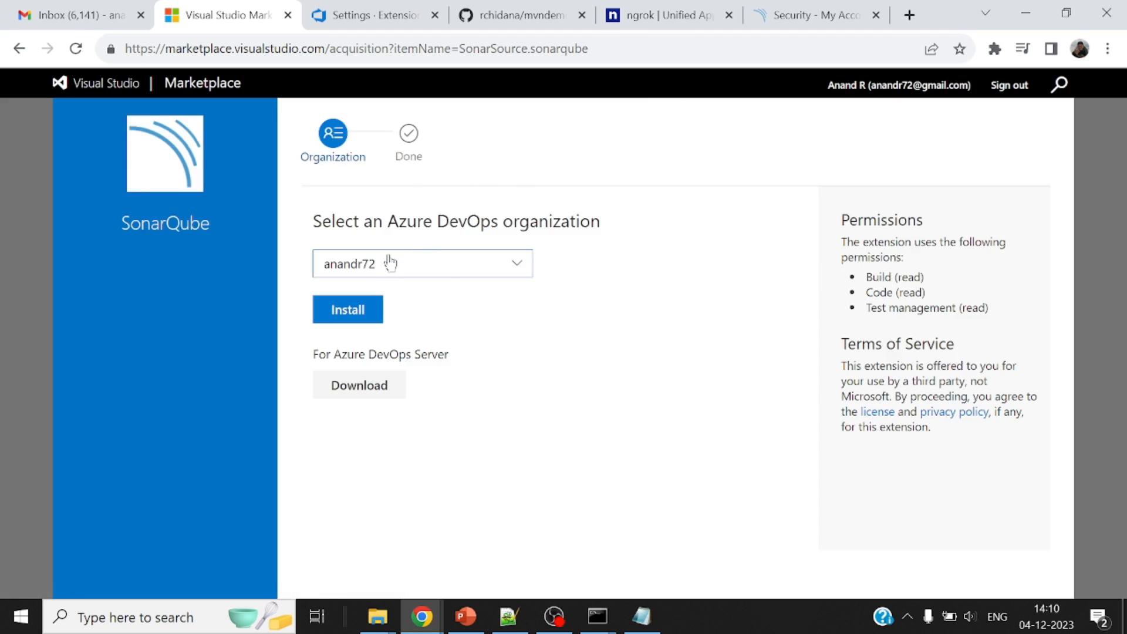
{"action": "left_click", "coordinate": [347, 309]}
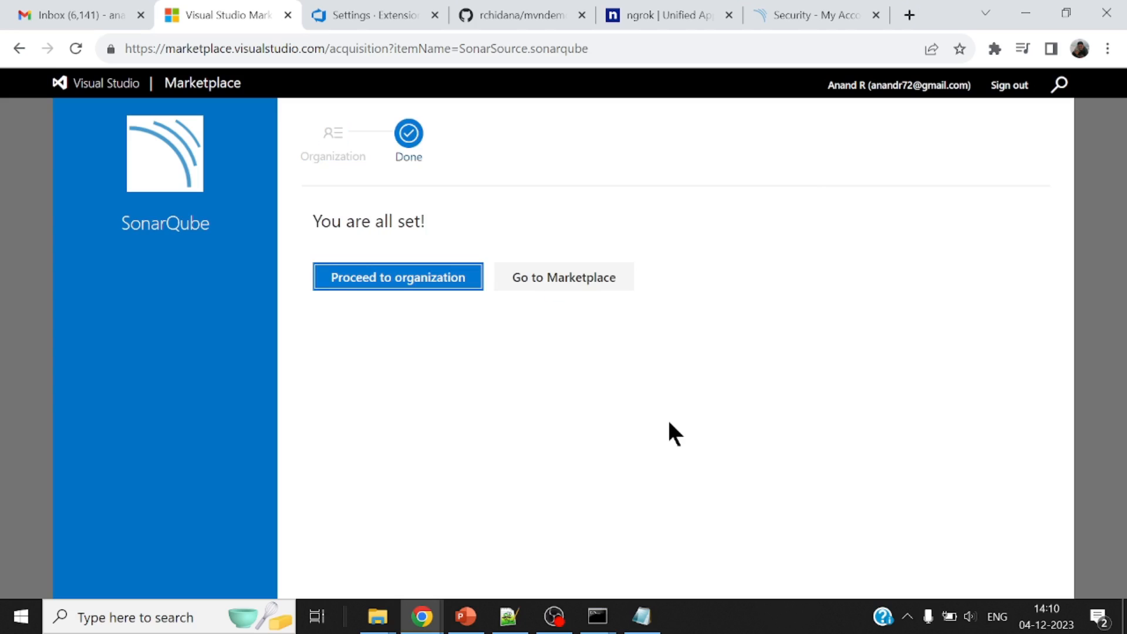
{"action": "left_click", "coordinate": [397, 276]}
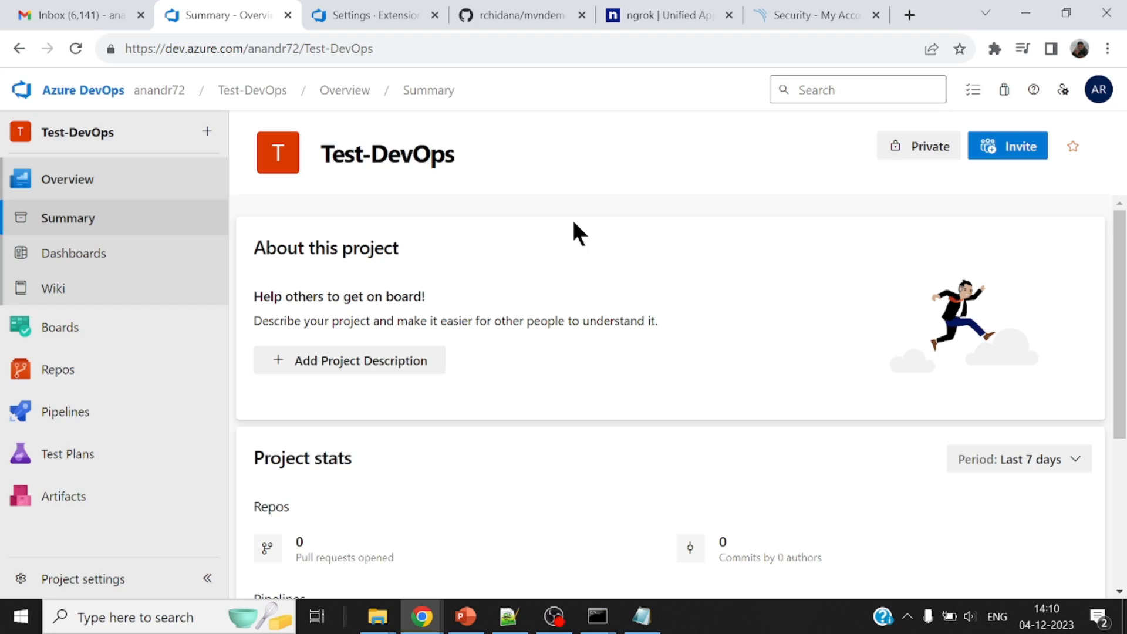
{"action": "mouse_move", "coordinate": [469, 302]}
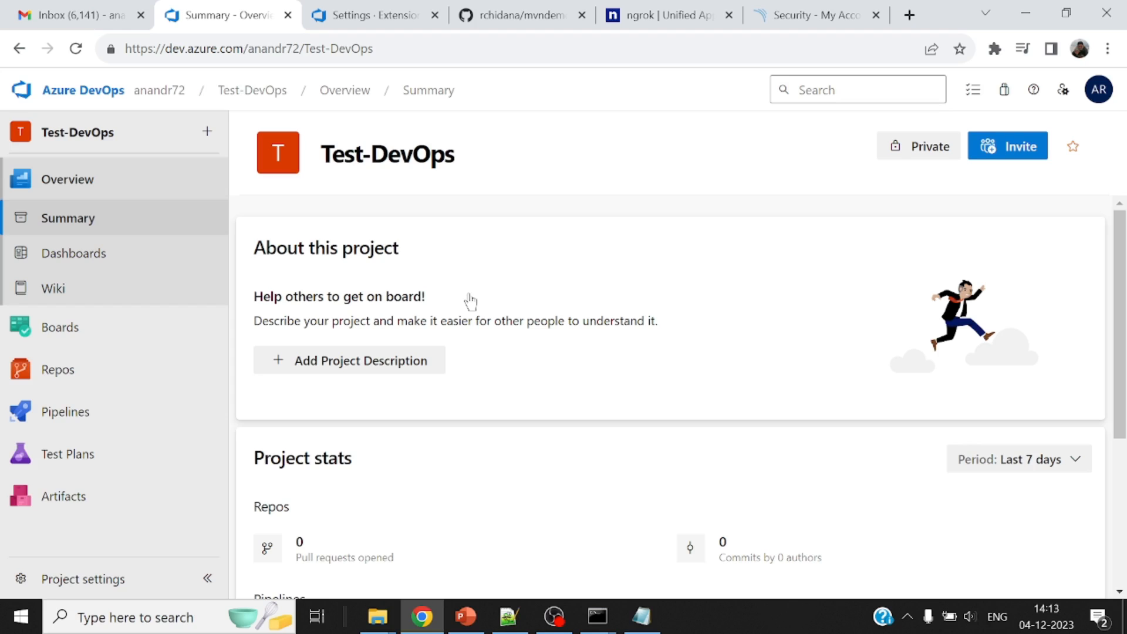
{"action": "mouse_move", "coordinate": [97, 588]}
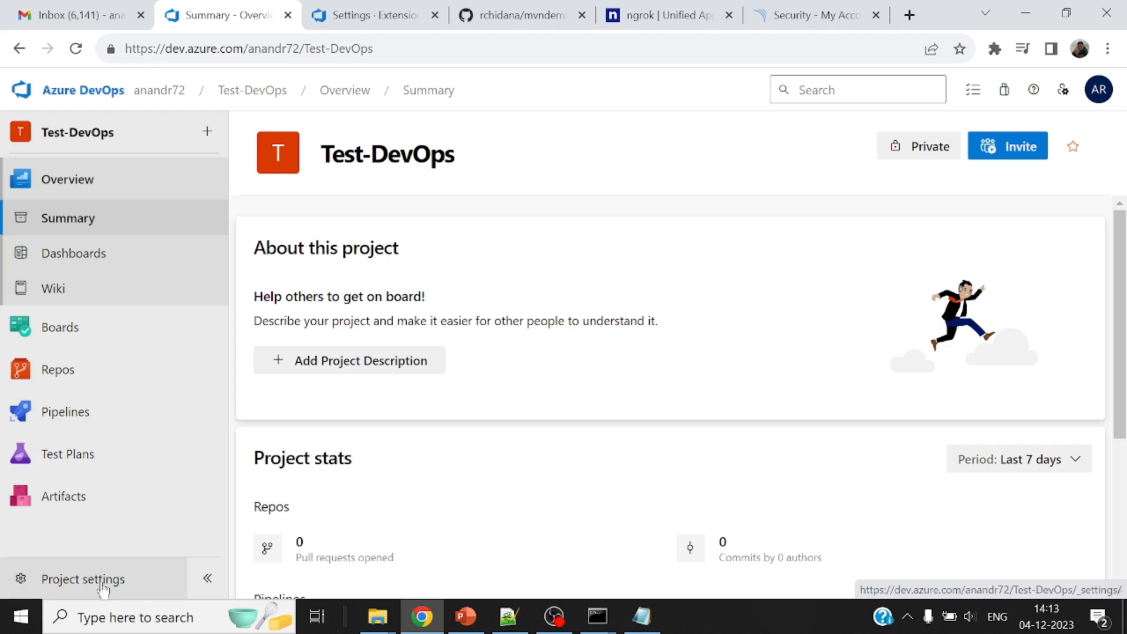
Step: Open Test-DevOps Project settings on the Pipelines > Service connections page
{"action": "left_click", "coordinate": [82, 579]}
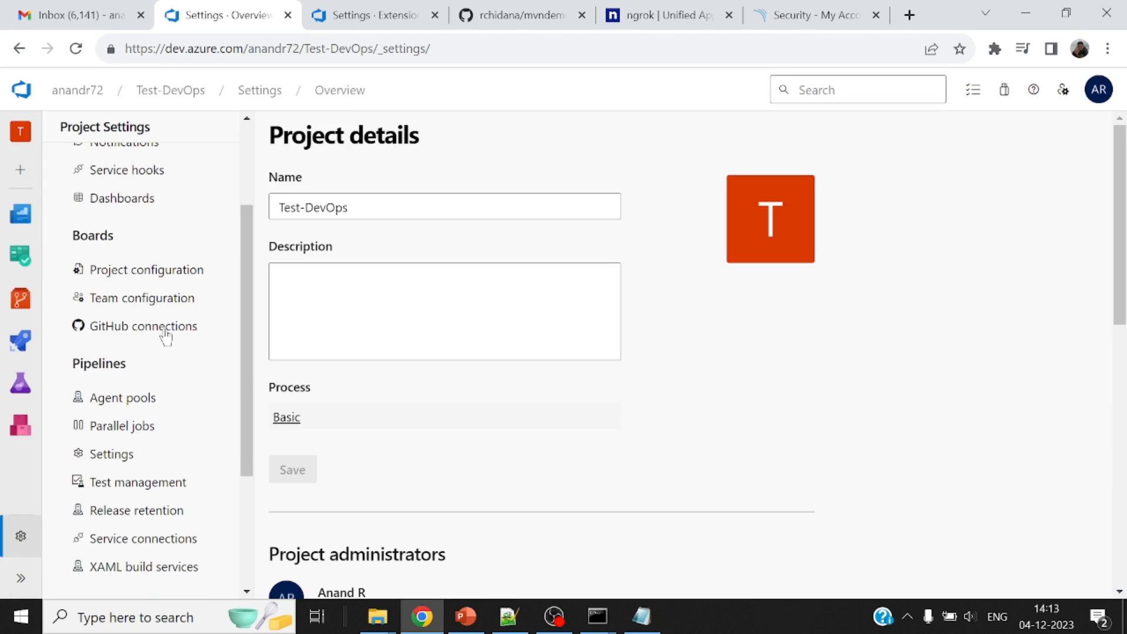
{"action": "scroll", "scroll_direction": "down", "scroll_amount": 3}
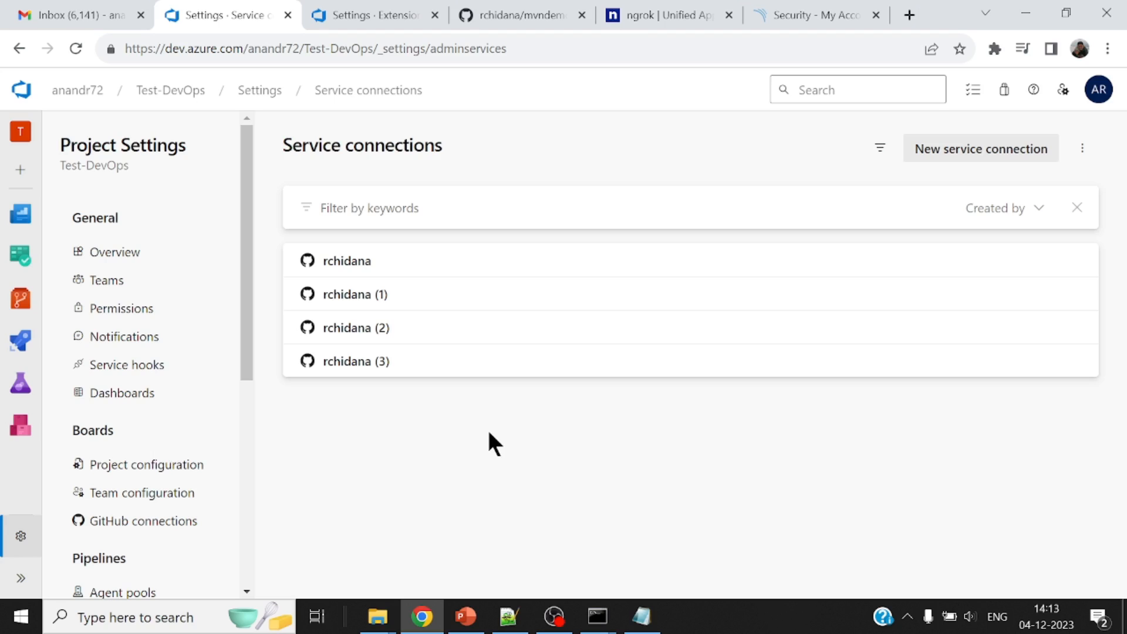
{"action": "mouse_move", "coordinate": [510, 415]}
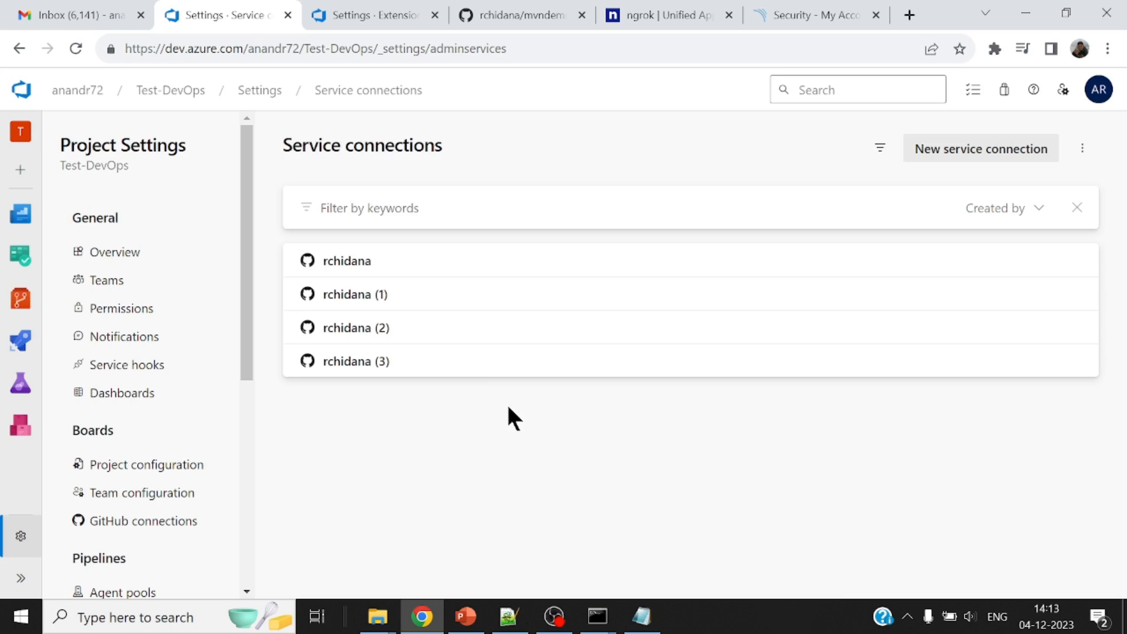
{"action": "left_click", "coordinate": [537, 208]}
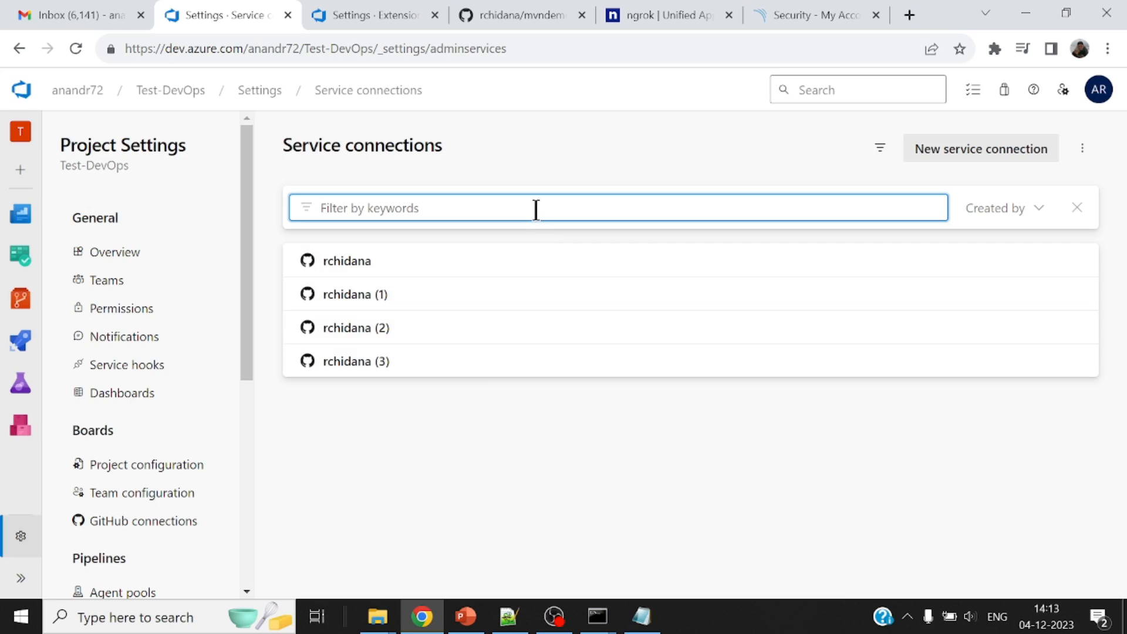
{"action": "mouse_move", "coordinate": [1006, 151]}
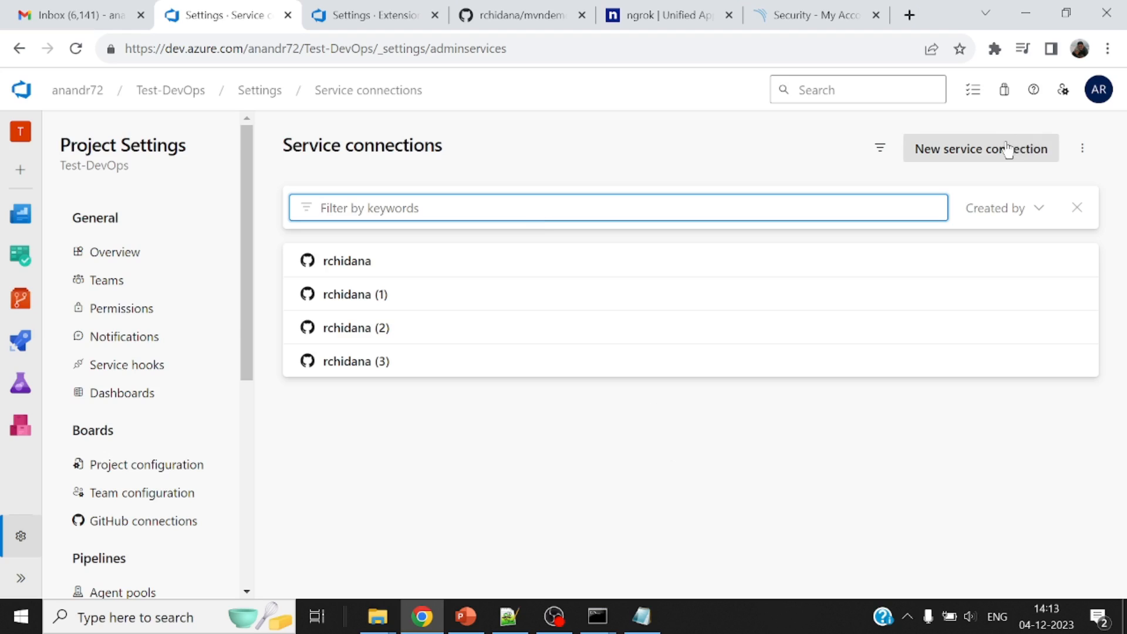
Step: Start a SonarQube service connection with the ngrok server URL and saved token
{"action": "left_click", "coordinate": [981, 148]}
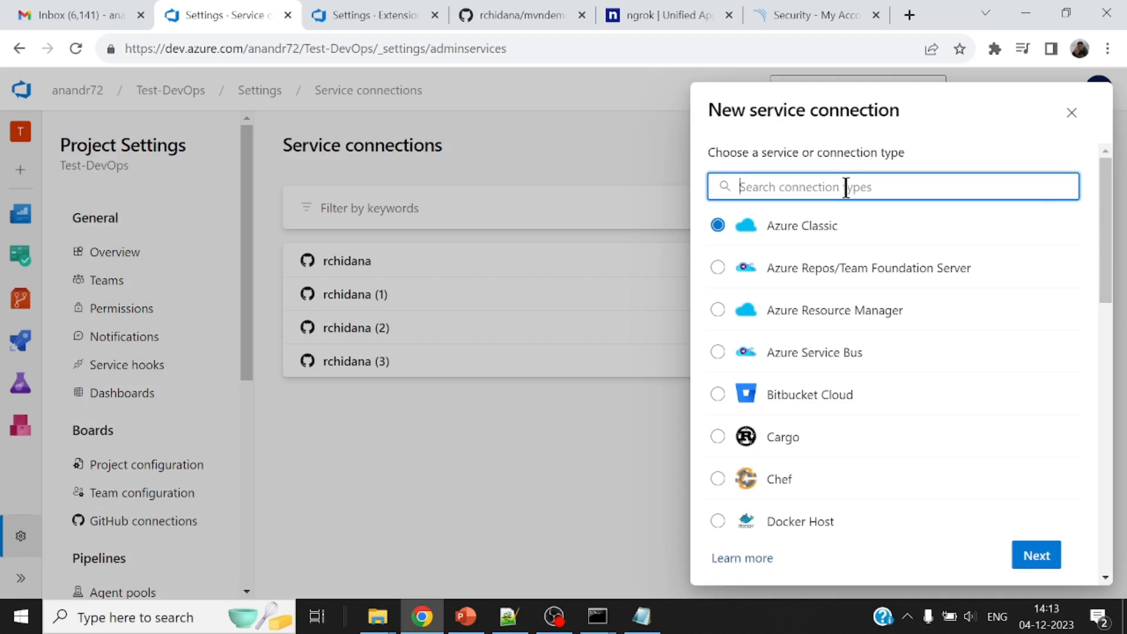
{"action": "type", "text": "sona"}
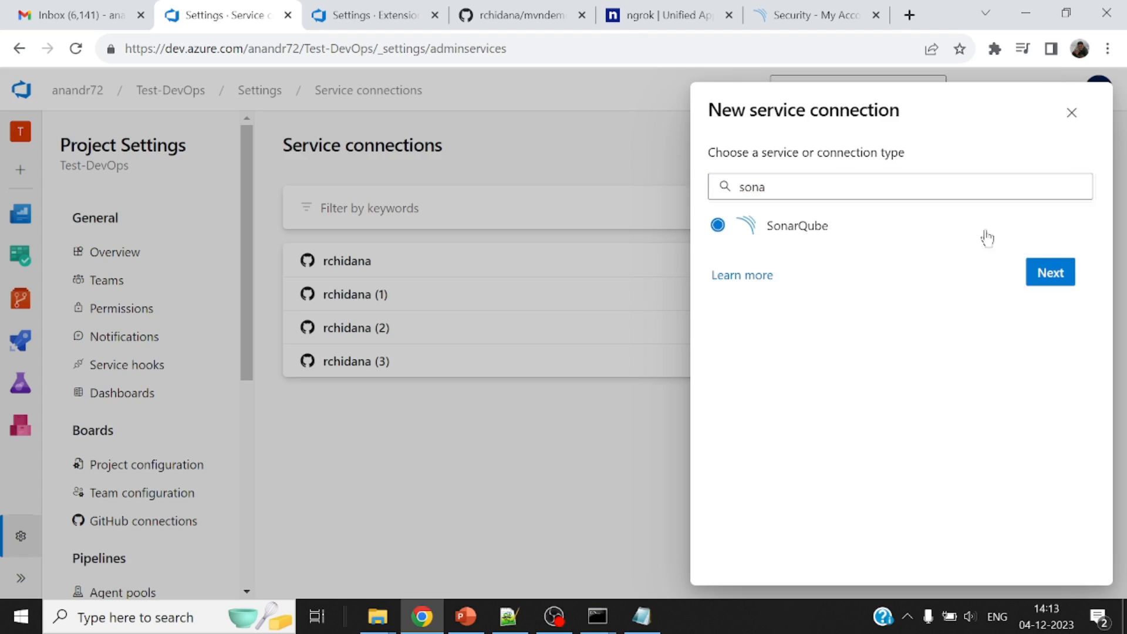
{"action": "left_click", "coordinate": [1049, 271]}
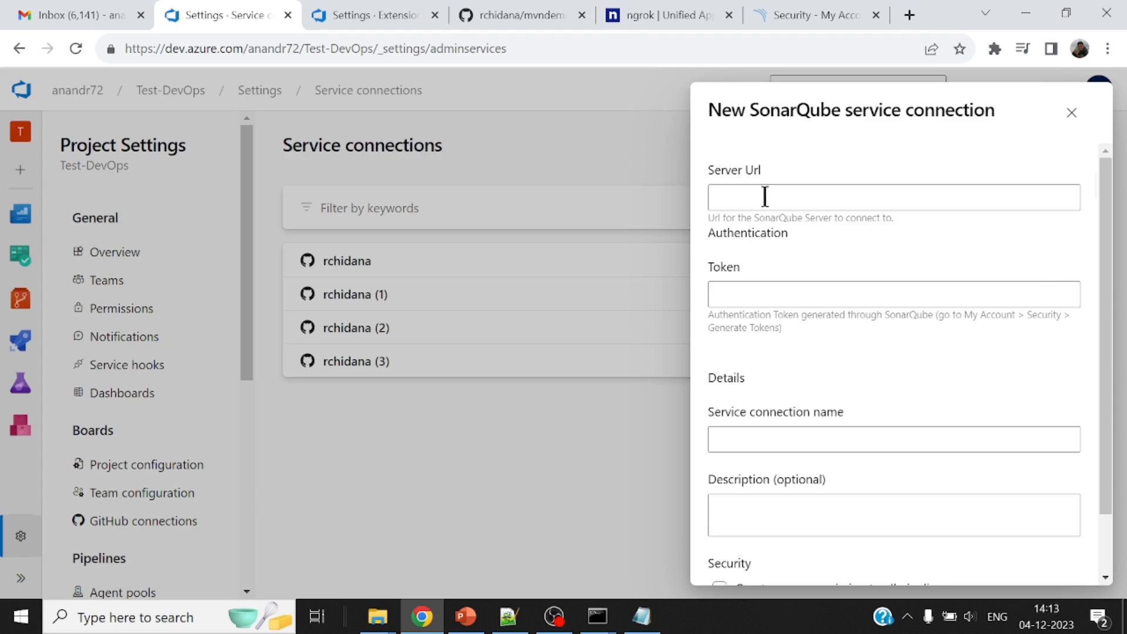
{"action": "left_click", "coordinate": [893, 197]}
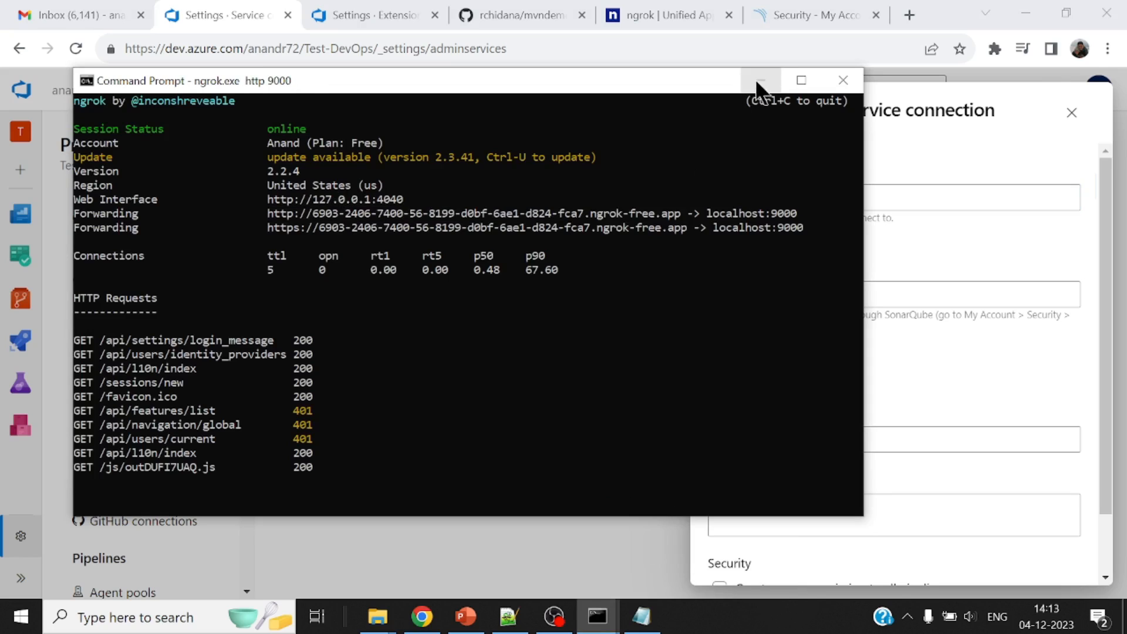
{"action": "left_click", "coordinate": [760, 80]}
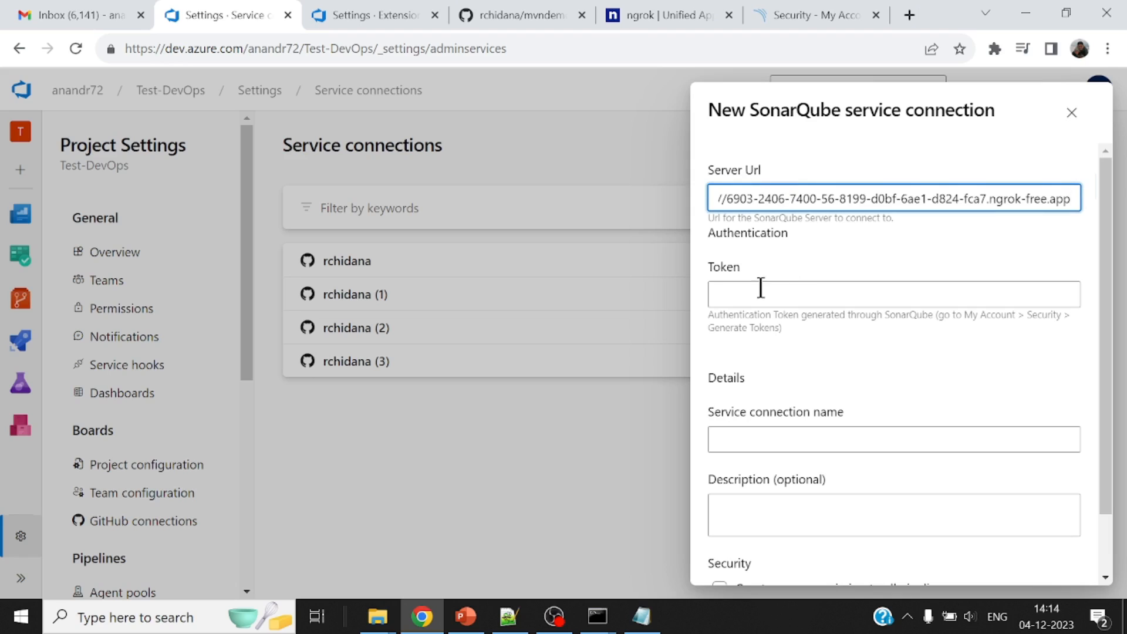
{"action": "left_click", "coordinate": [893, 294]}
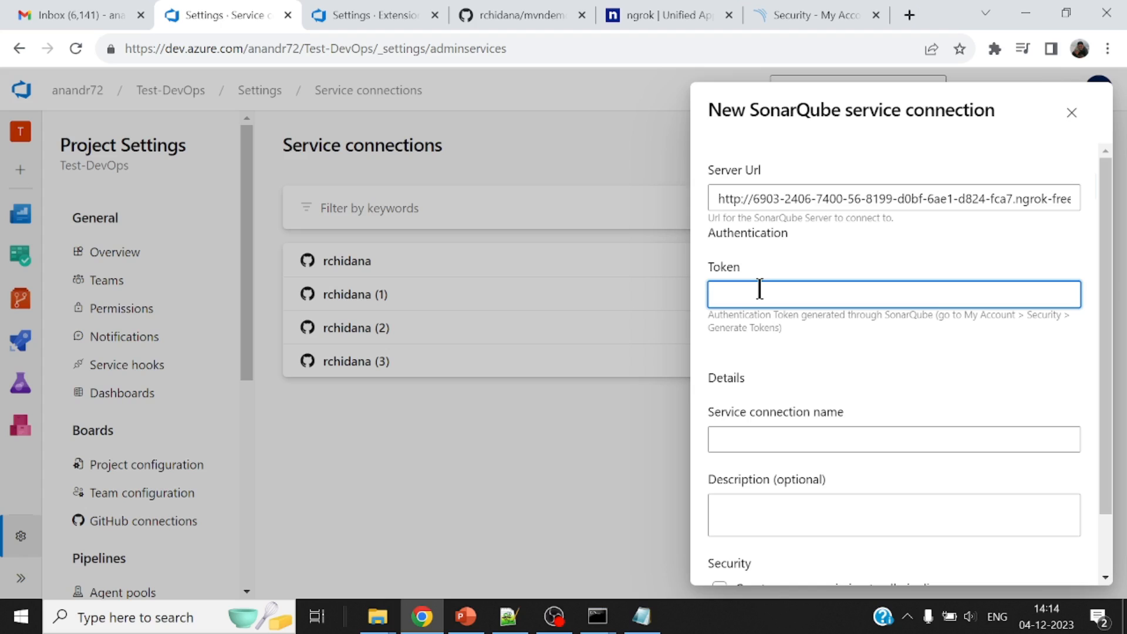
{"action": "left_click", "coordinate": [643, 616]}
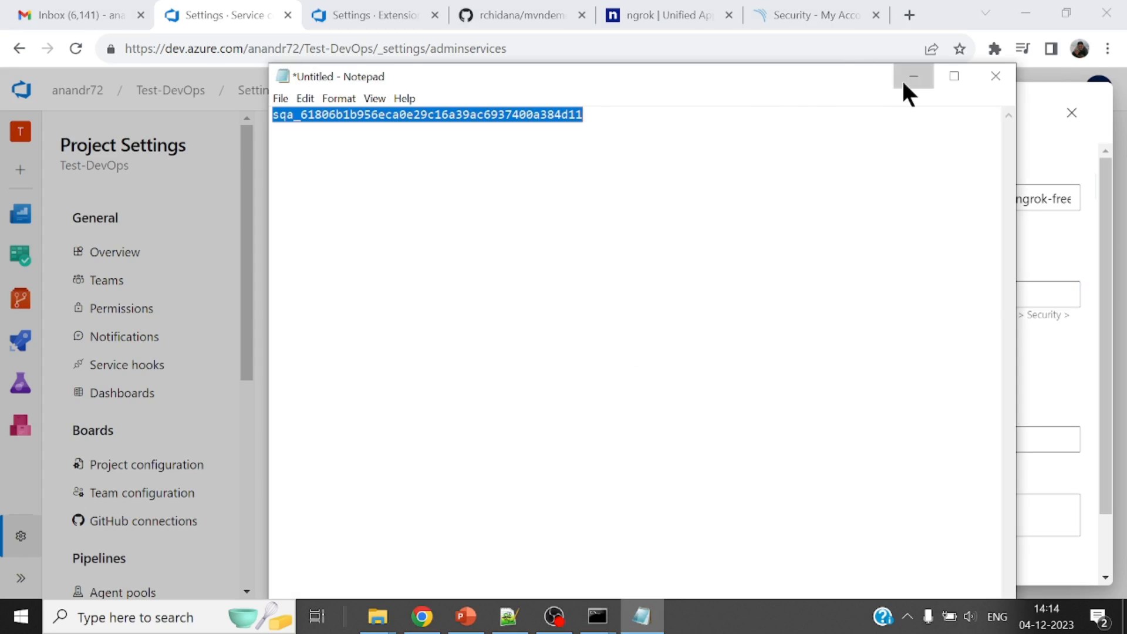
{"action": "left_click", "coordinate": [913, 75]}
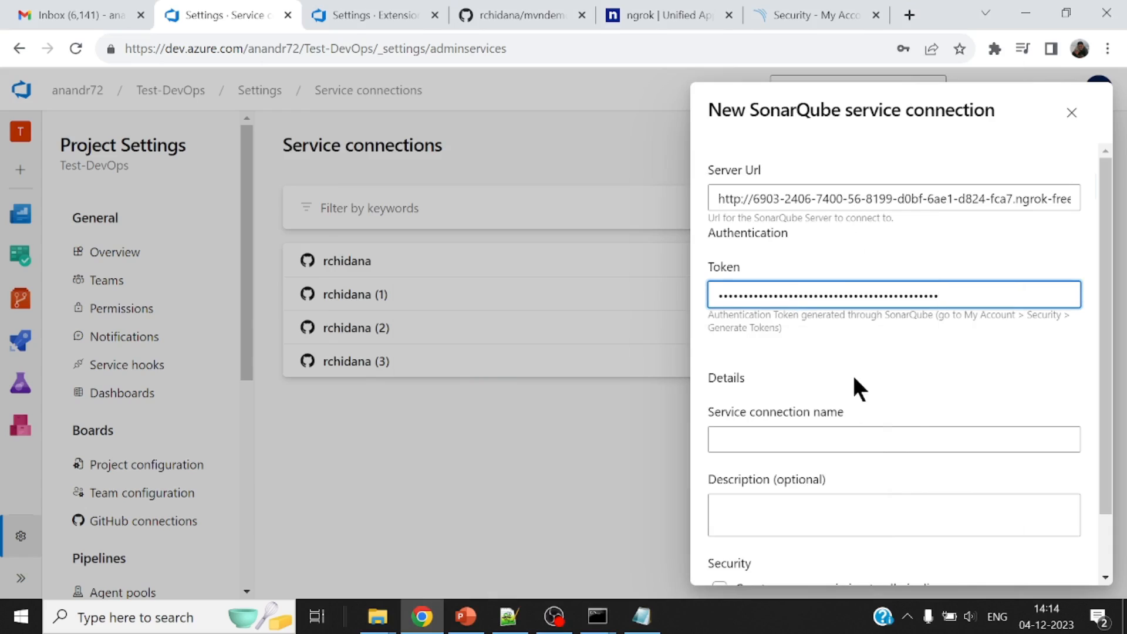
Step: Name the connection My-Sonar-Server, grant access to all pipelines, and save
{"action": "left_click", "coordinate": [894, 439]}
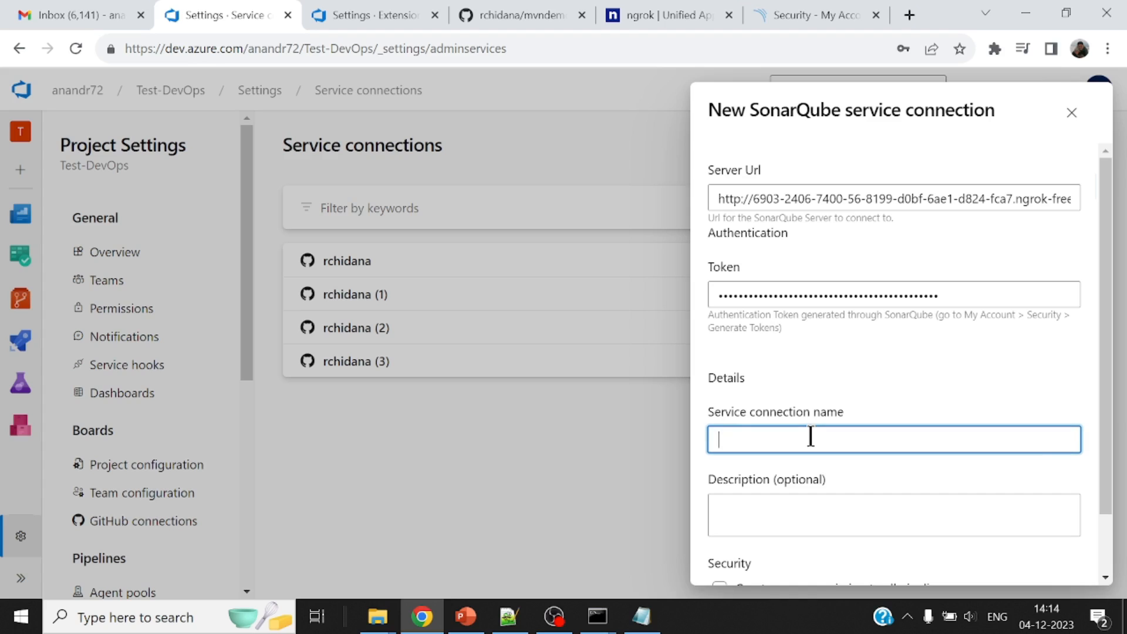
{"action": "type", "text": "My-"}
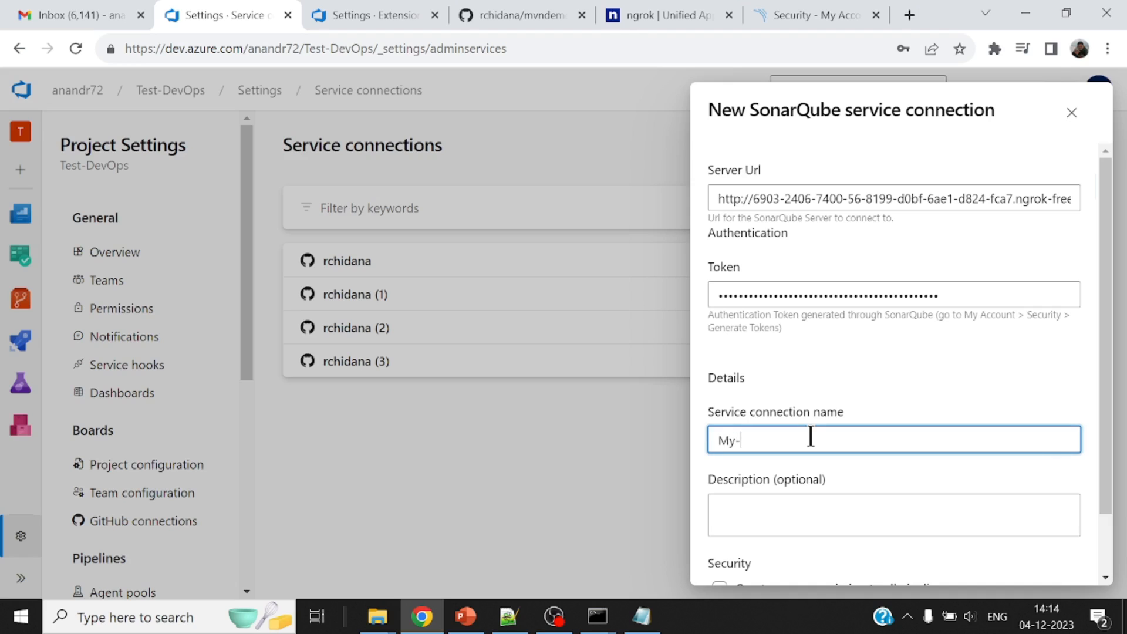
{"action": "type", "text": "Sonar-"}
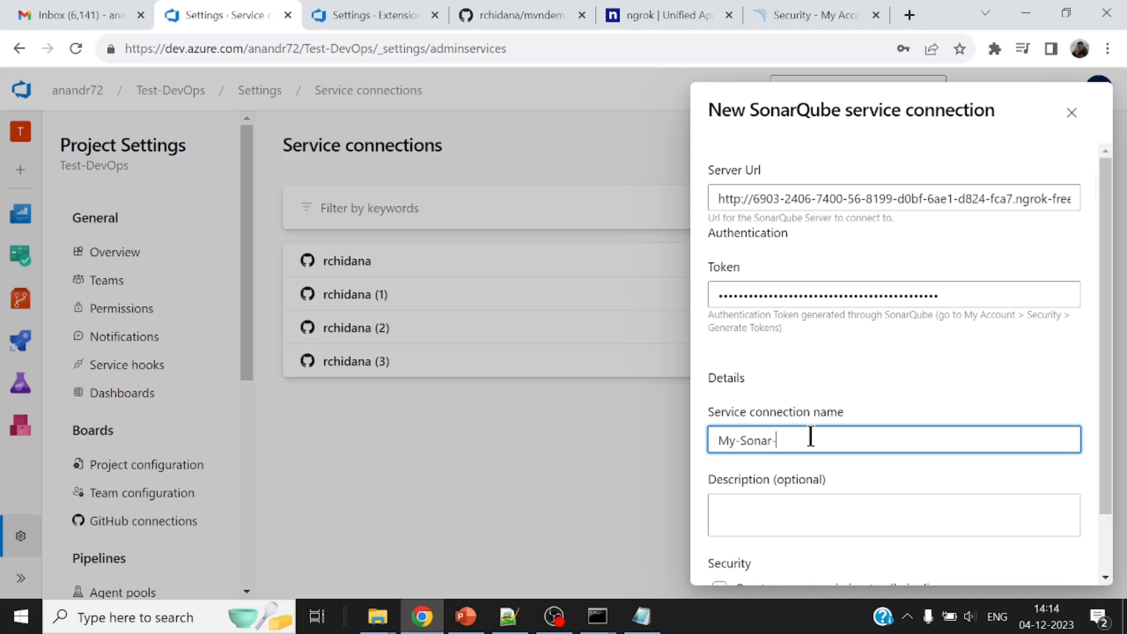
{"action": "type", "text": "Server"}
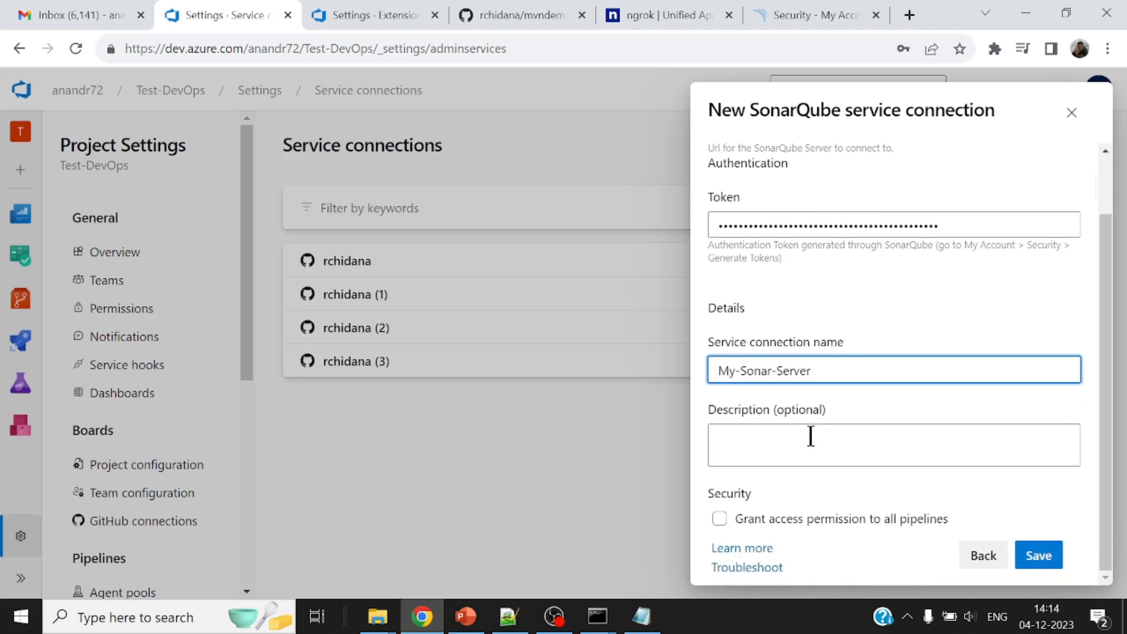
{"action": "left_click", "coordinate": [719, 519]}
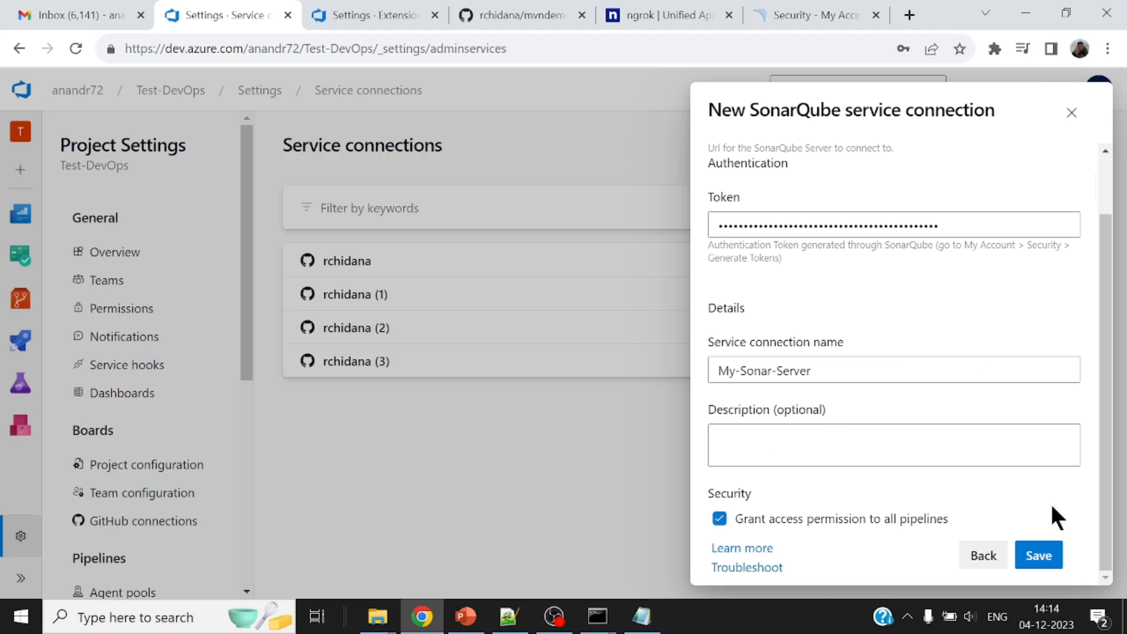
{"action": "left_click", "coordinate": [1039, 555]}
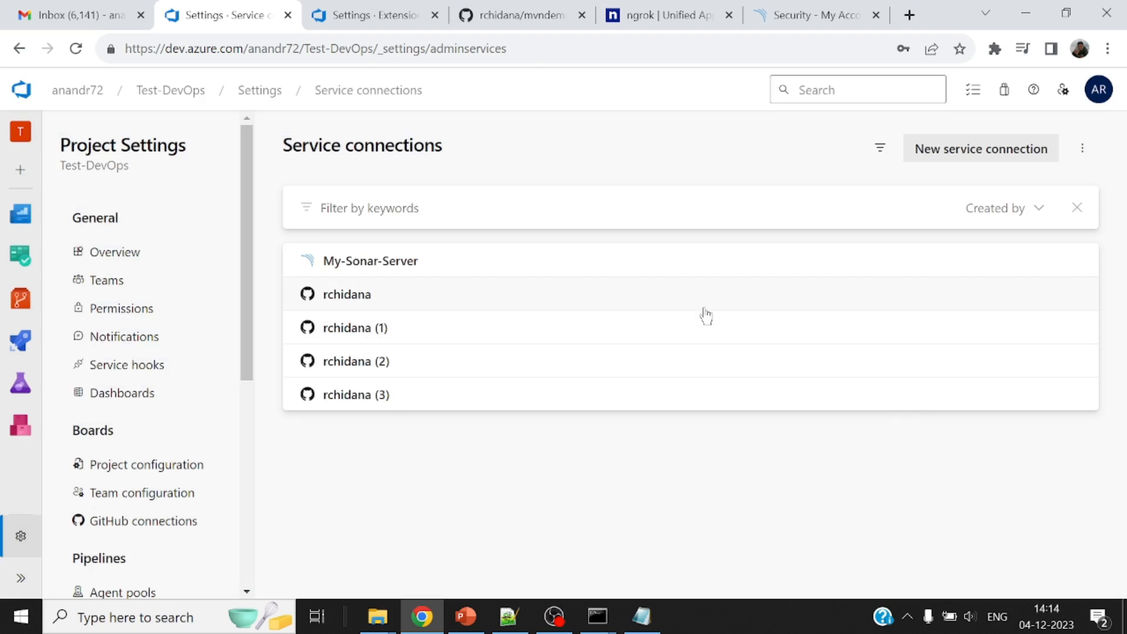
{"action": "mouse_move", "coordinate": [552, 285]}
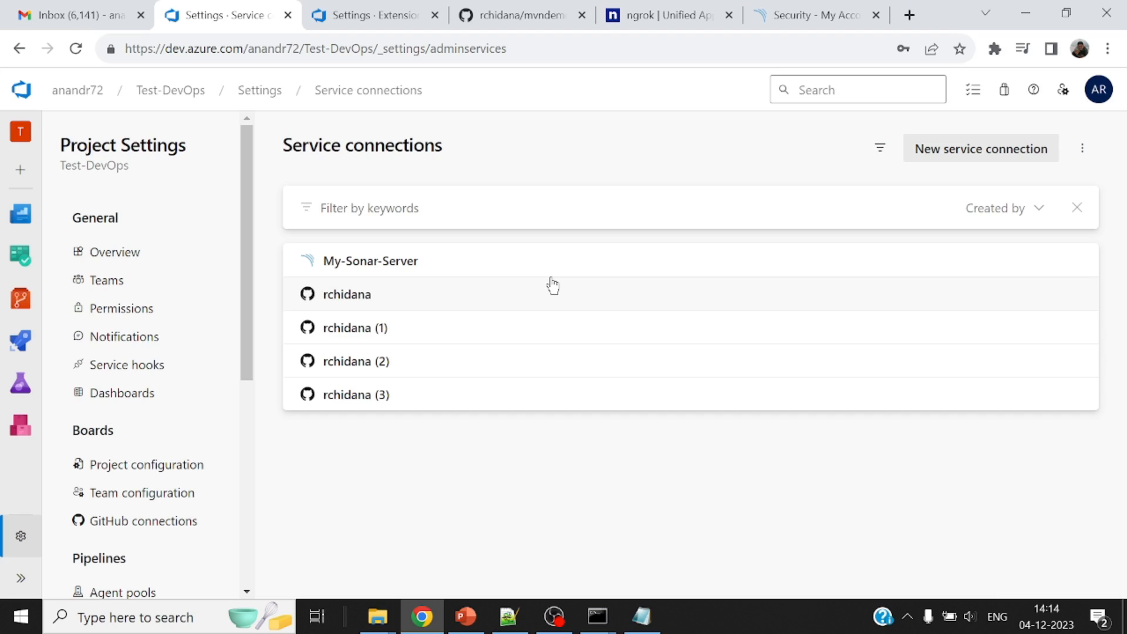
{"action": "mouse_move", "coordinate": [855, 332]}
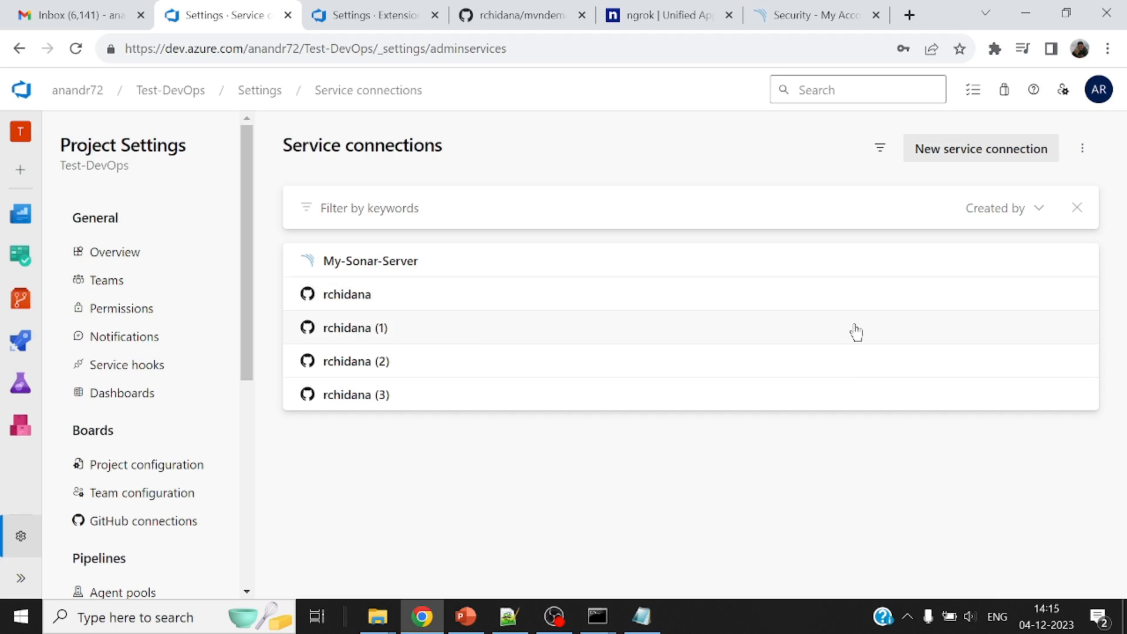
{"action": "mouse_move", "coordinate": [597, 38]}
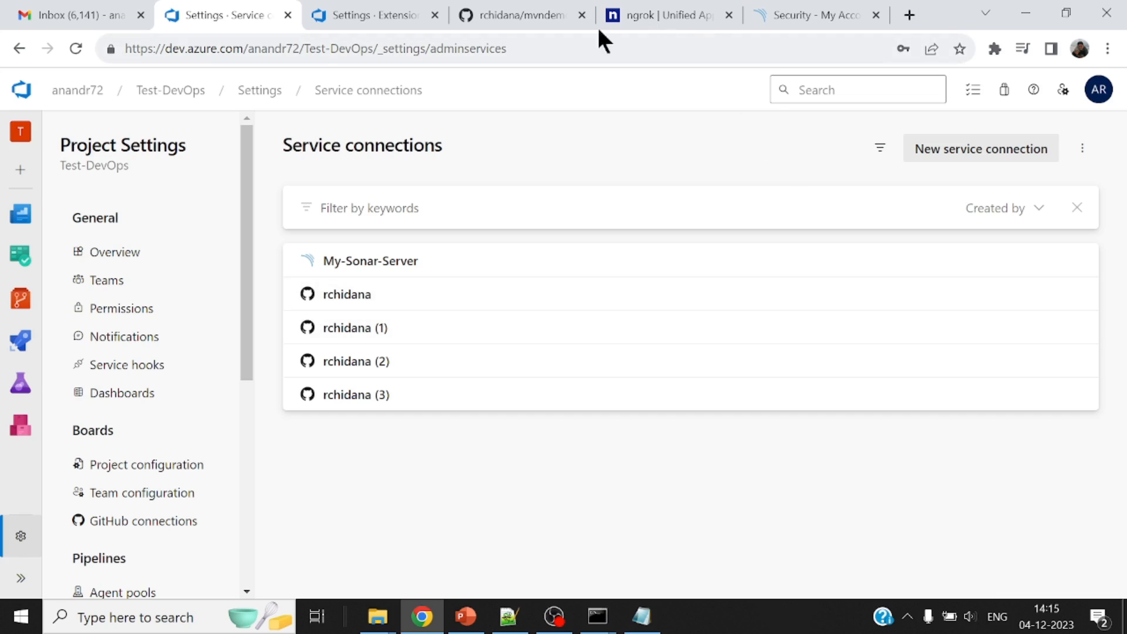
{"action": "left_click", "coordinate": [515, 16]}
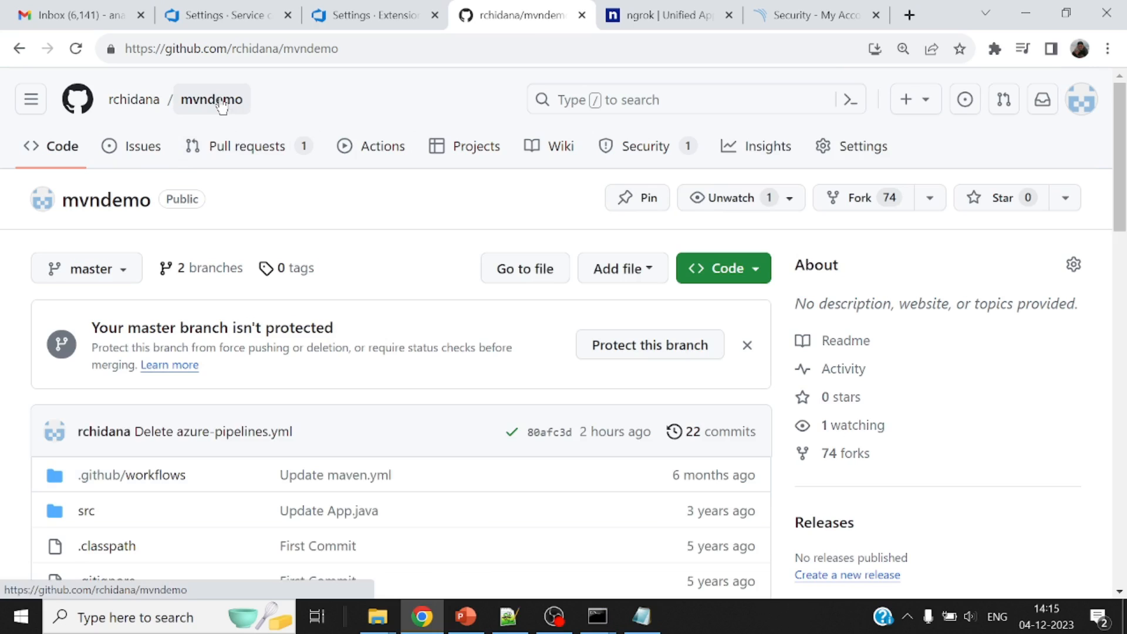
Step: Scroll through the mvndemo repository files, then return to Azure DevOps project settings
{"action": "scroll", "scroll_direction": "down", "scroll_amount": 3}
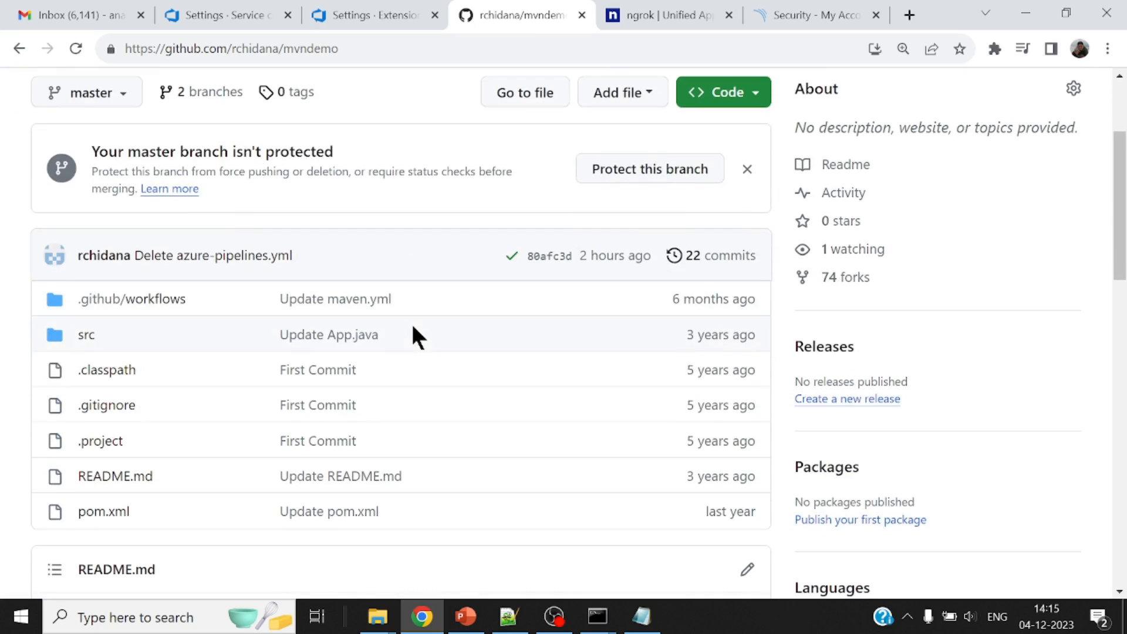
{"action": "scroll", "scroll_direction": "down", "scroll_amount": 3}
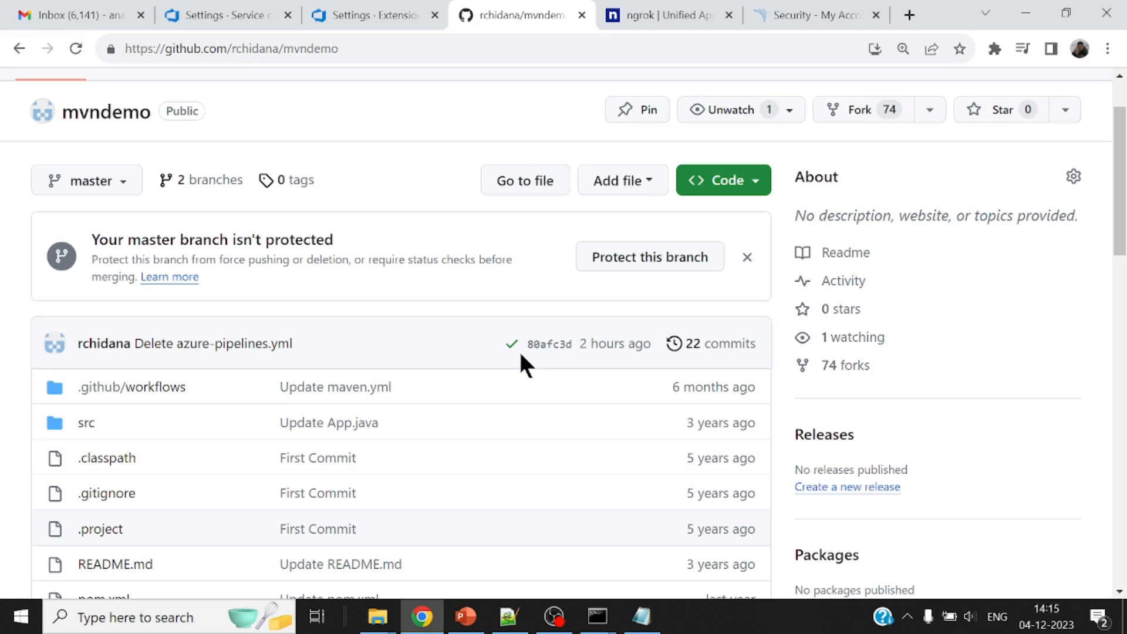
{"action": "mouse_move", "coordinate": [519, 300]}
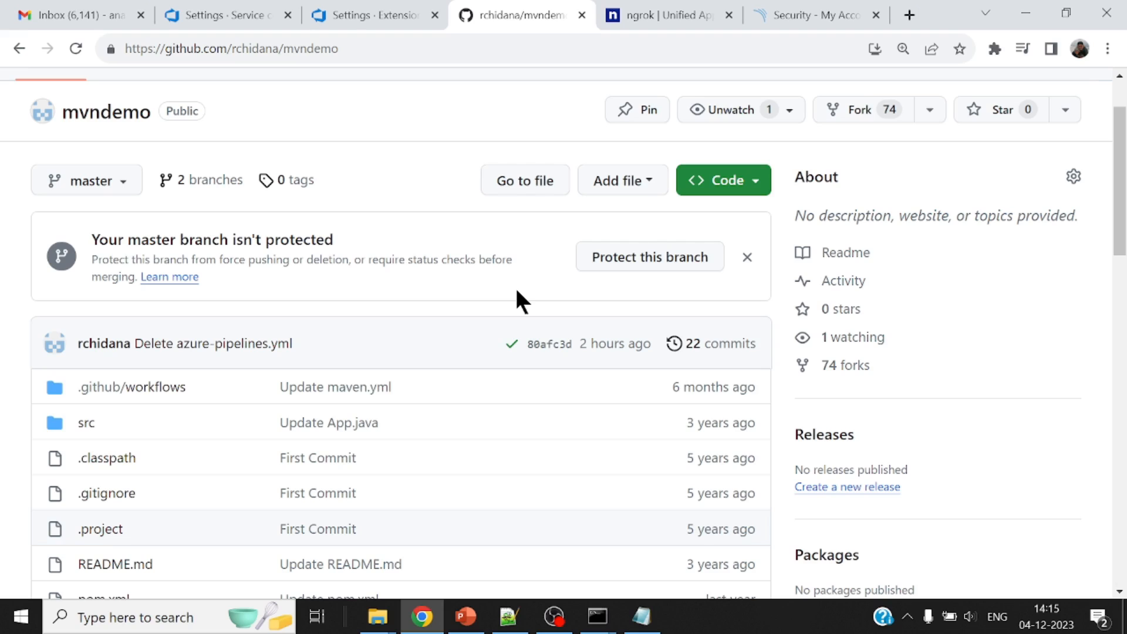
{"action": "left_click", "coordinate": [219, 16]}
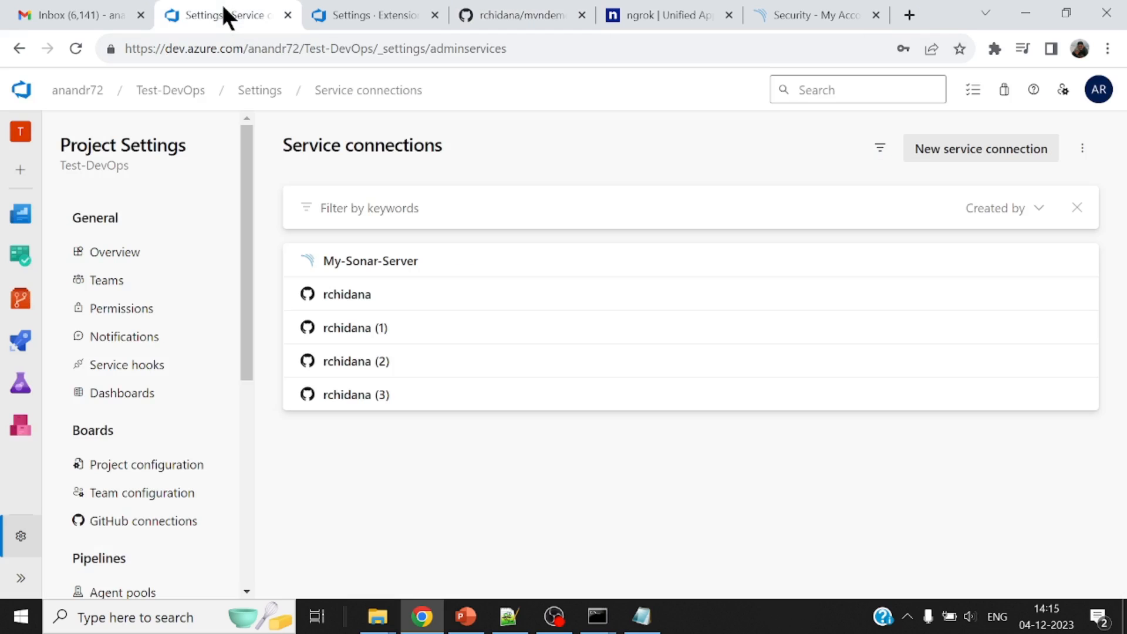
Step: Create a pipeline from GitHub repository rchidana/mvndemo using the Maven template
{"action": "left_click", "coordinate": [19, 338]}
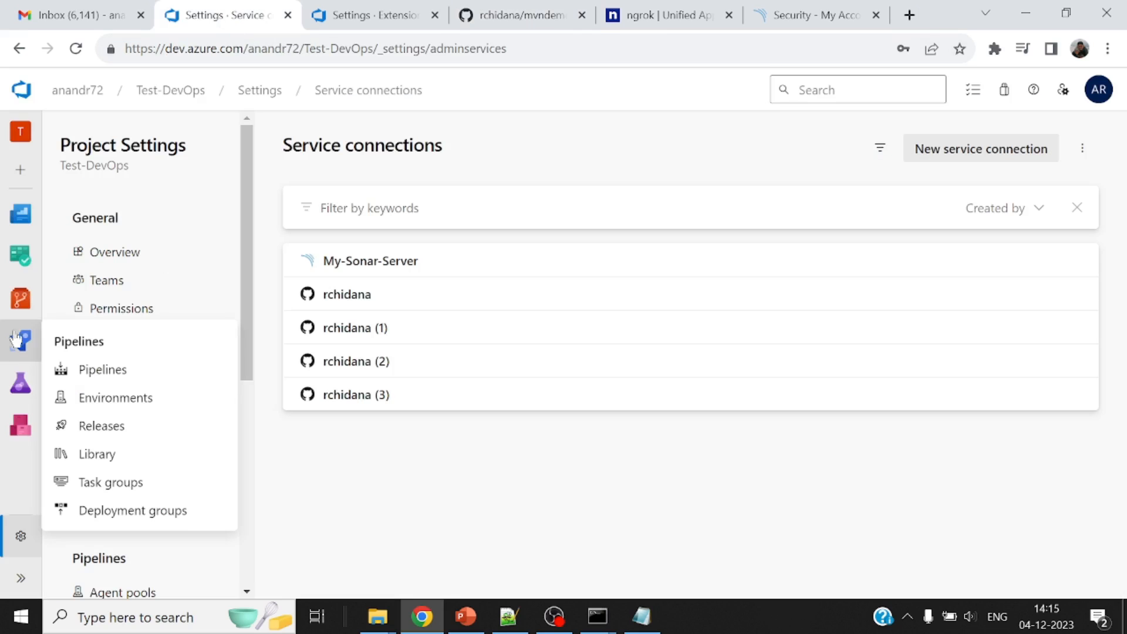
{"action": "left_click", "coordinate": [20, 337]}
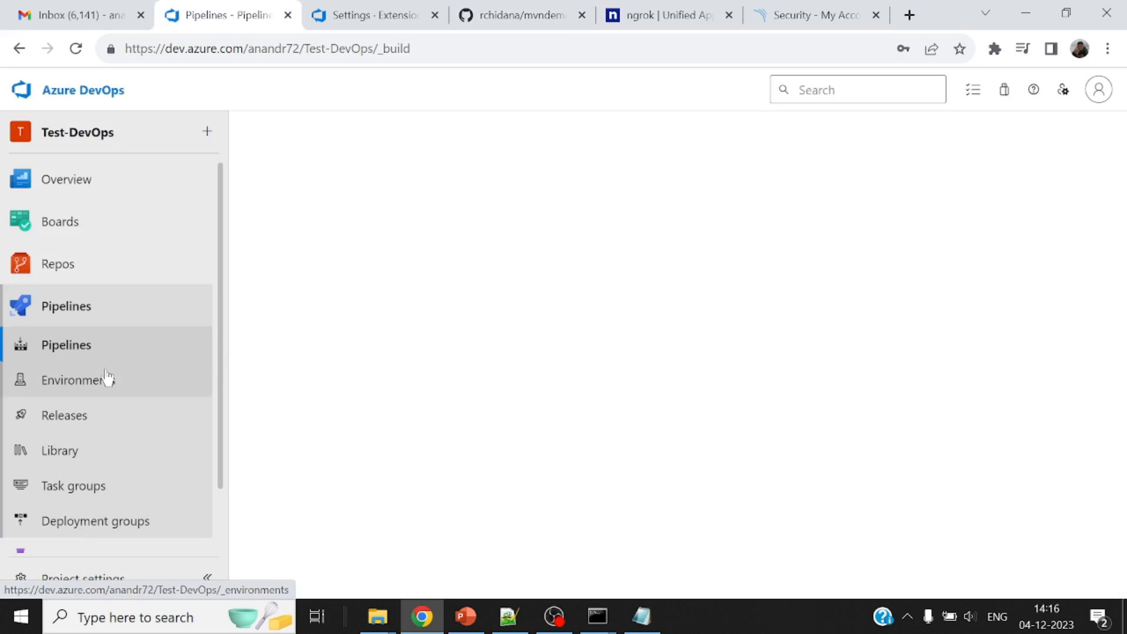
{"action": "left_click", "coordinate": [66, 345]}
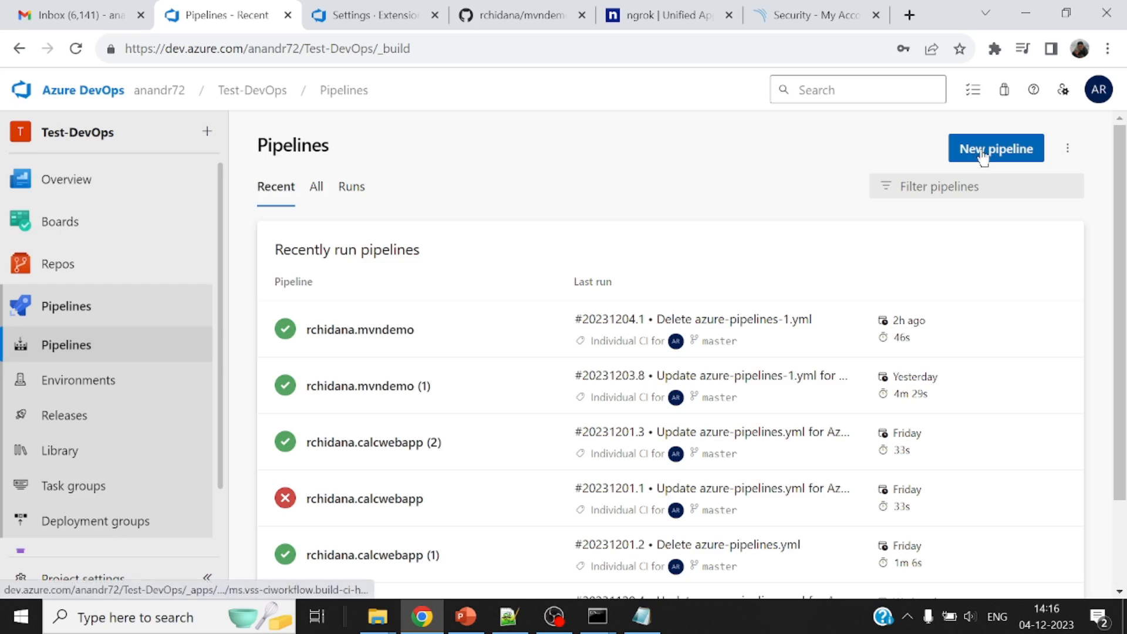
{"action": "left_click", "coordinate": [996, 147]}
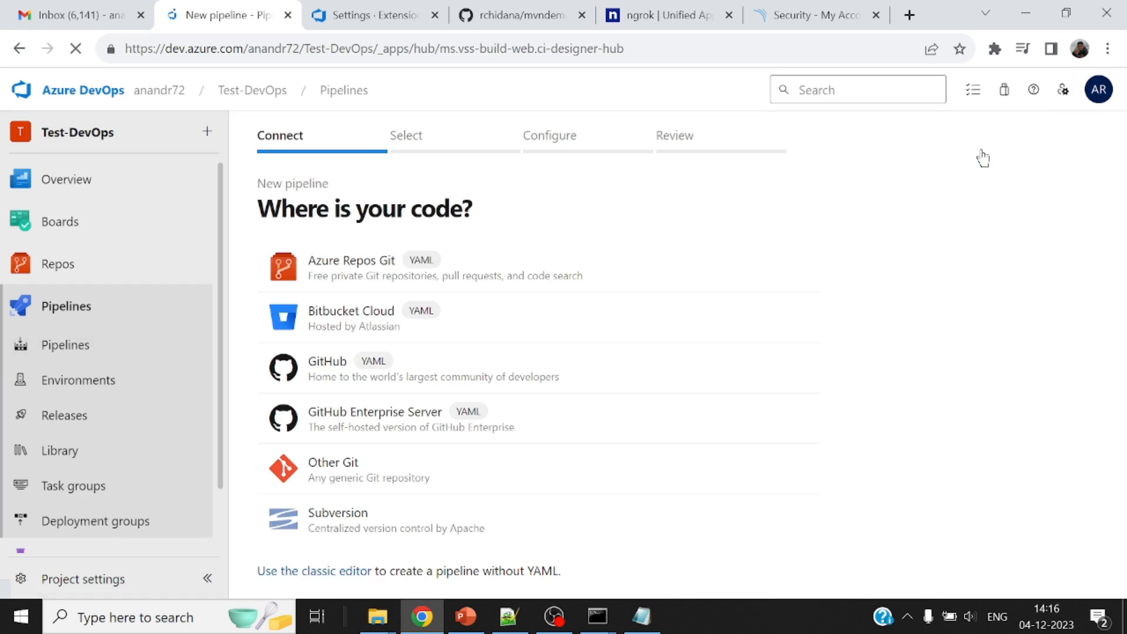
{"action": "left_click", "coordinate": [327, 361]}
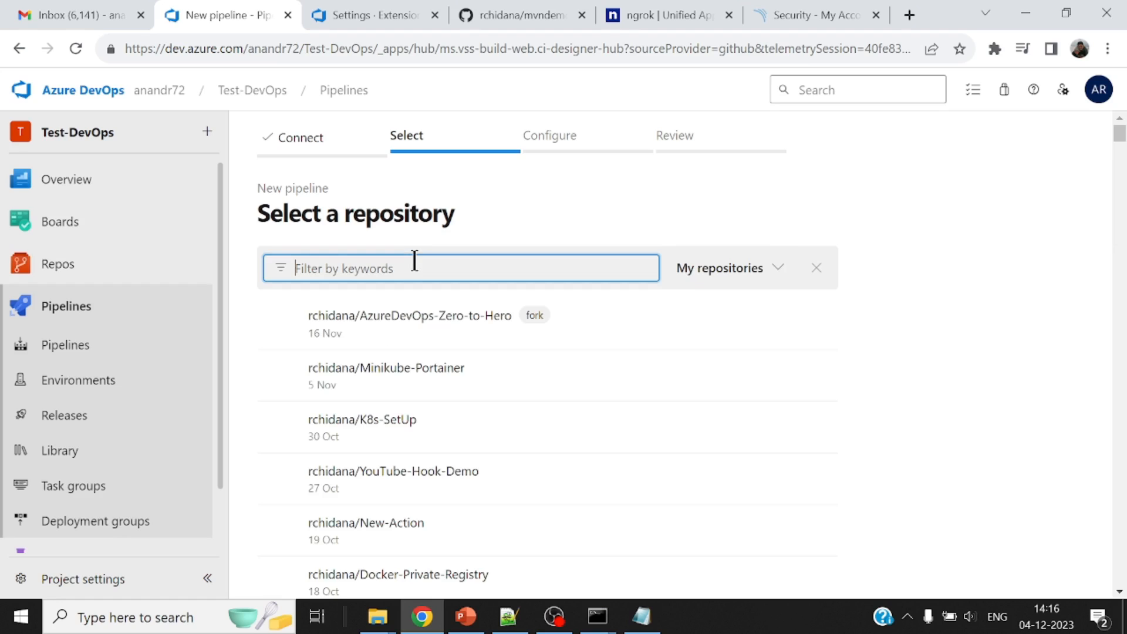
{"action": "type", "text": "mvn"}
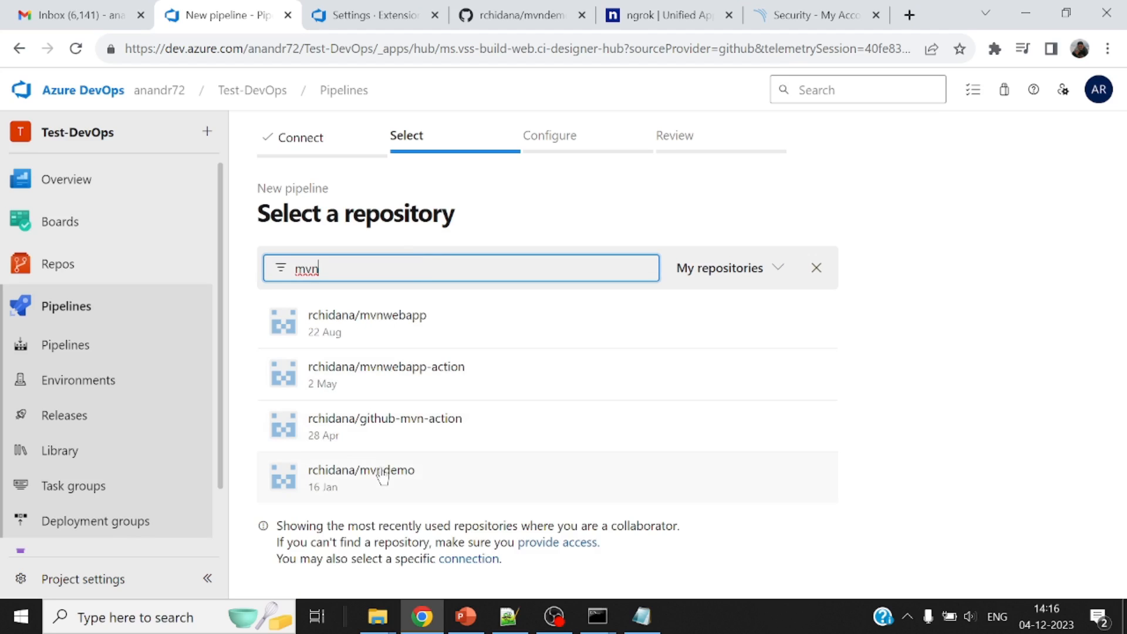
{"action": "left_click", "coordinate": [375, 470]}
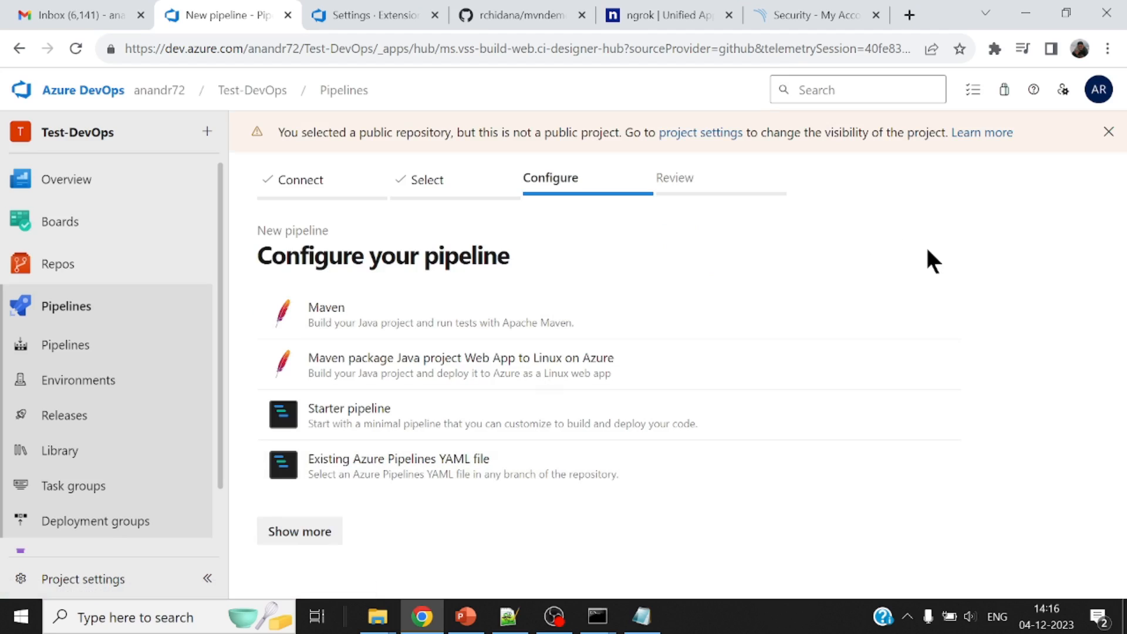
{"action": "mouse_move", "coordinate": [404, 321]}
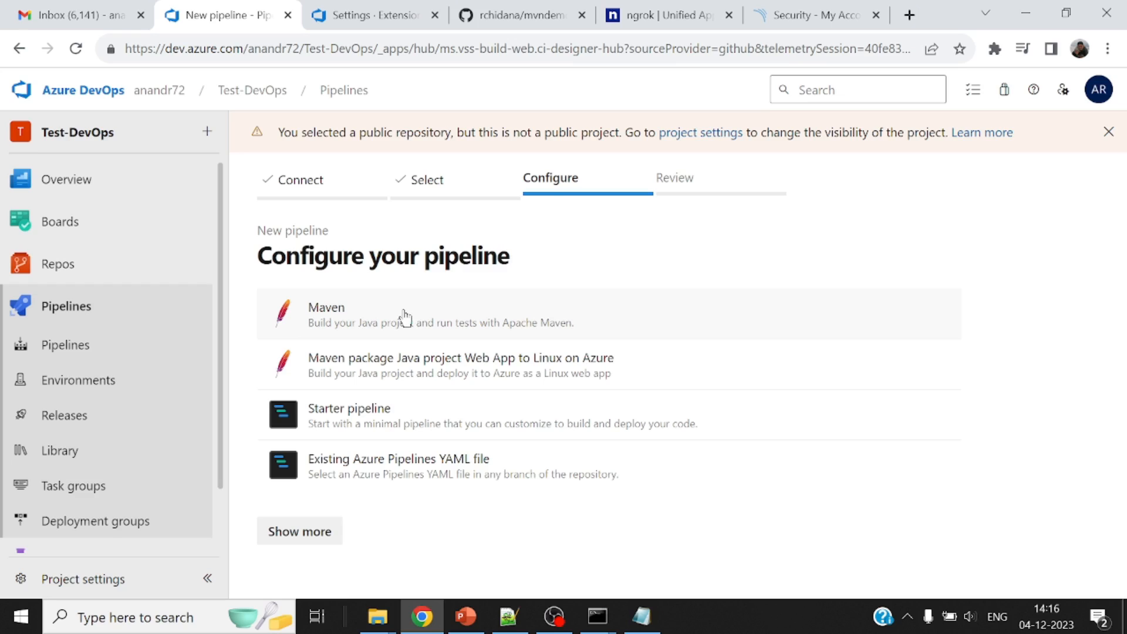
{"action": "left_click", "coordinate": [326, 314]}
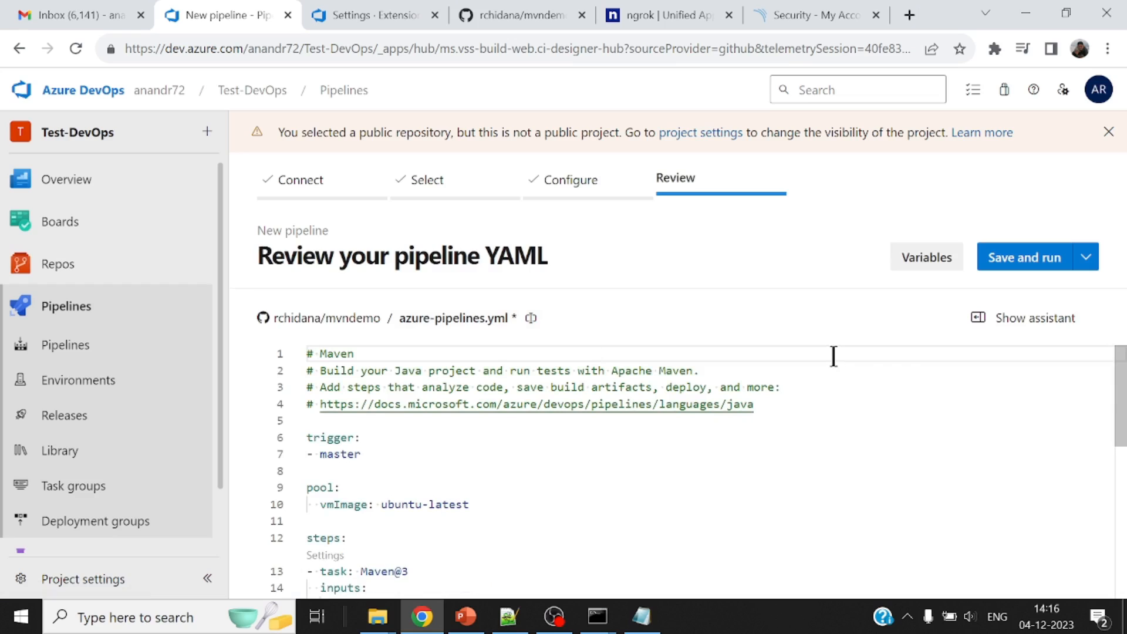
Step: Change jdkVersionOption to 1.11 and delete the publishJUnitResults and testResultsFiles lines
{"action": "scroll", "scroll_direction": "down", "scroll_amount": 3}
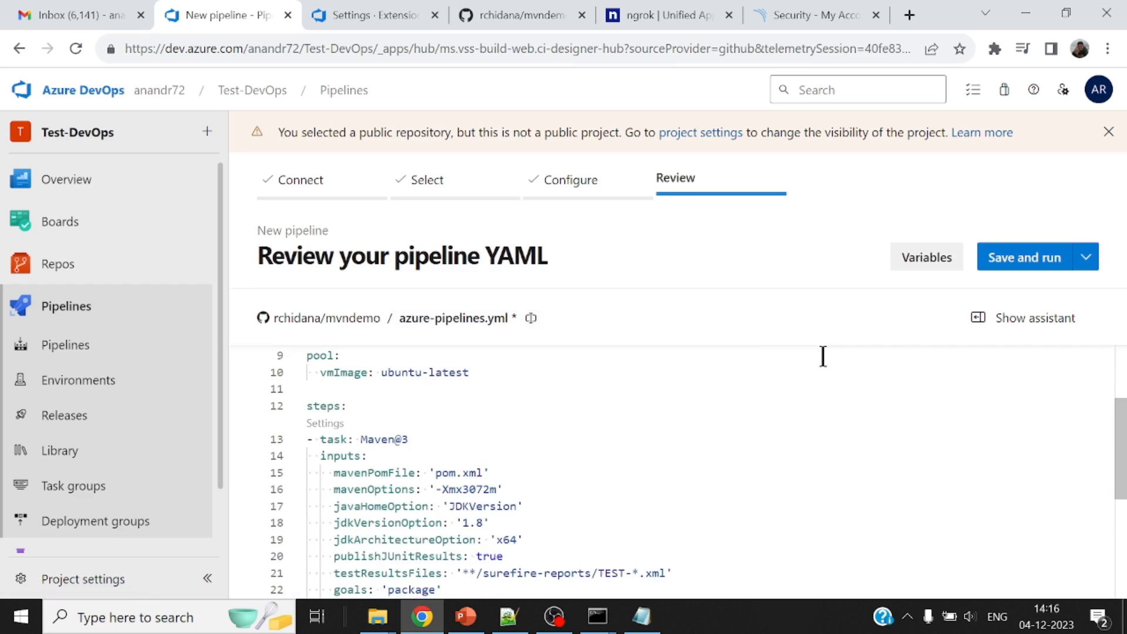
{"action": "scroll", "scroll_direction": "up", "scroll_amount": 3}
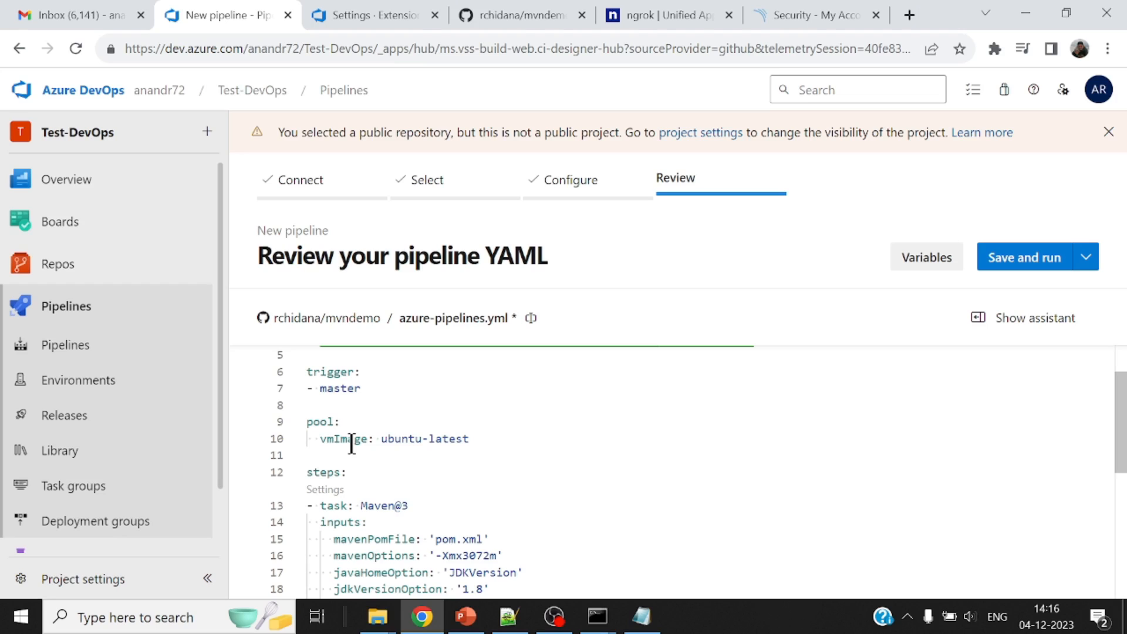
{"action": "mouse_move", "coordinate": [449, 428]}
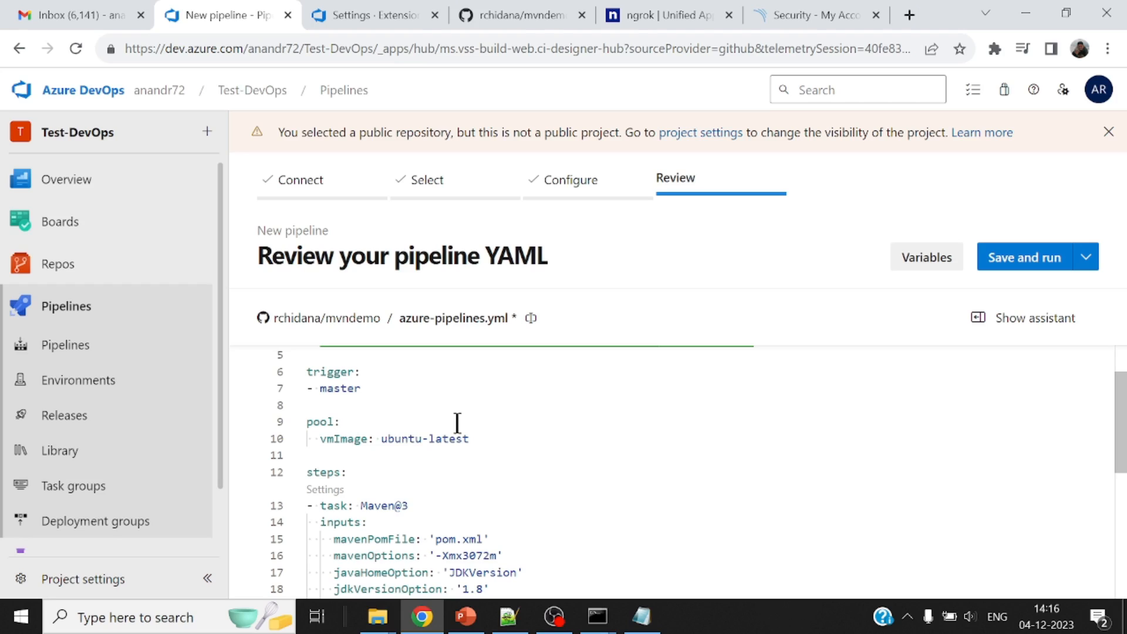
{"action": "scroll", "scroll_direction": "down", "scroll_amount": 3}
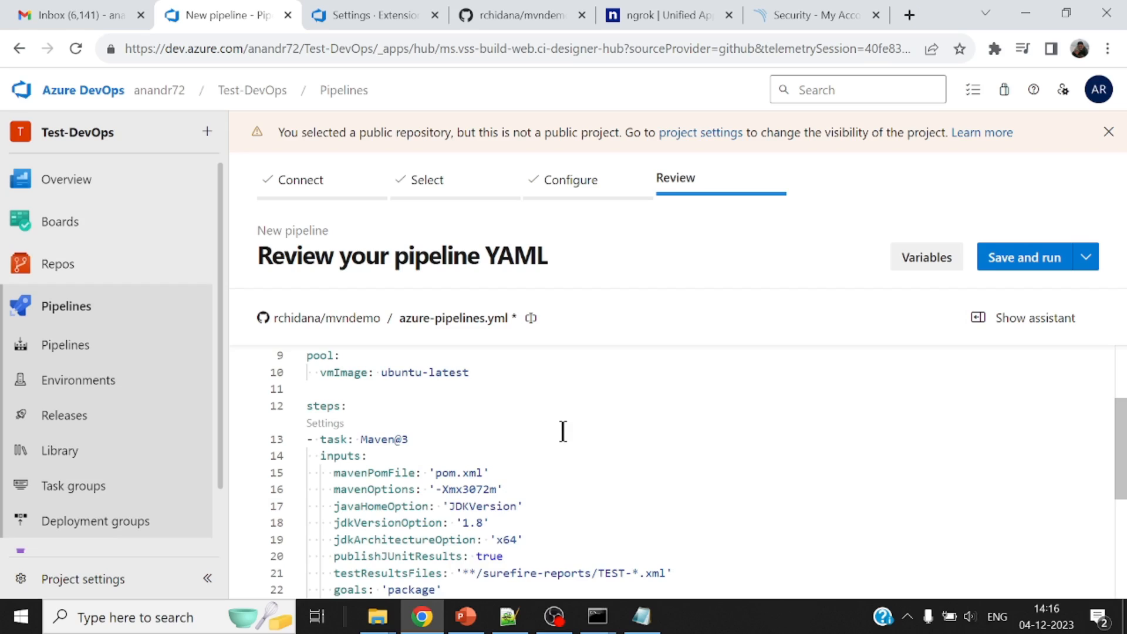
{"action": "mouse_move", "coordinate": [460, 434]}
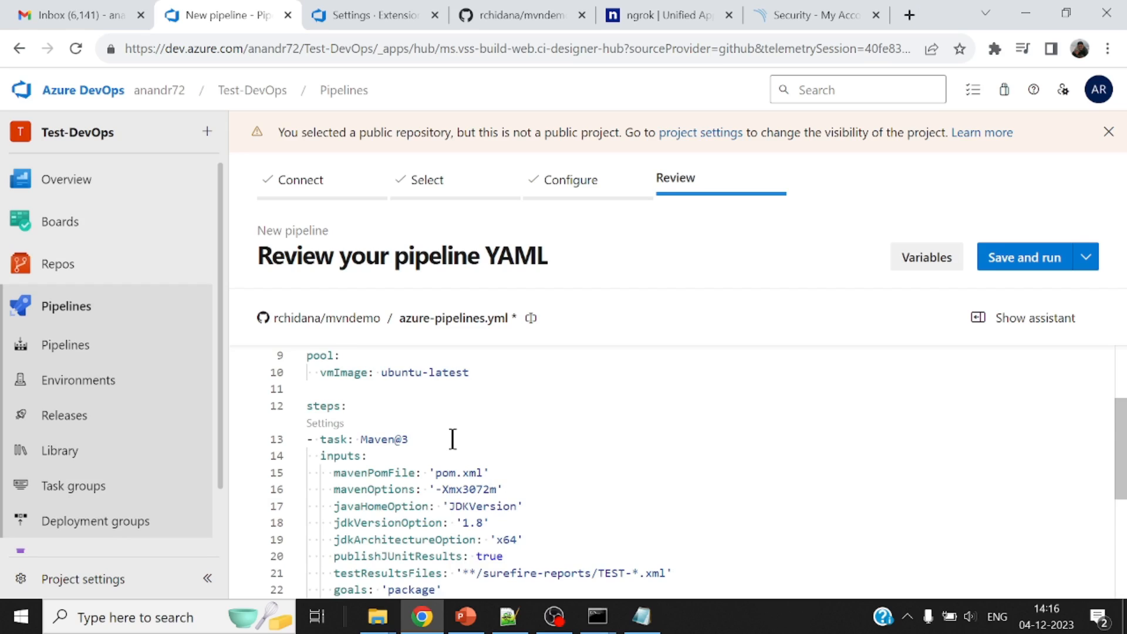
{"action": "scroll", "scroll_direction": "down", "scroll_amount": 3}
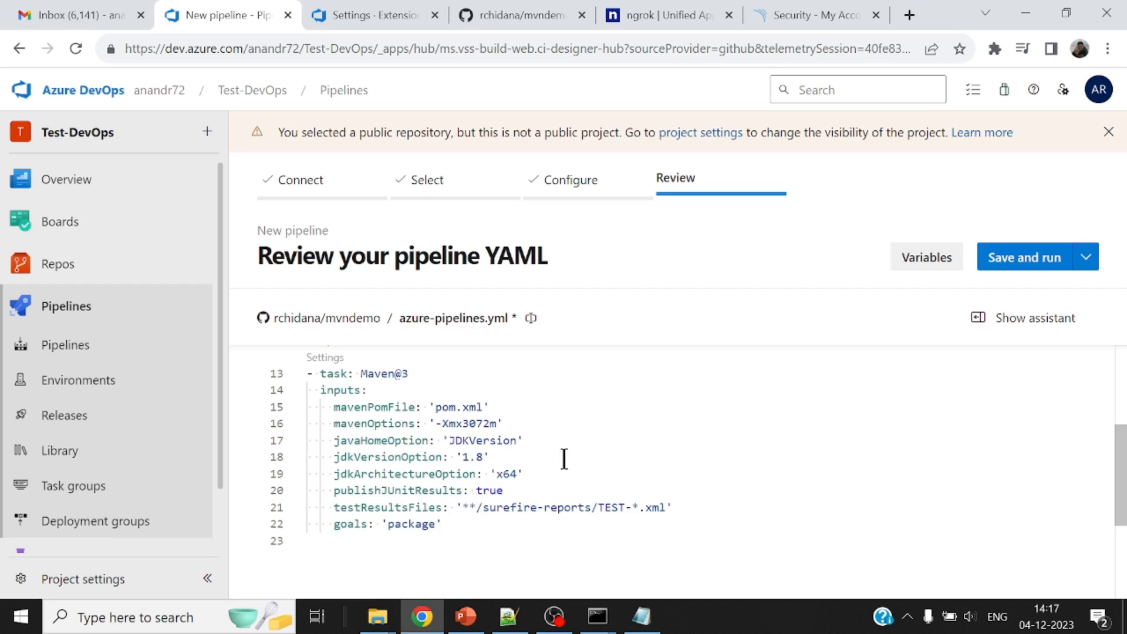
{"action": "mouse_move", "coordinate": [704, 538]}
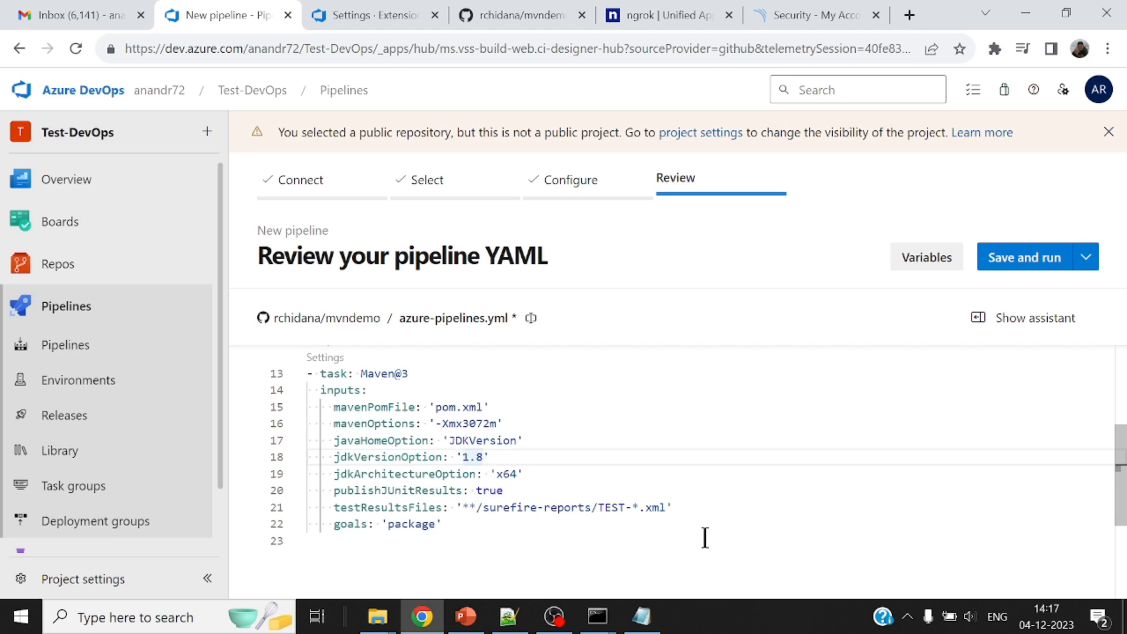
{"action": "type", "text": "1.11"}
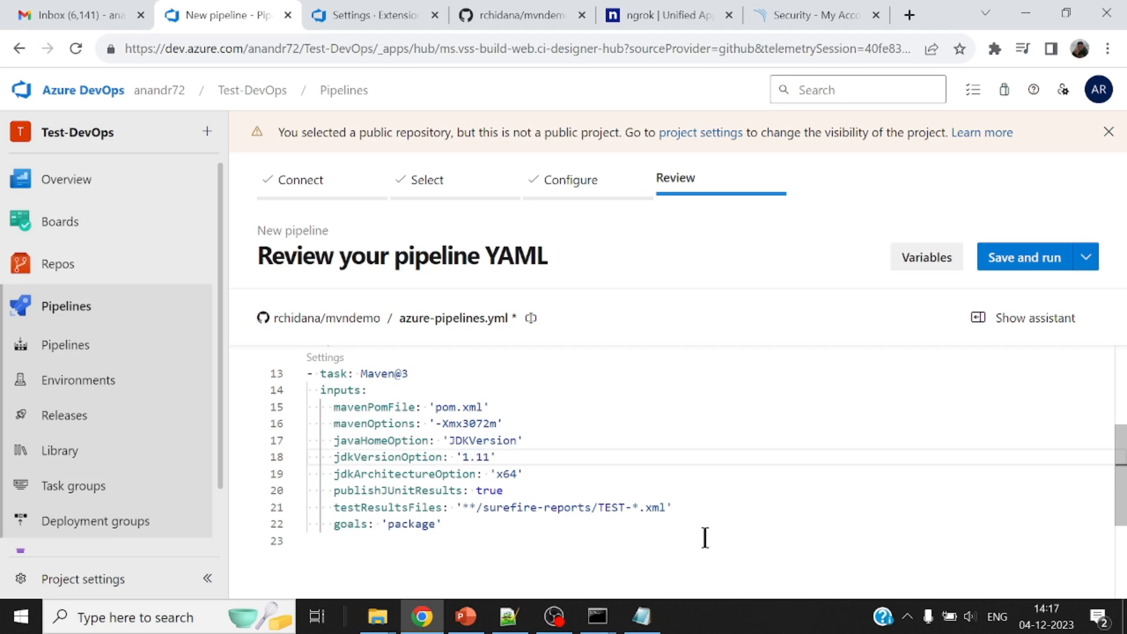
{"action": "left_click_drag", "start_coordinate": [474, 491], "coordinate": [672, 506]}
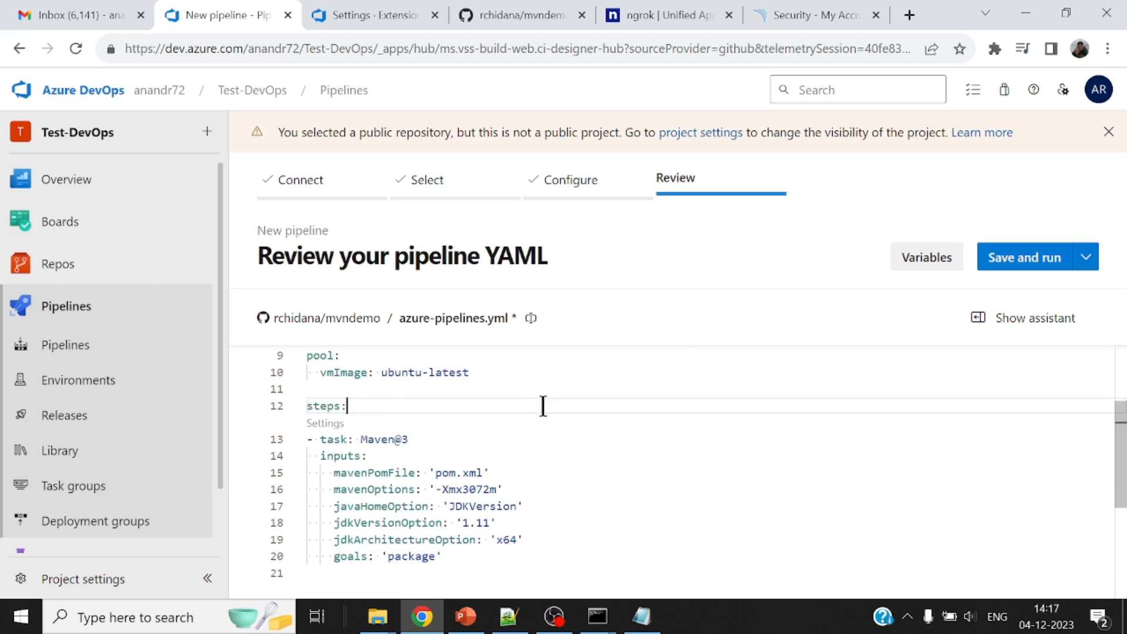
{"action": "type", "text": "appendCommitMessageToRunName:"}
{"action": "type", "text": "sonar"}
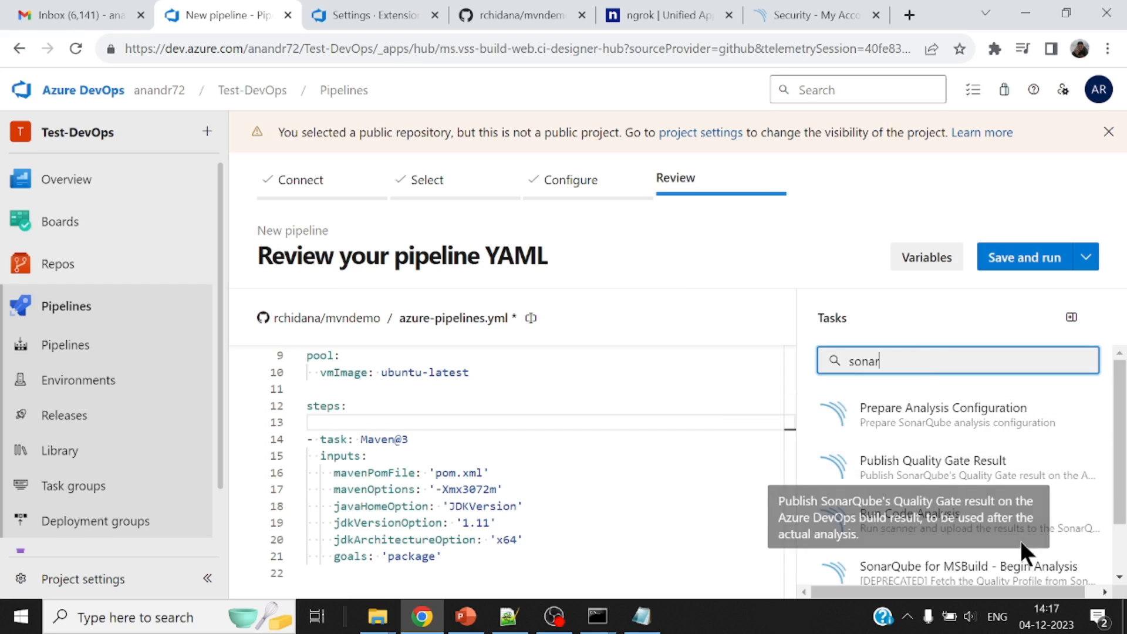
Step: Add Prepare Analysis Configuration with My-Sonar-Server and Maven/Gradle integration, expanding Advanced properties
{"action": "left_click", "coordinate": [939, 415]}
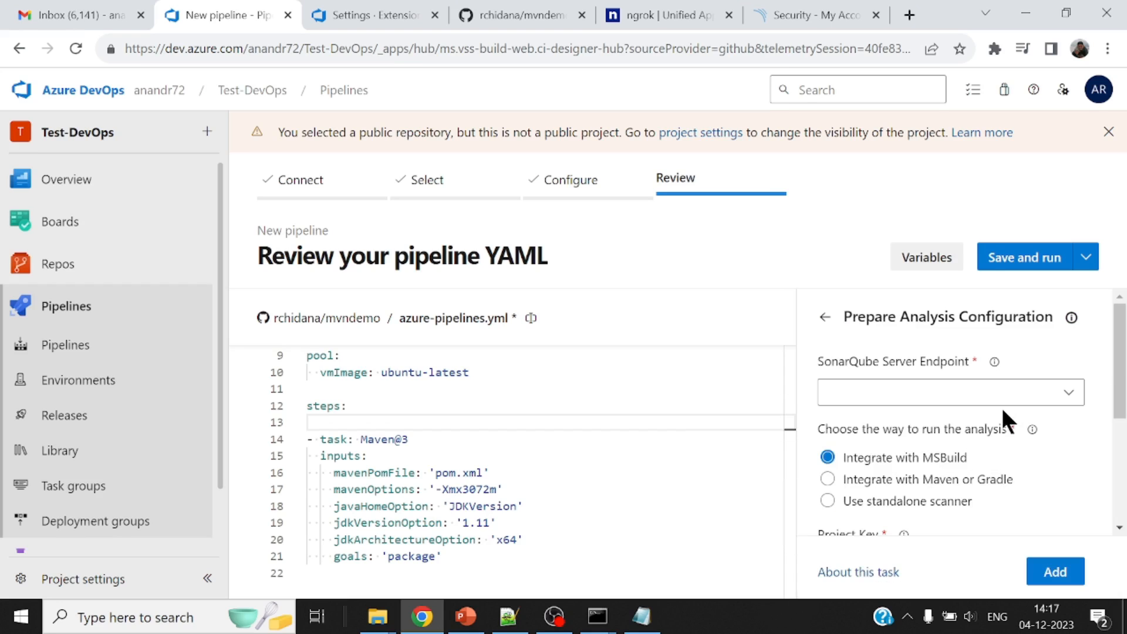
{"action": "left_click", "coordinate": [951, 392]}
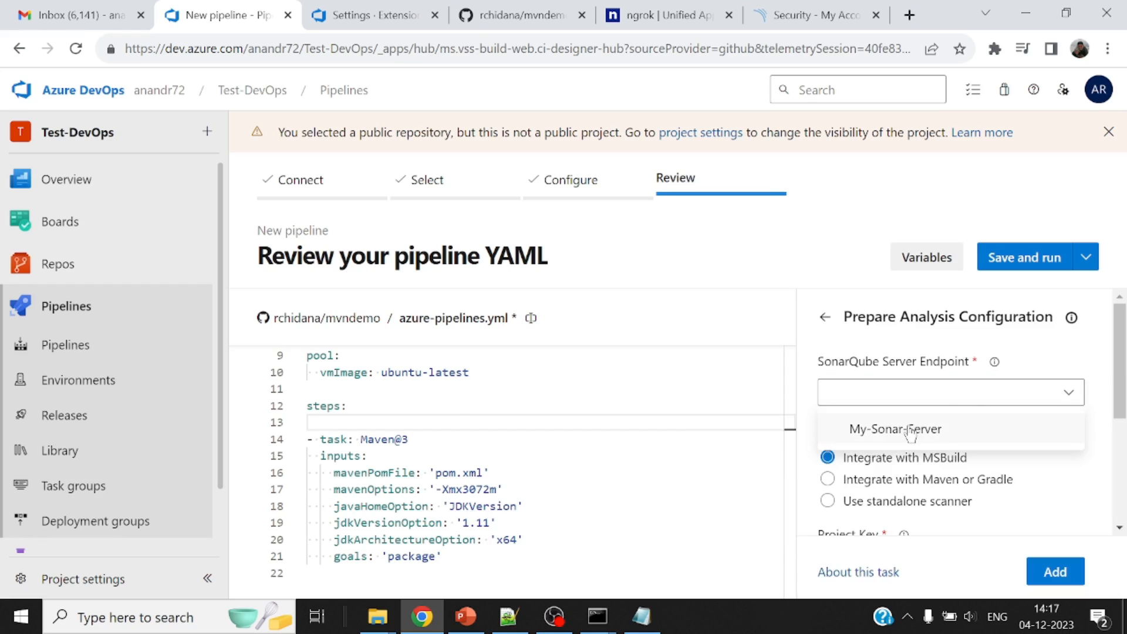
{"action": "left_click", "coordinate": [895, 429]}
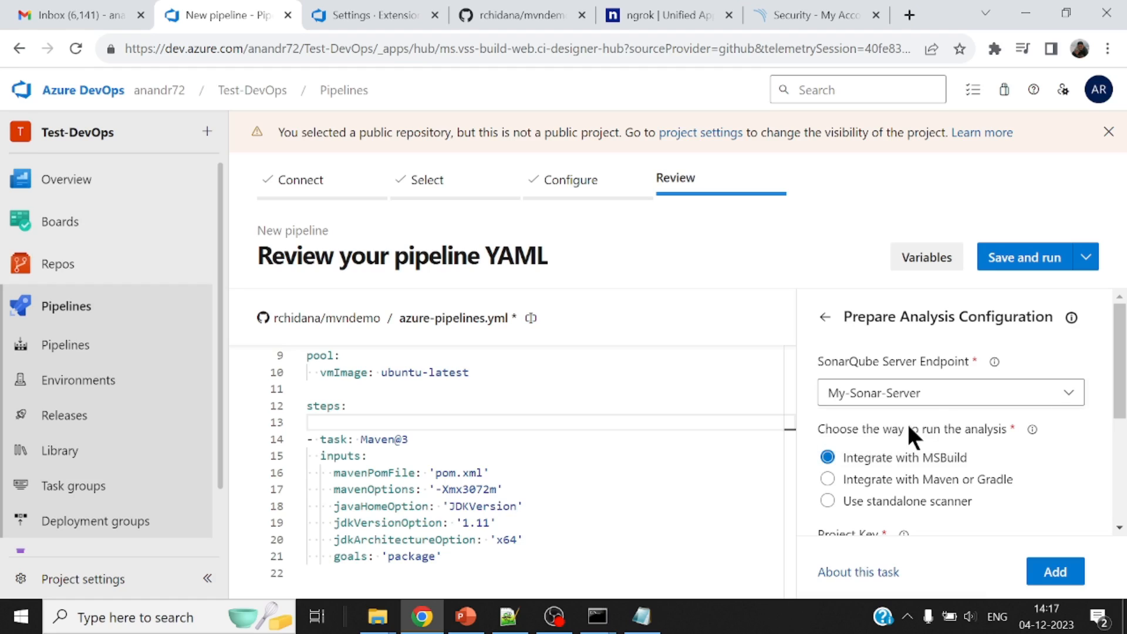
{"action": "mouse_move", "coordinate": [1122, 392]}
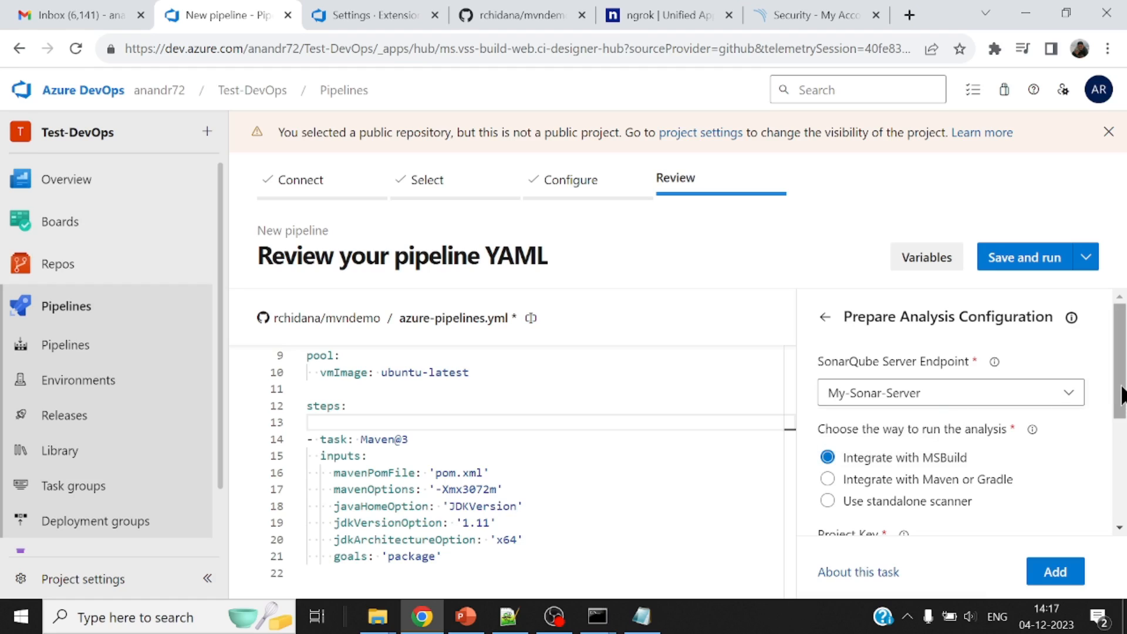
{"action": "scroll", "scroll_direction": "down", "scroll_amount": 3}
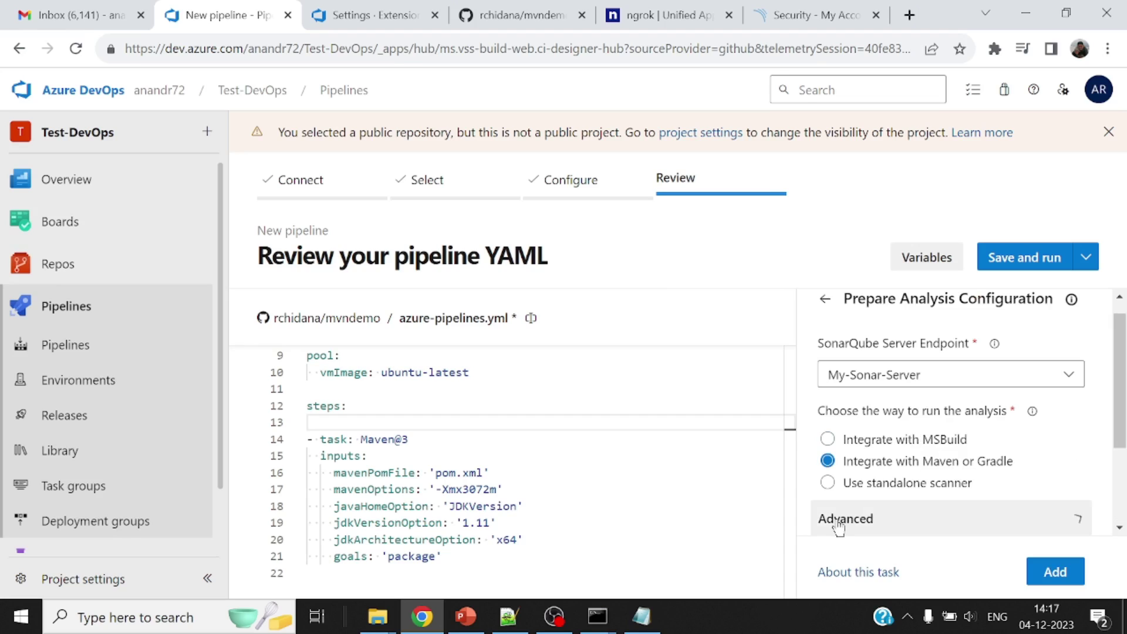
{"action": "left_click", "coordinate": [845, 519]}
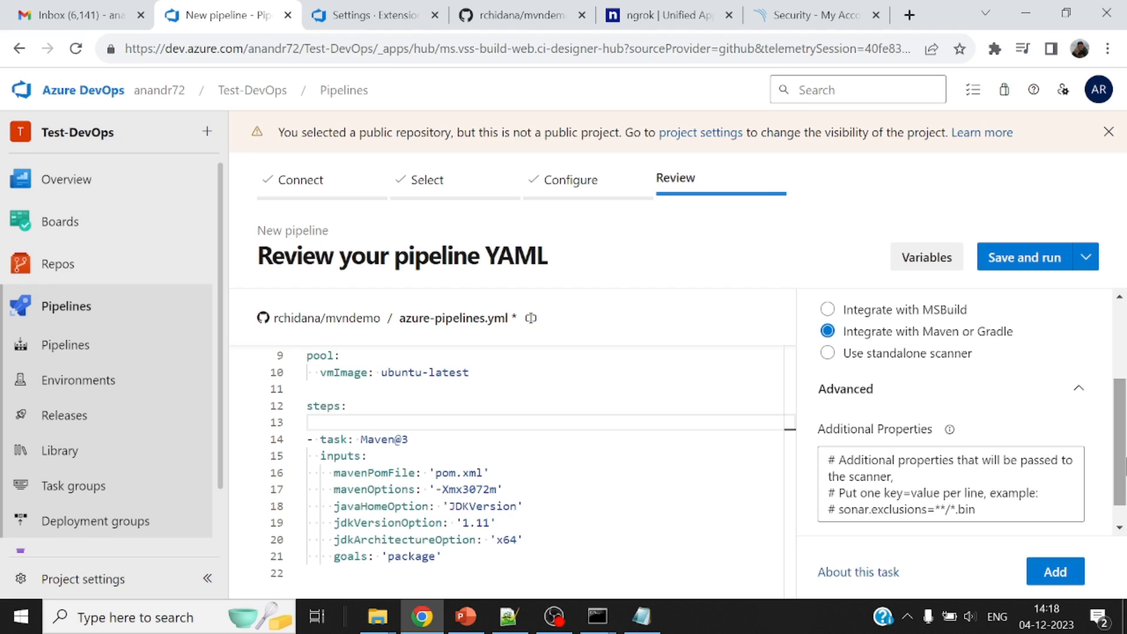
{"action": "mouse_move", "coordinate": [1076, 393]}
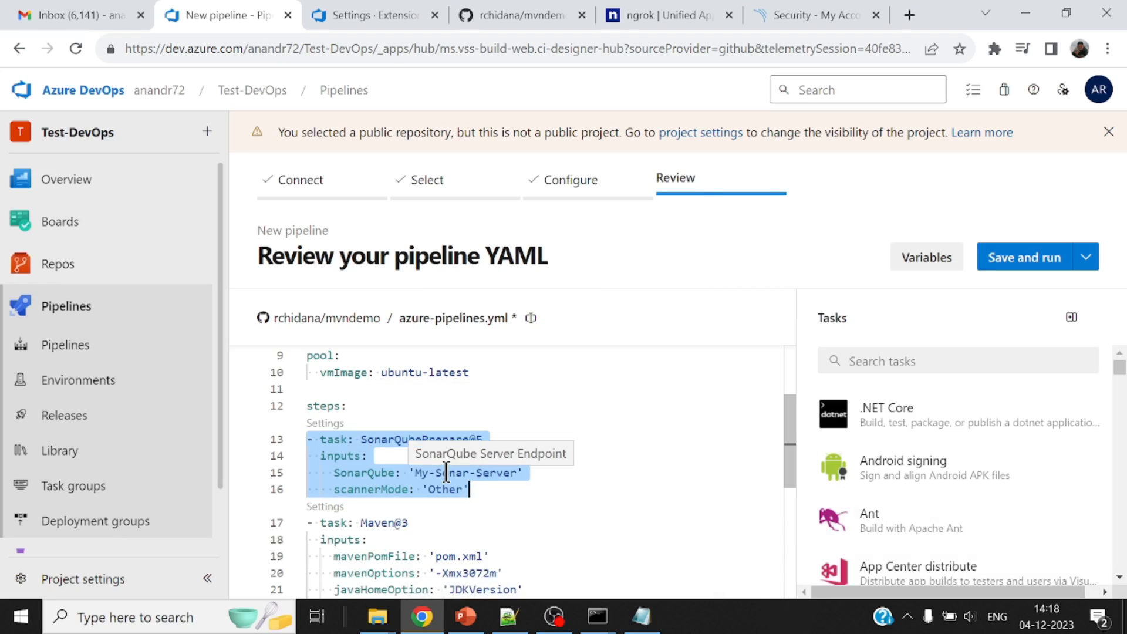
{"action": "mouse_move", "coordinate": [497, 501]}
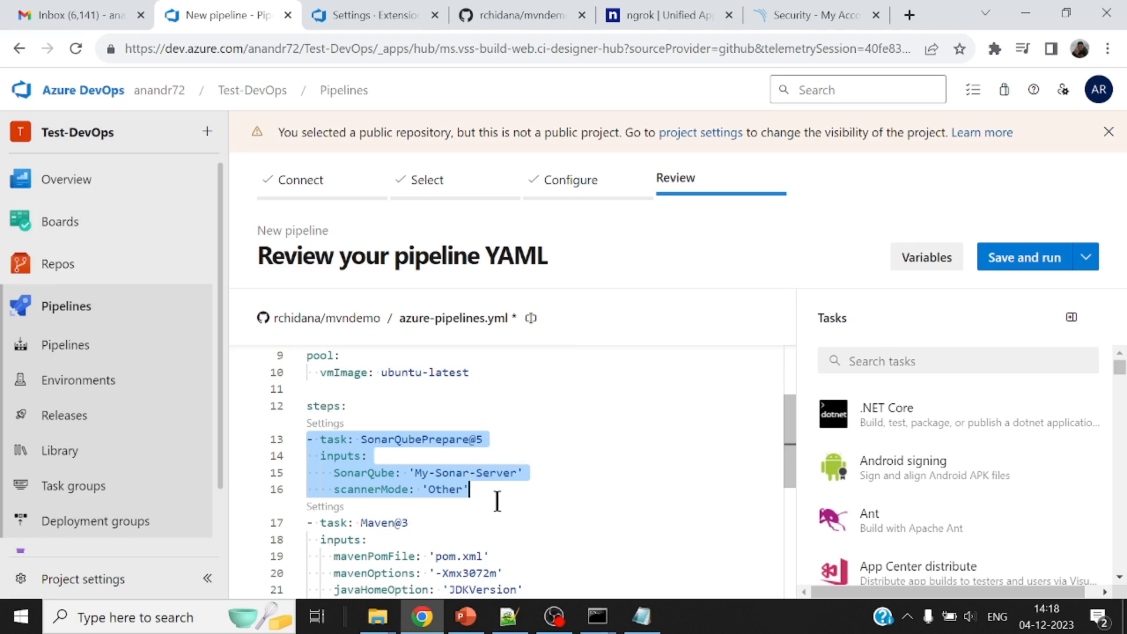
{"action": "mouse_move", "coordinate": [607, 464]}
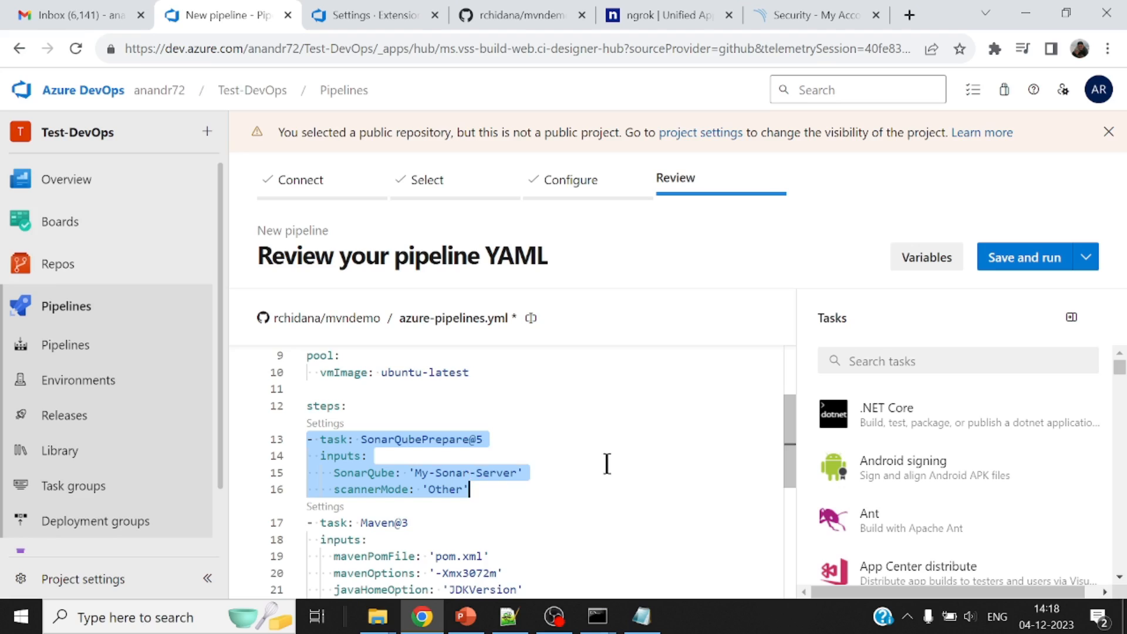
Step: Rewrite the goals on YAML line 24 as 'clean install sonar:sonar'
{"action": "scroll", "scroll_direction": "down", "scroll_amount": 3}
{"action": "type", "text": "goals: 'pa"}
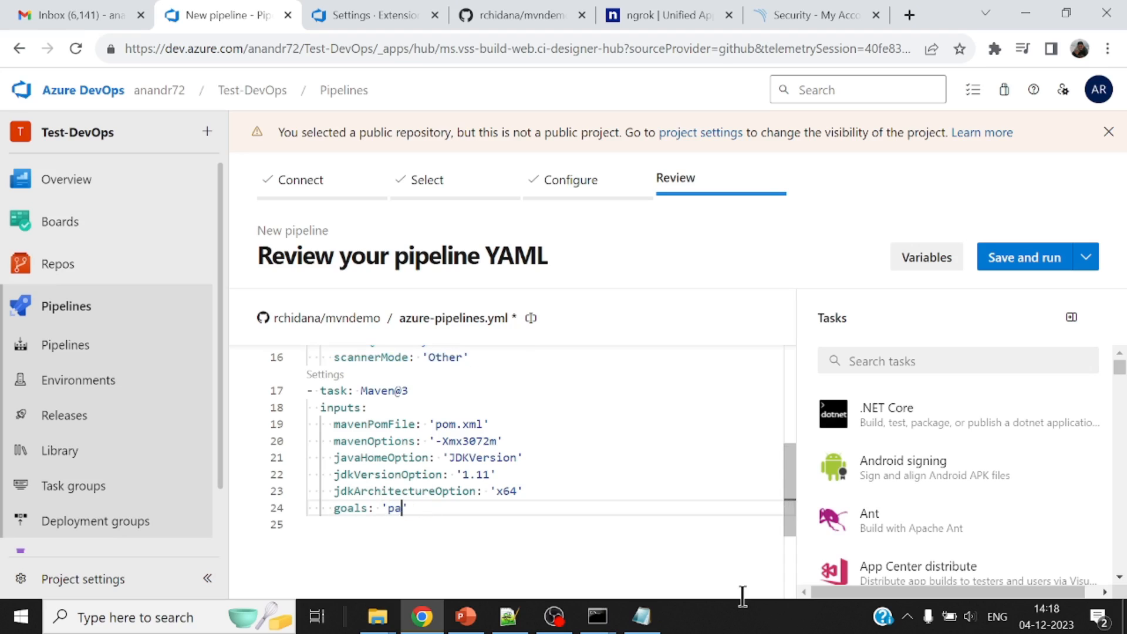
{"action": "type", "text": "clean"}
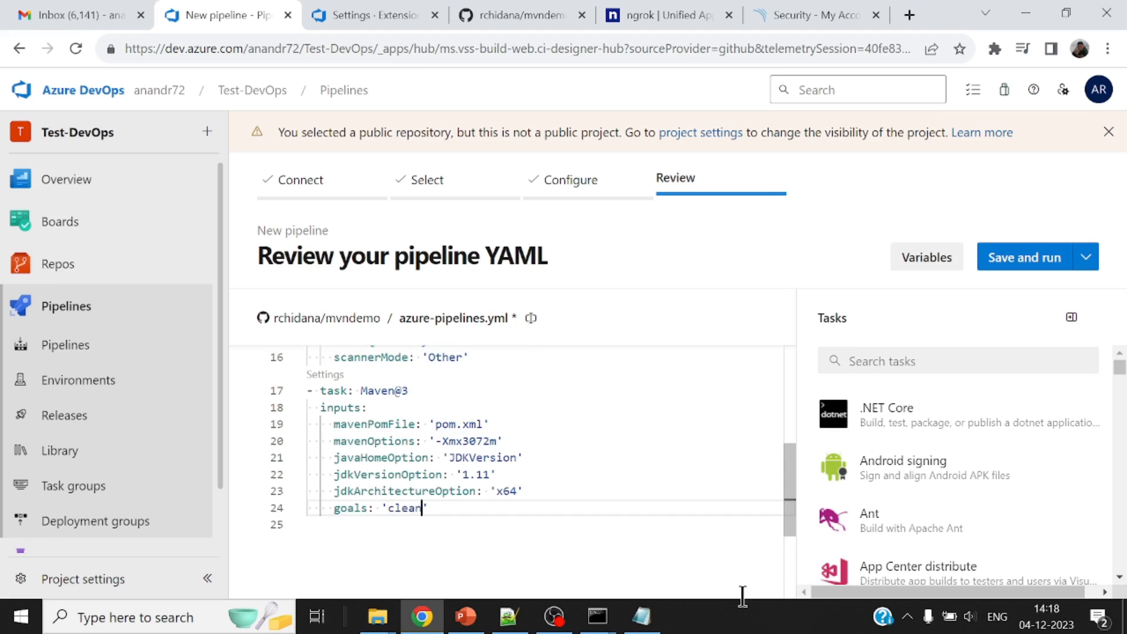
{"action": "type", "text": "install sonar:sonar"}
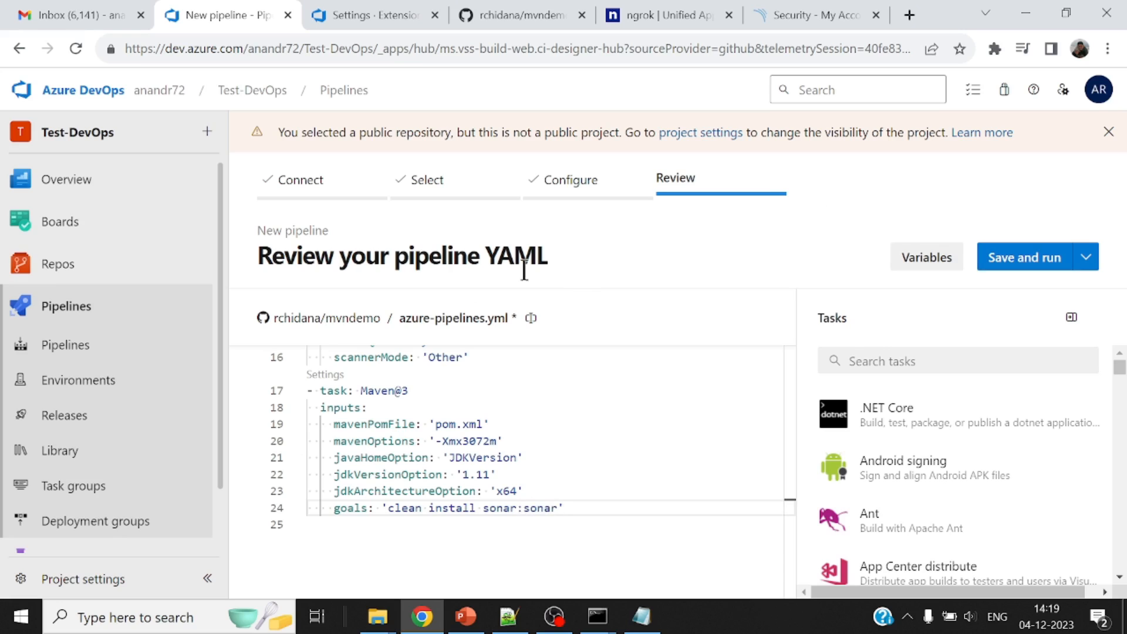
{"action": "mouse_move", "coordinate": [435, 319]}
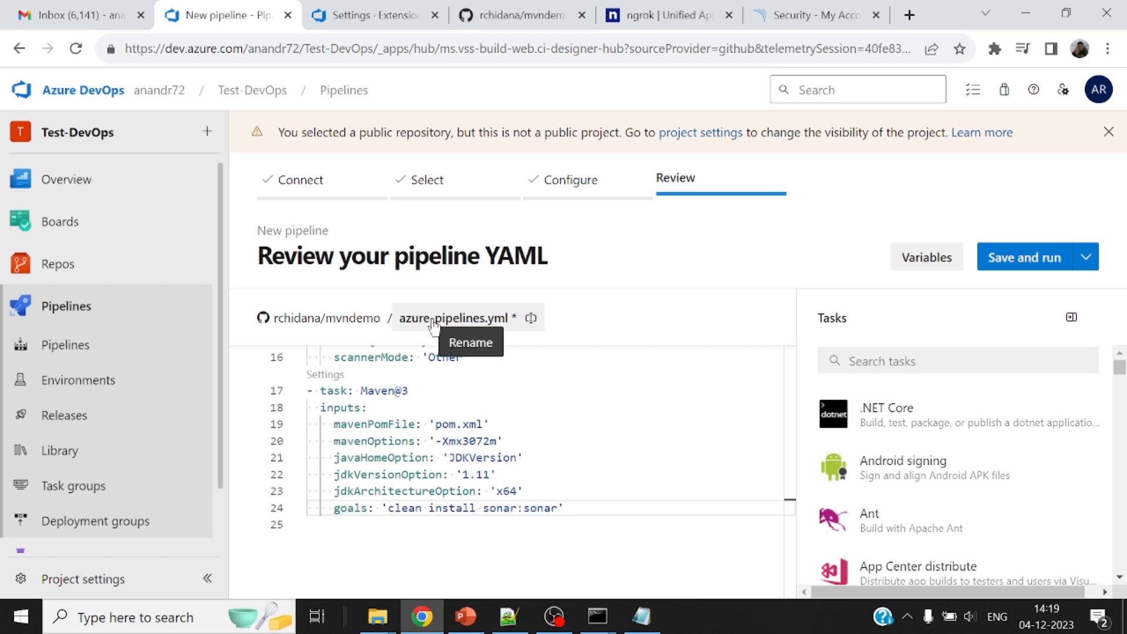
{"action": "mouse_move", "coordinate": [636, 306]}
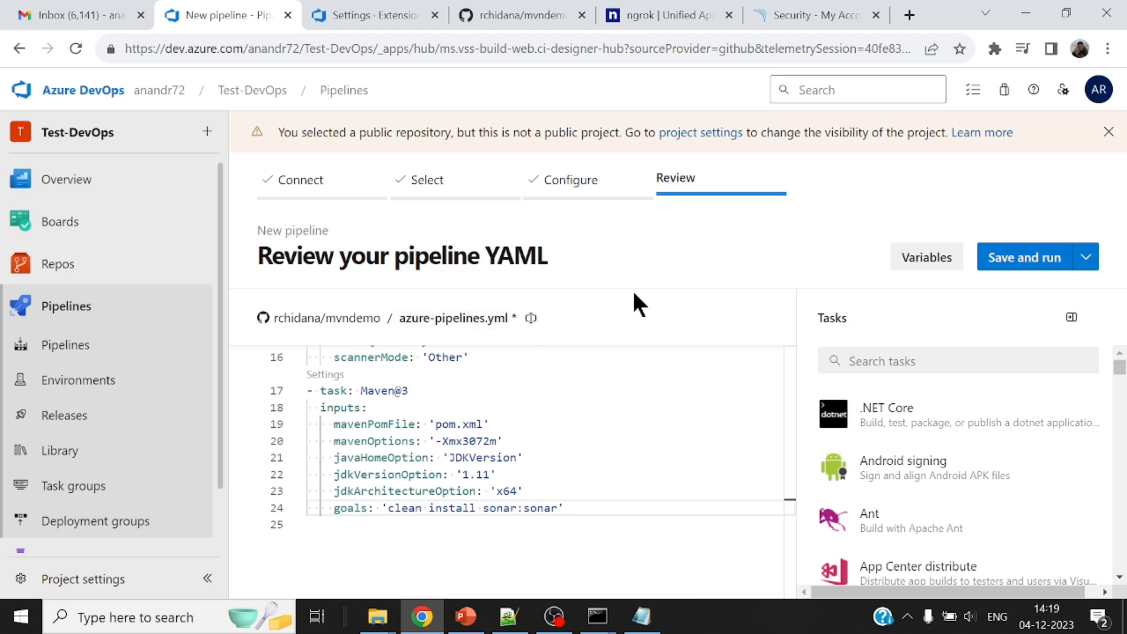
{"action": "mouse_move", "coordinate": [619, 276]}
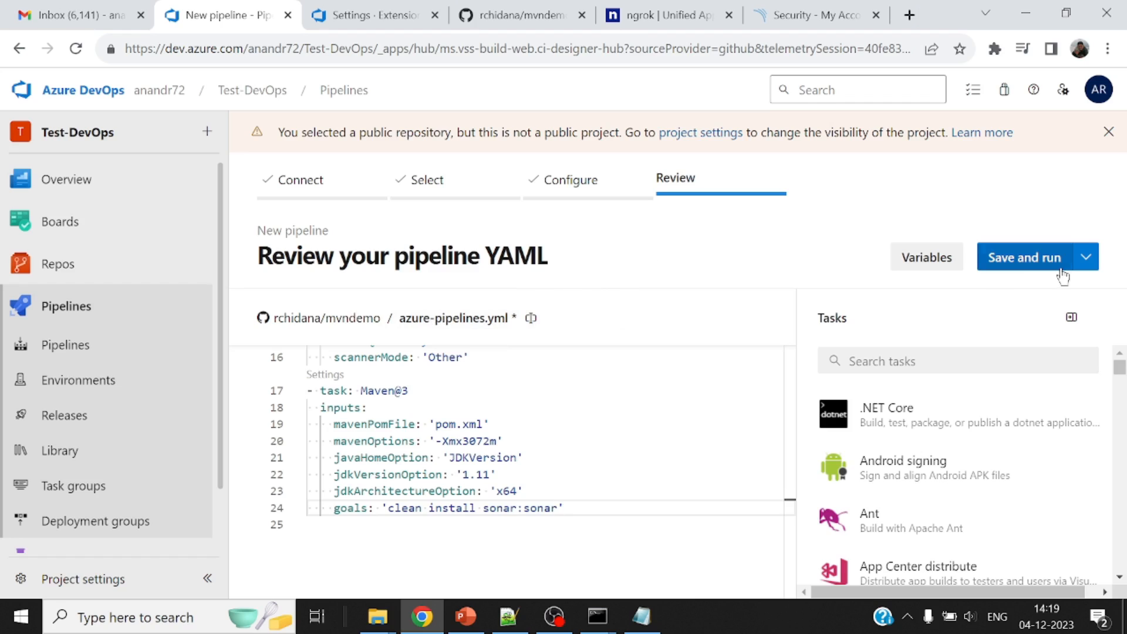
Step: Commit the YAML directly to master and queue run #20231204.1
{"action": "left_click", "coordinate": [1026, 257]}
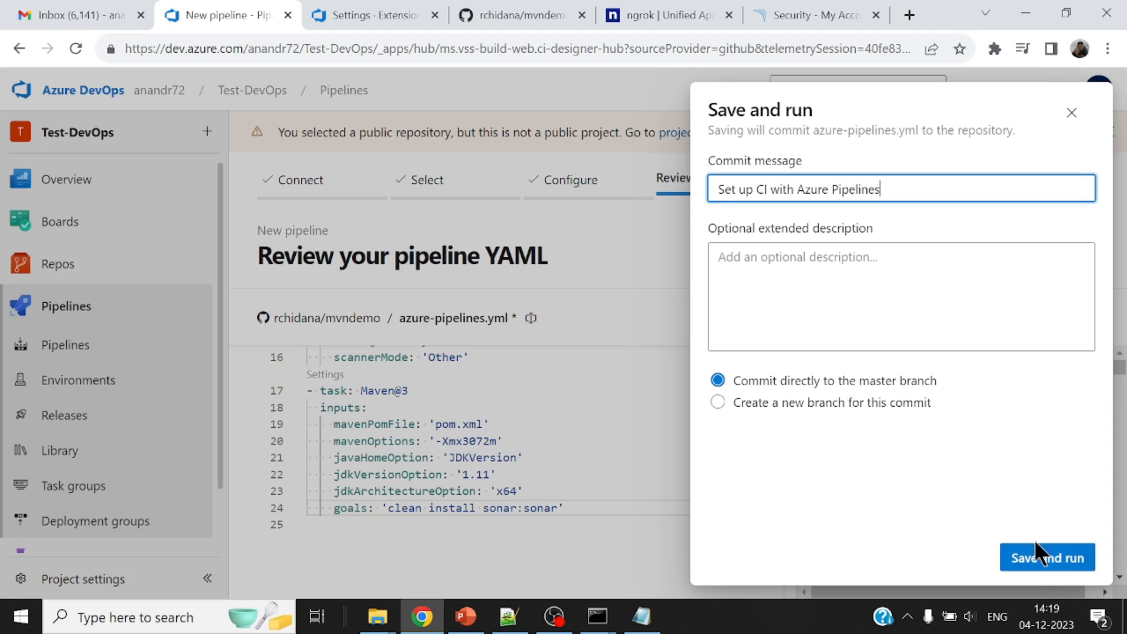
{"action": "left_click", "coordinate": [1047, 557]}
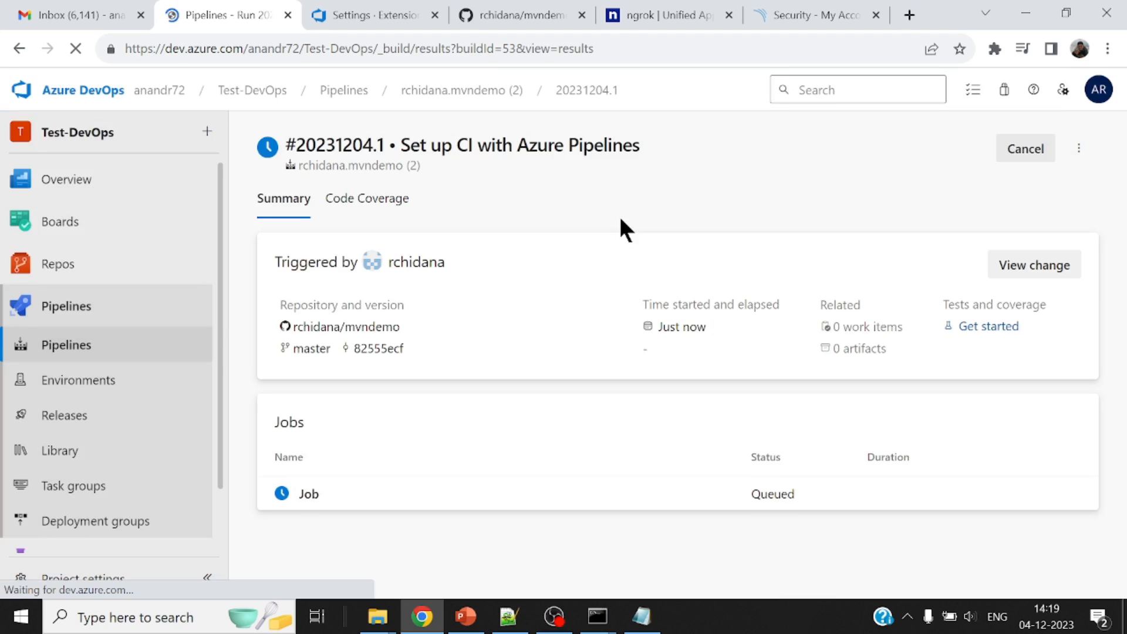
Step: Review the SonarQubePrepare, job, and Maven step logs of run #20231204.1
{"action": "left_click", "coordinate": [309, 493]}
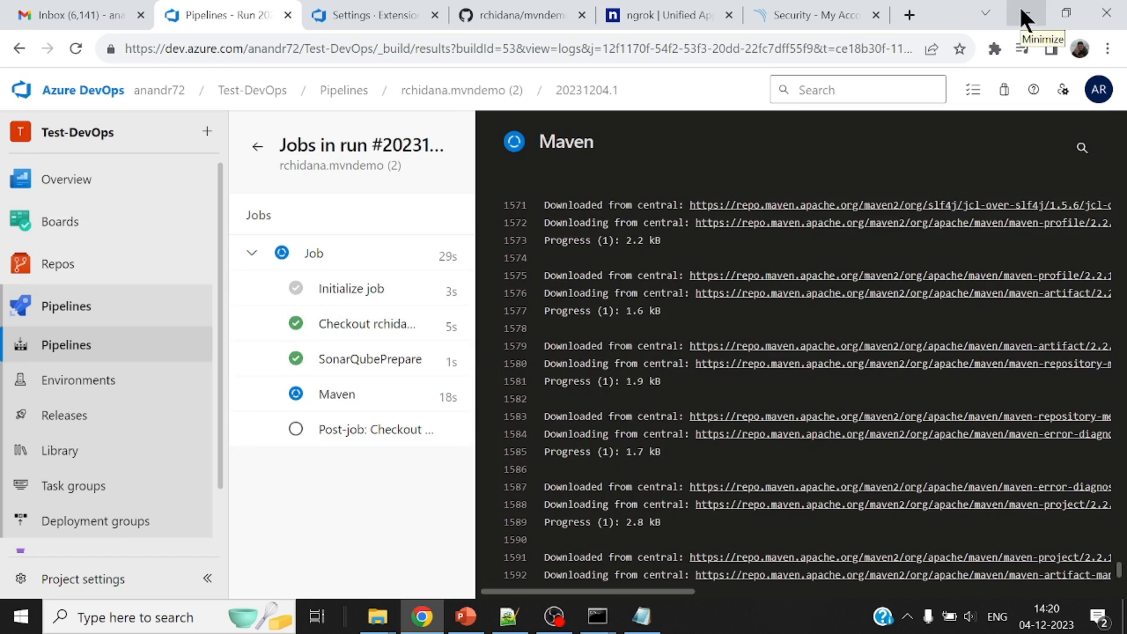
{"action": "left_click", "coordinate": [369, 358]}
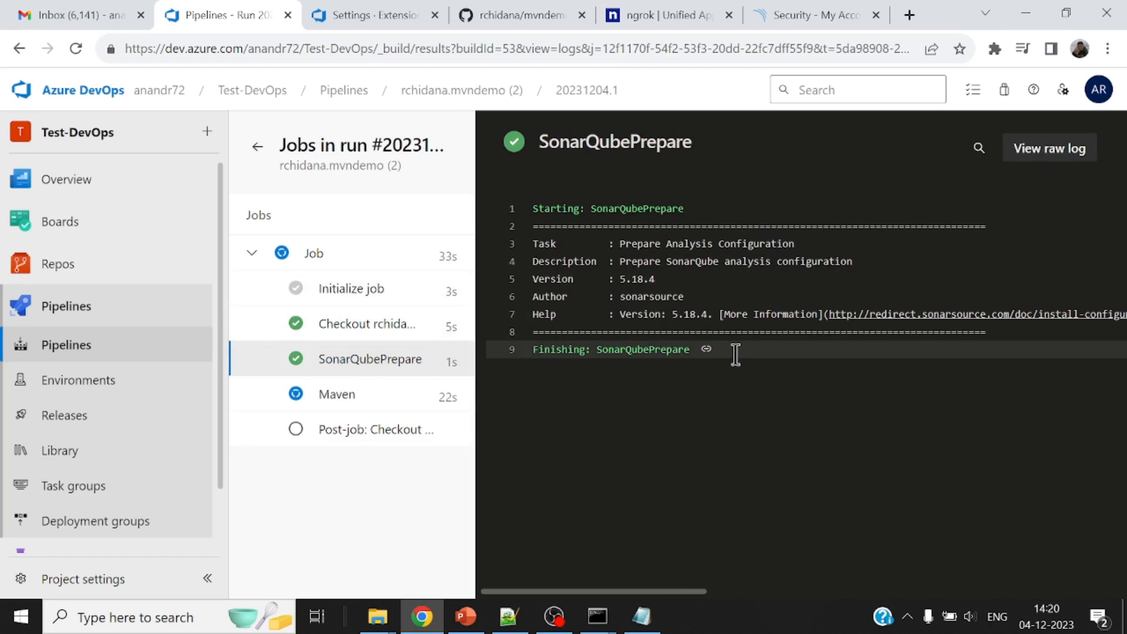
{"action": "mouse_move", "coordinate": [371, 387]}
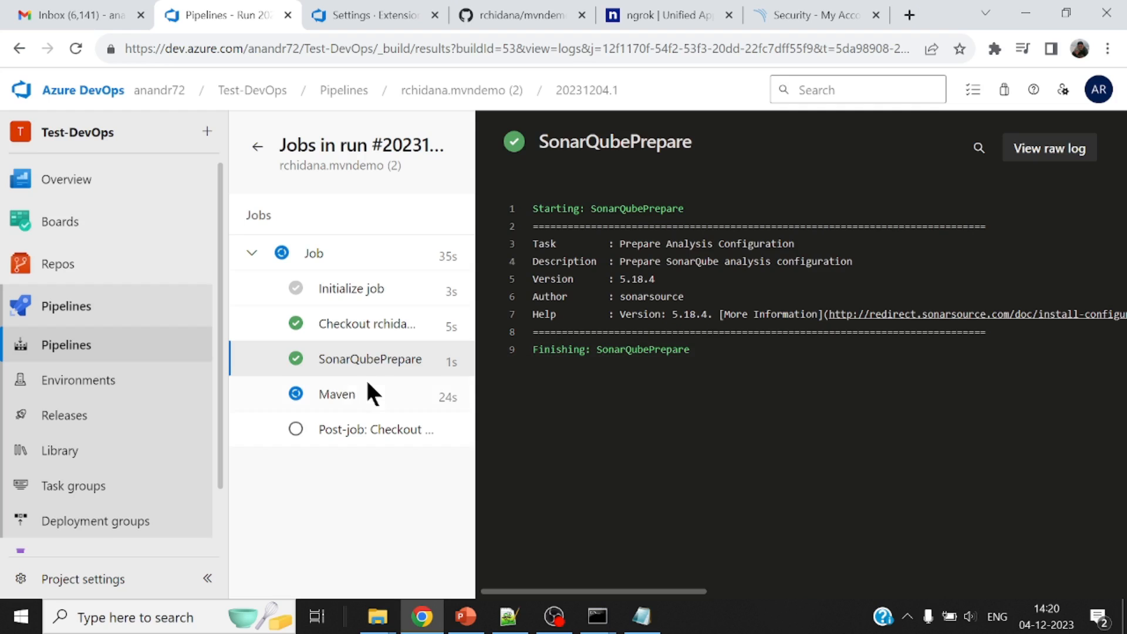
{"action": "left_click", "coordinate": [337, 394]}
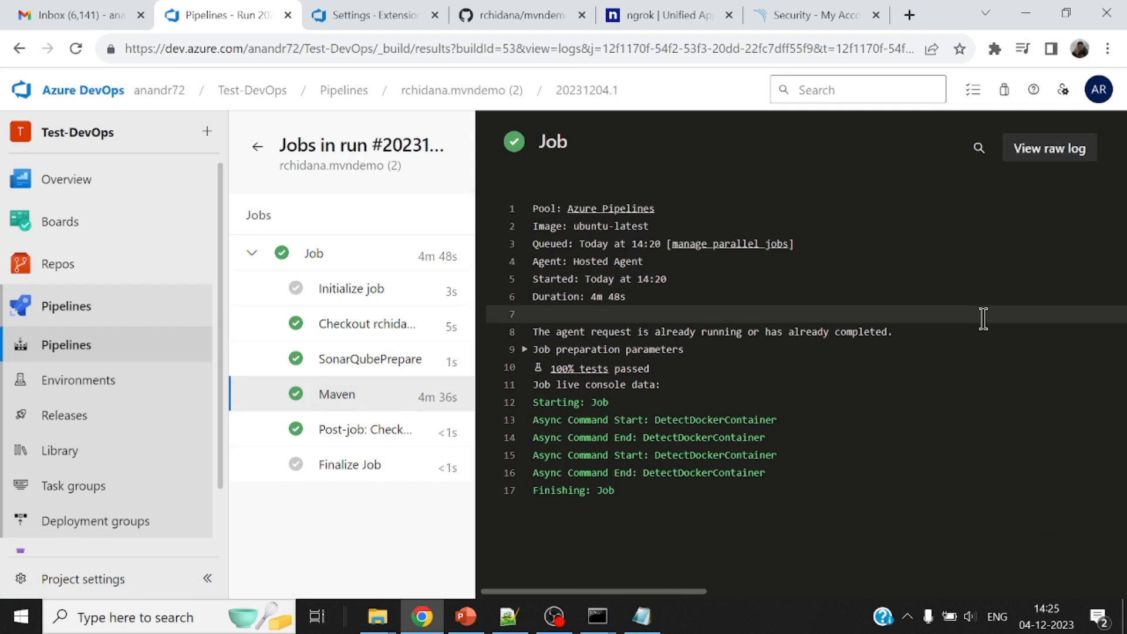
{"action": "mouse_move", "coordinate": [403, 400]}
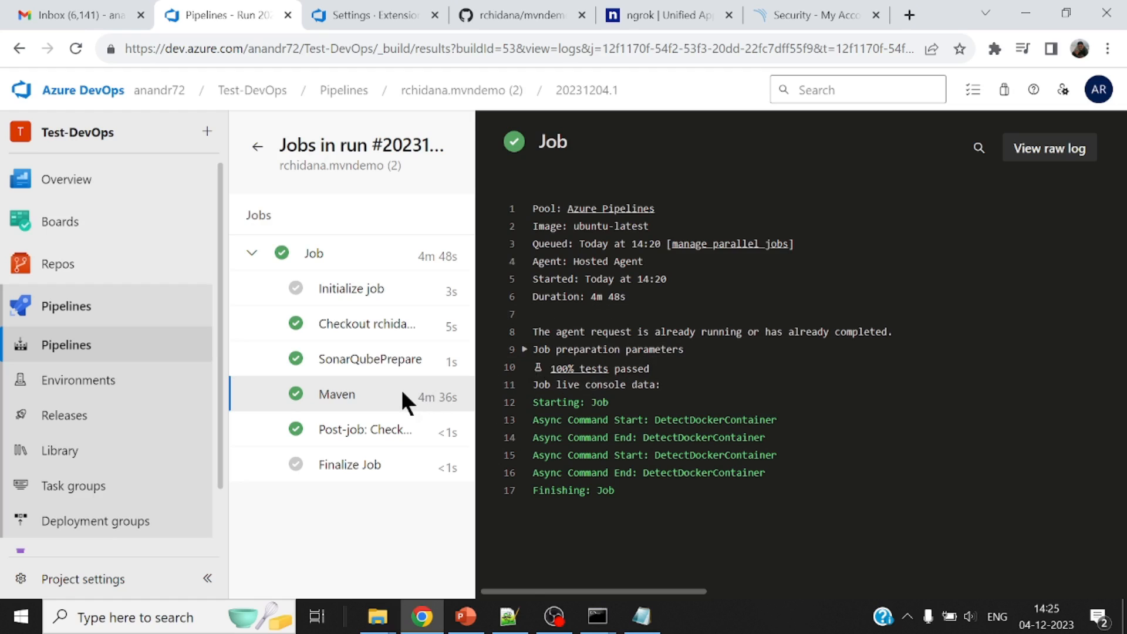
{"action": "left_click", "coordinate": [336, 394]}
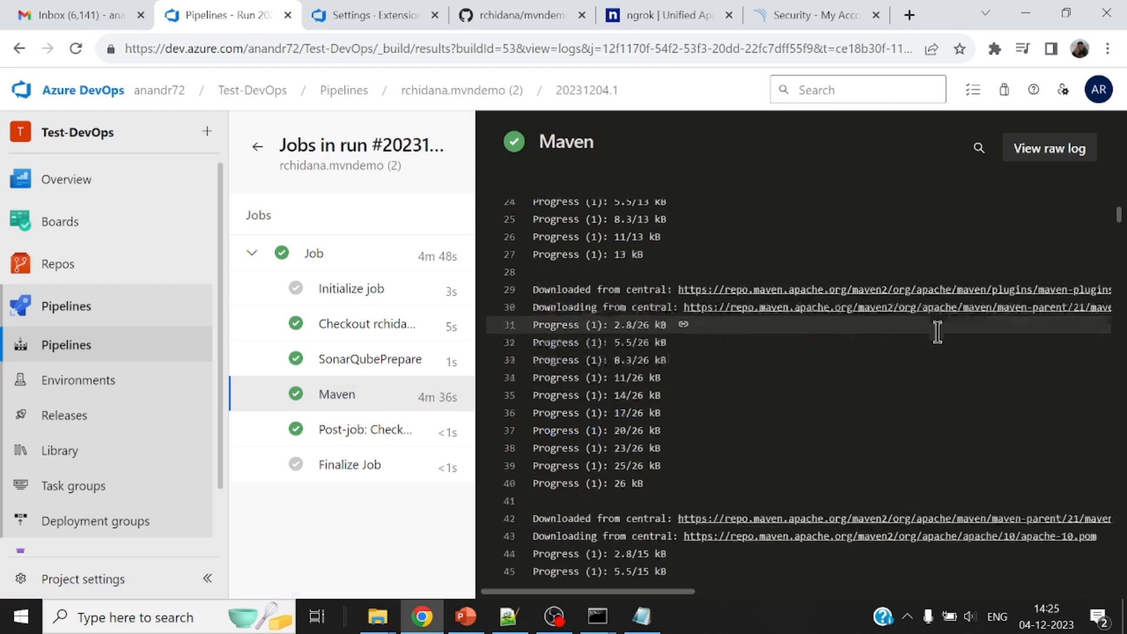
{"action": "scroll", "scroll_direction": "down", "scroll_amount": 3}
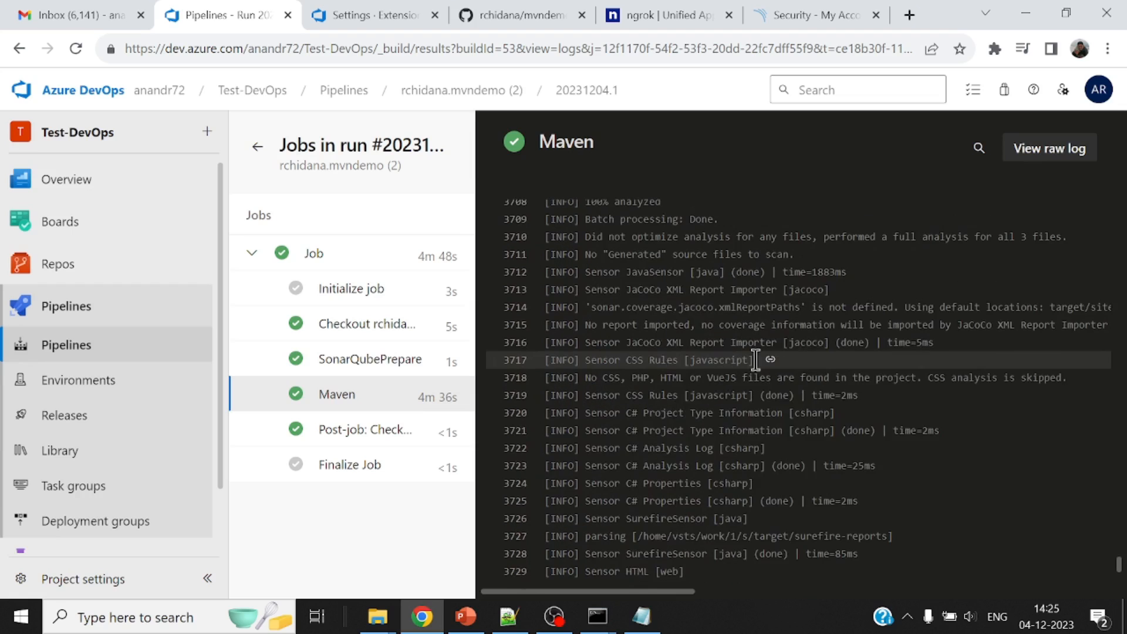
{"action": "mouse_move", "coordinate": [400, 413]}
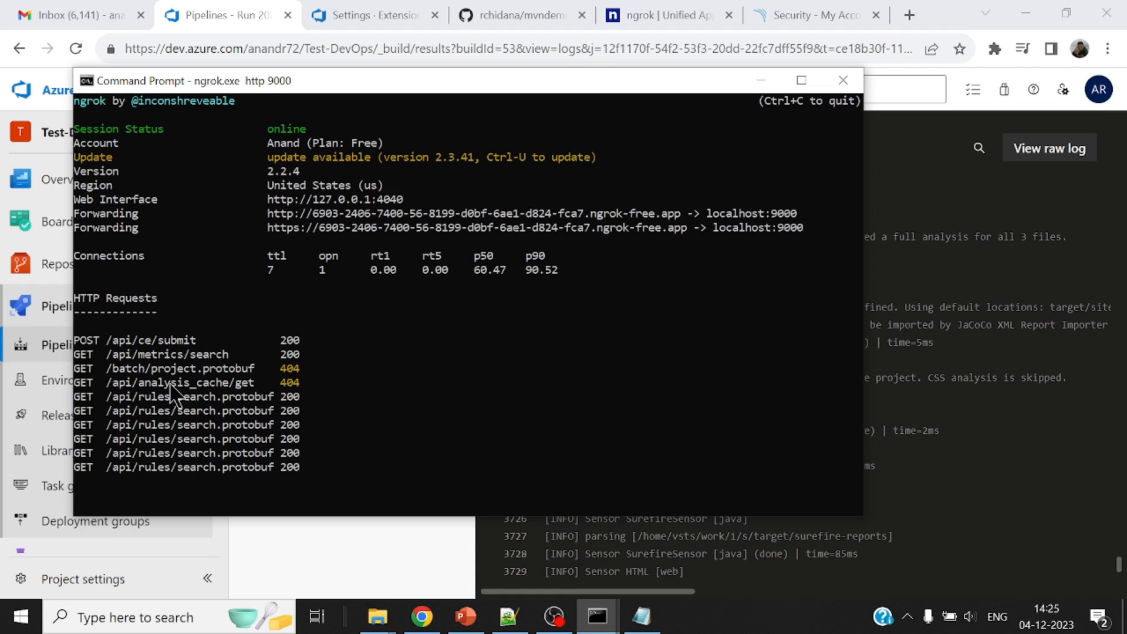
{"action": "mouse_move", "coordinate": [259, 413]}
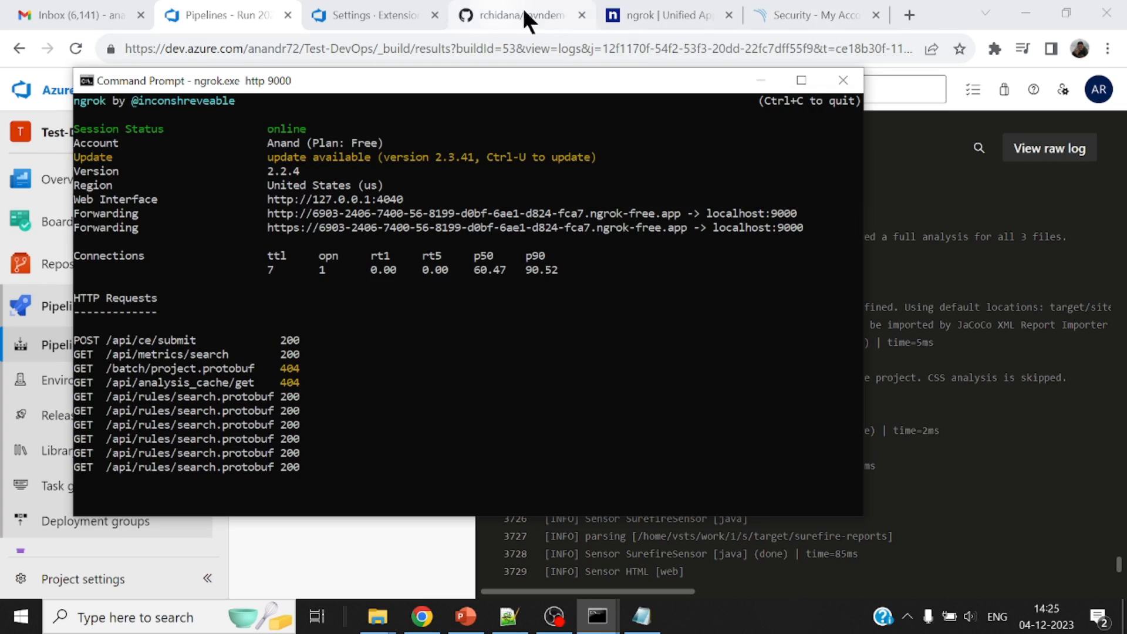
{"action": "mouse_move", "coordinate": [661, 360]}
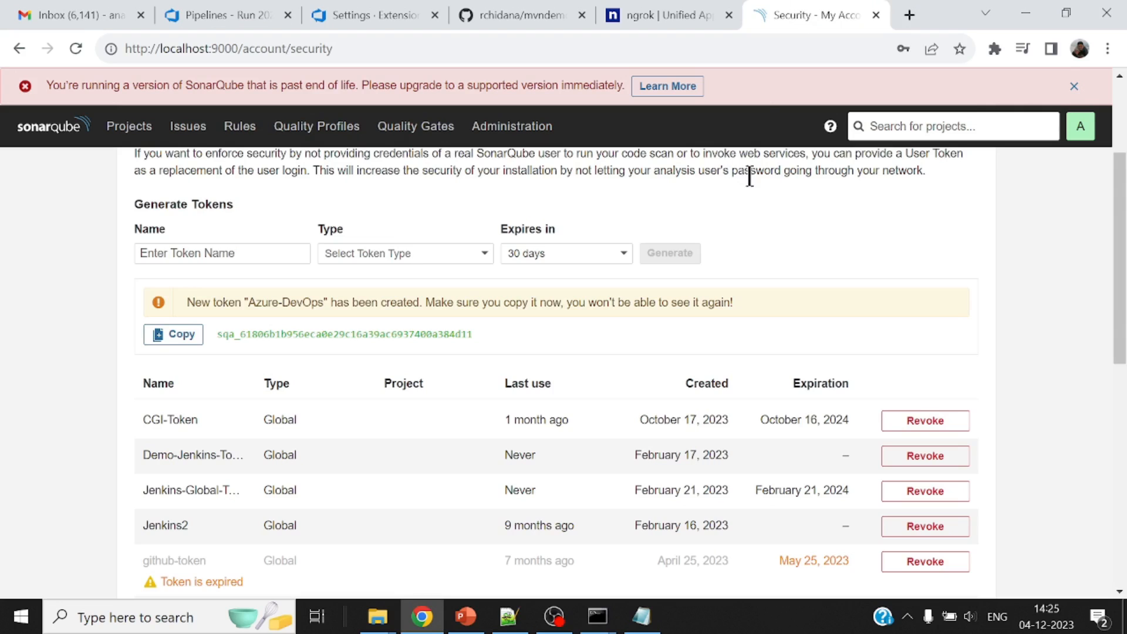
Step: Open mvndemo's five code smells and inspect the unused java.util.Scanner import issue
{"action": "left_click", "coordinate": [128, 126]}
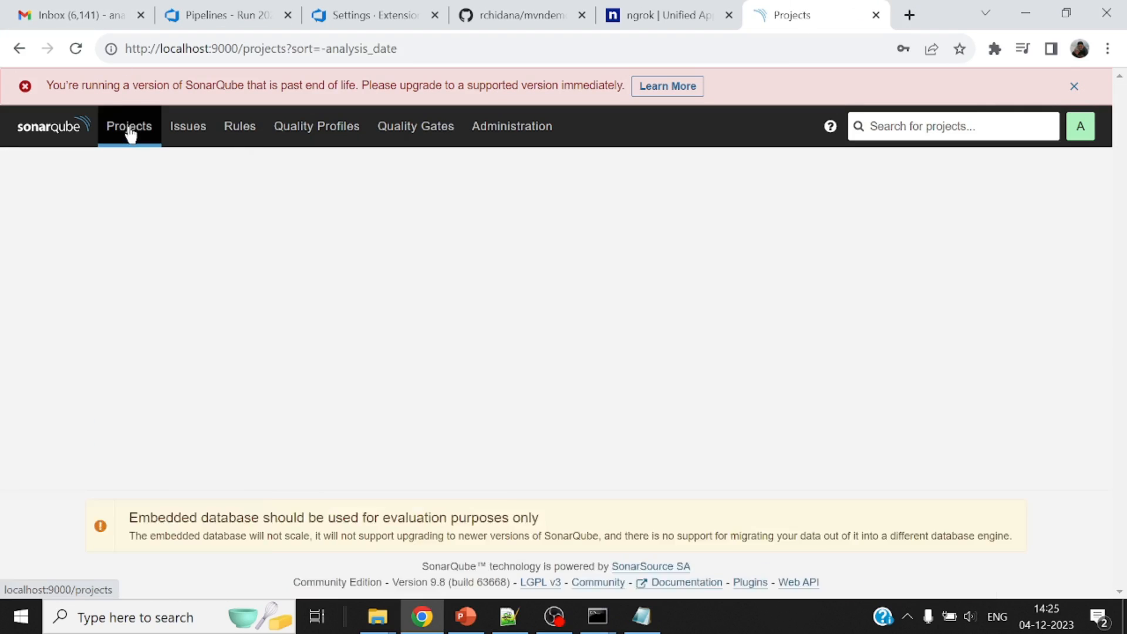
{"action": "left_click", "coordinate": [129, 126]}
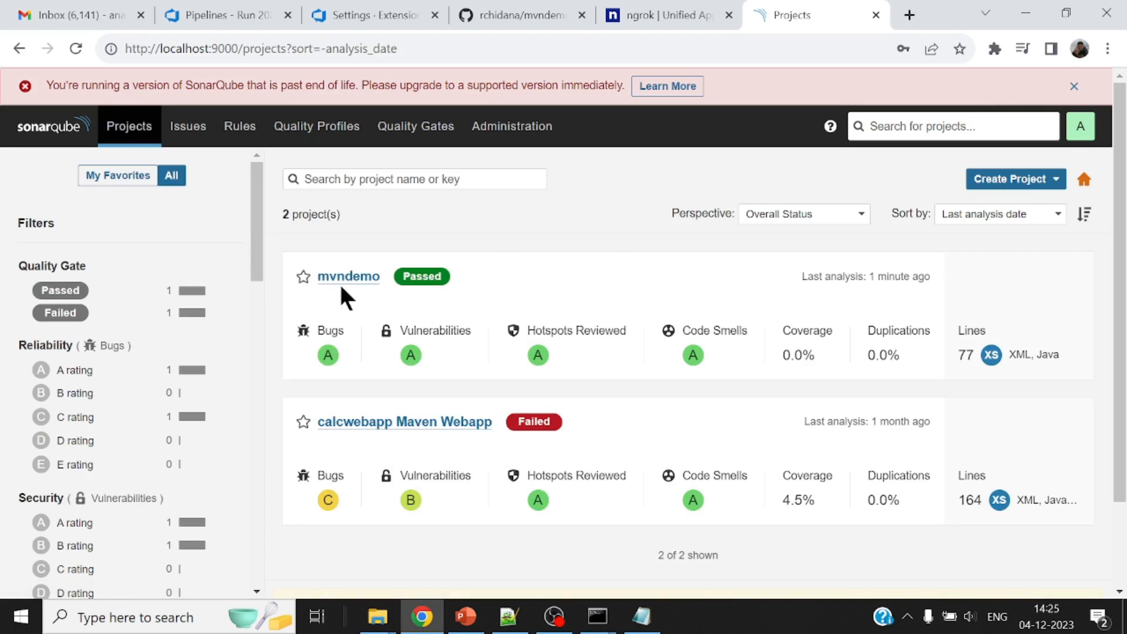
{"action": "mouse_move", "coordinate": [805, 280]}
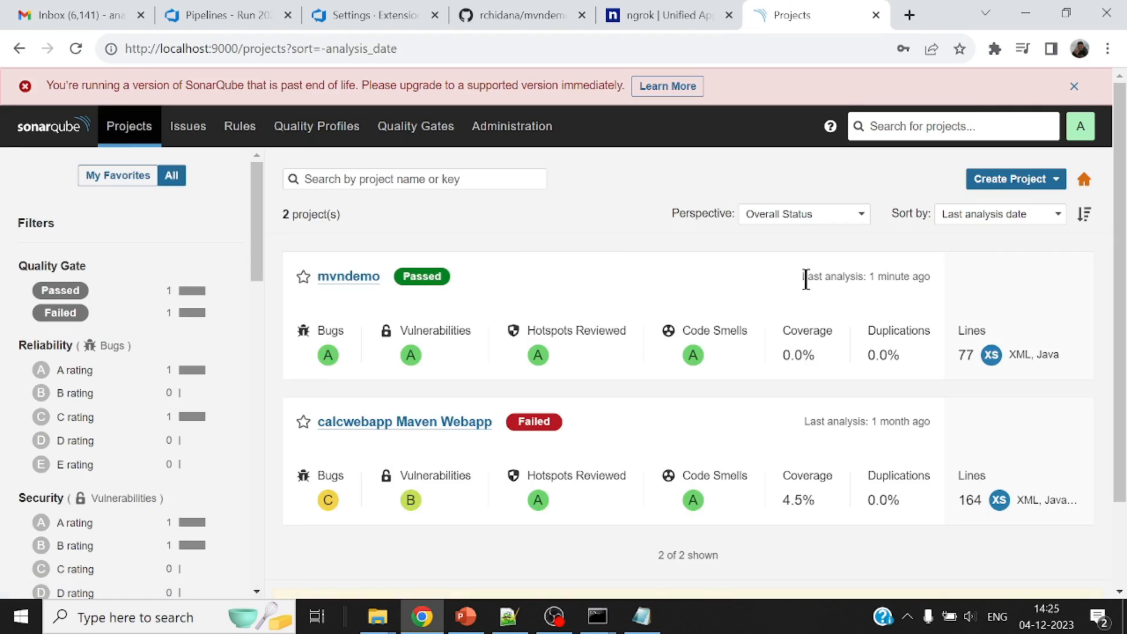
{"action": "left_click_drag", "start_coordinate": [804, 275], "coordinate": [929, 276]}
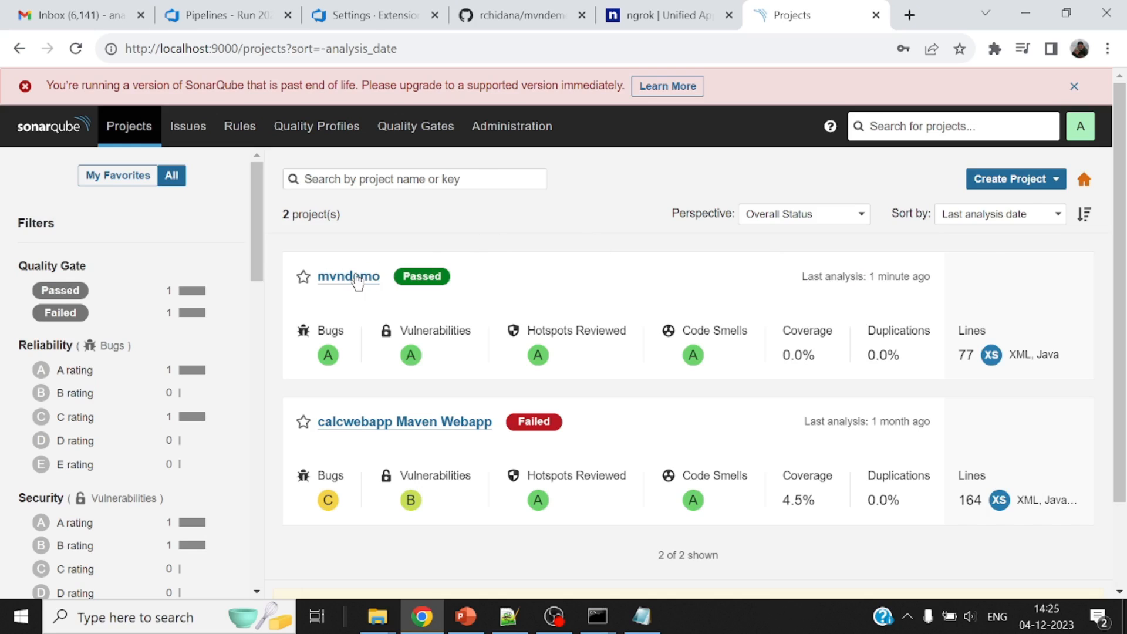
{"action": "left_click", "coordinate": [347, 277]}
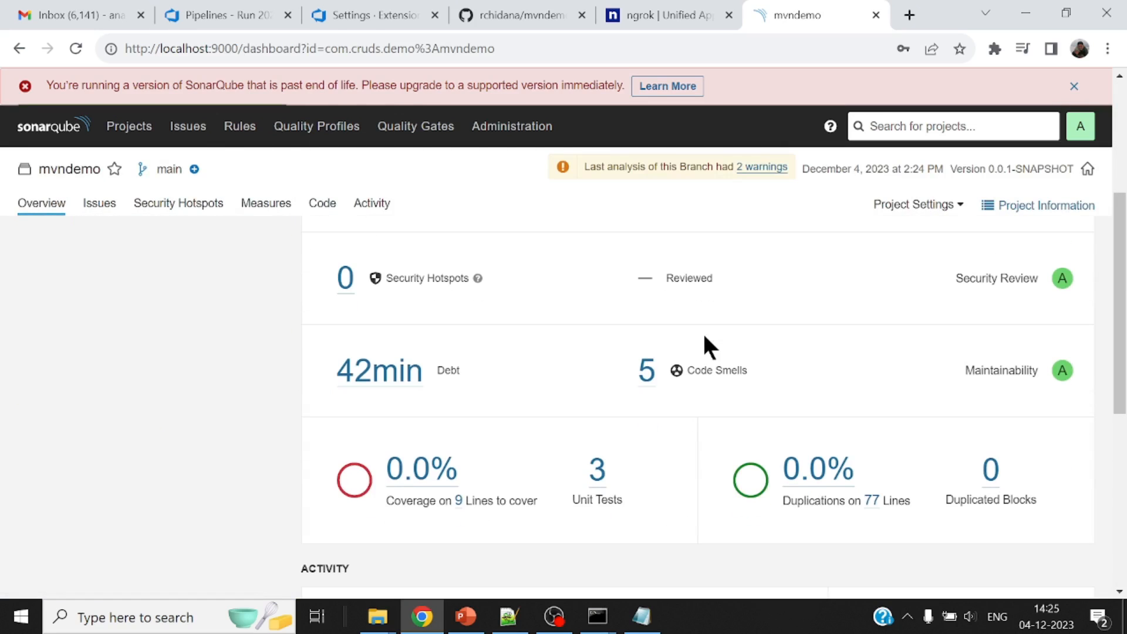
{"action": "scroll", "scroll_direction": "down", "scroll_amount": 3}
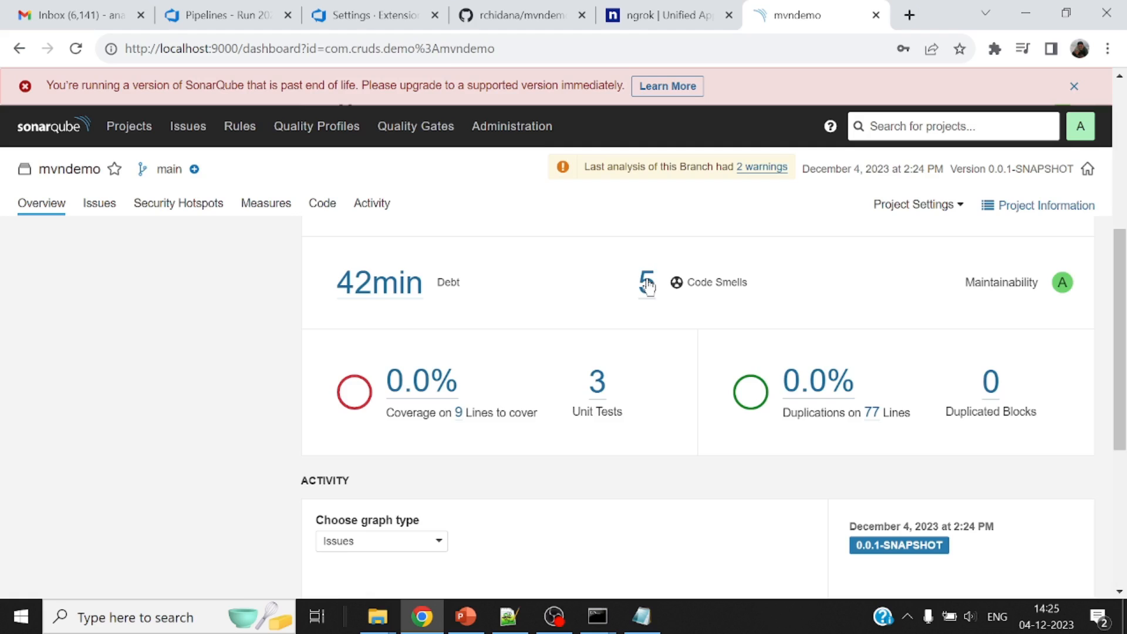
{"action": "left_click", "coordinate": [646, 282]}
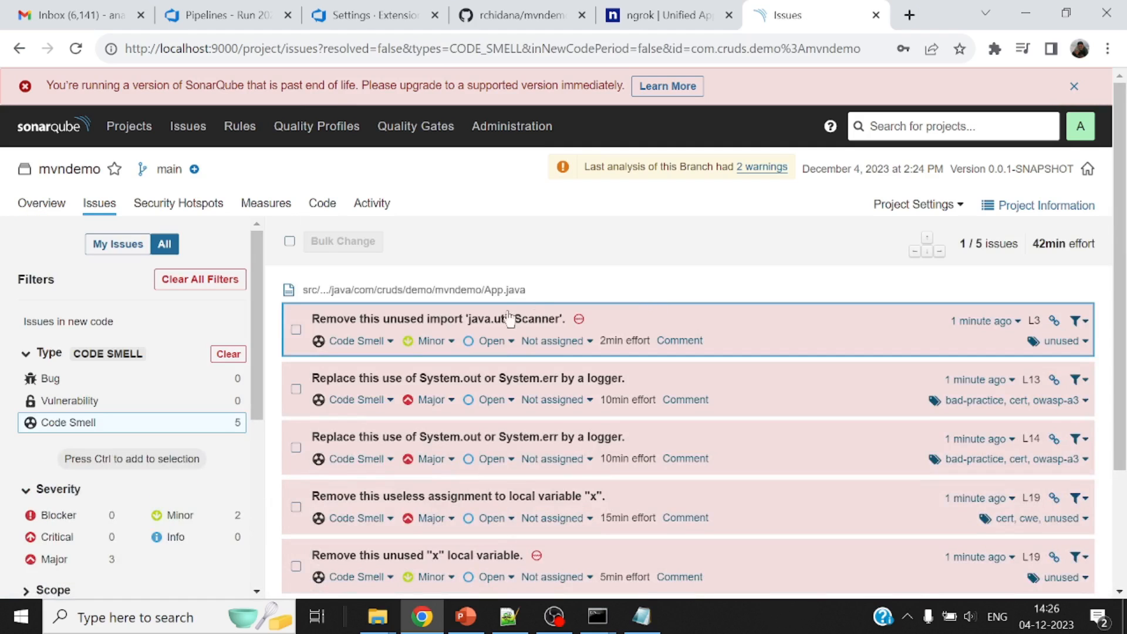
{"action": "left_click", "coordinate": [436, 319]}
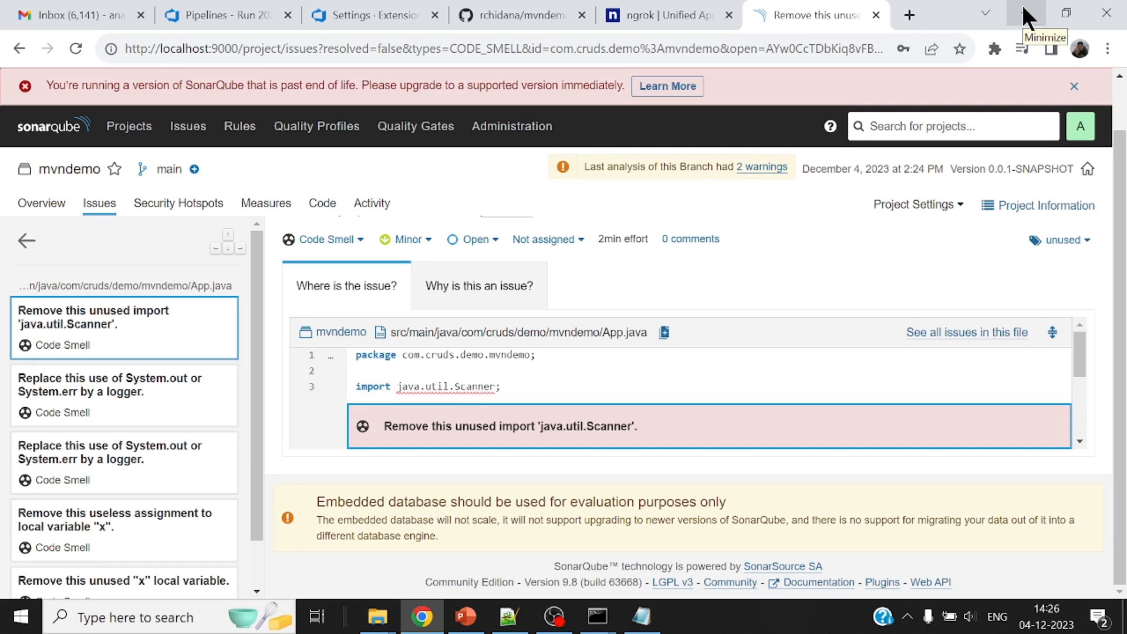
{"action": "mouse_move", "coordinate": [911, 239]}
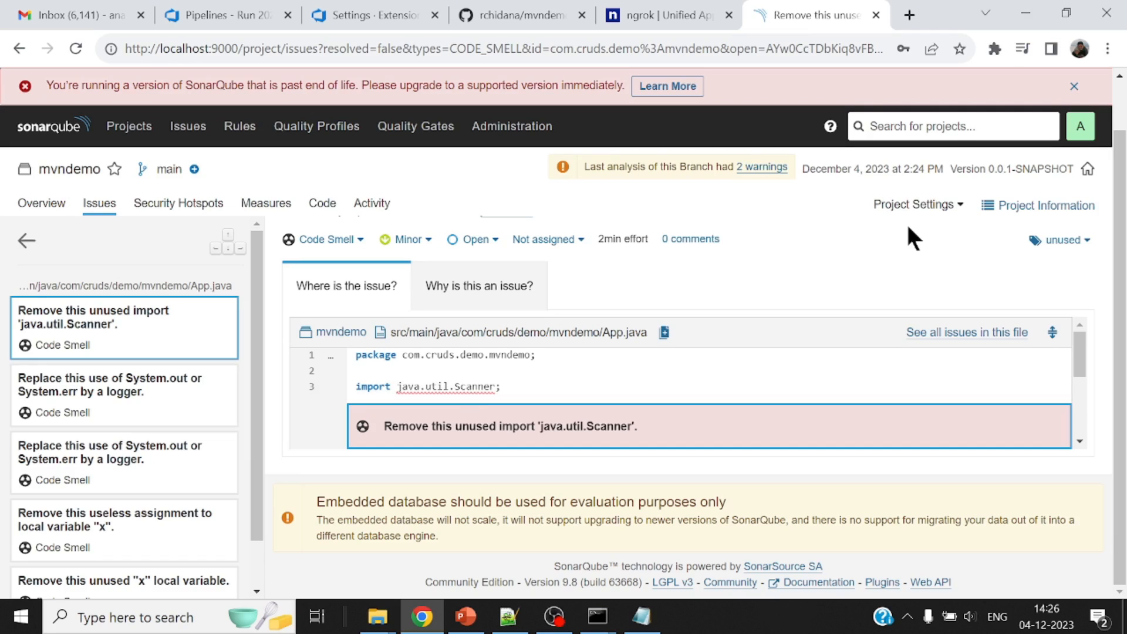